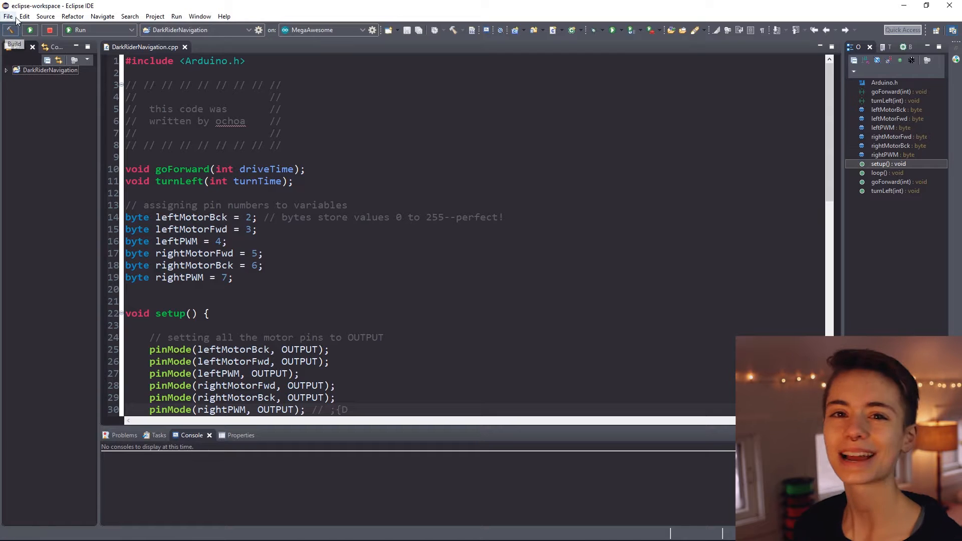
Step: Create a new Arduino project named StingTheCatapult in the default workspace
{"action": "left_click", "coordinate": [8, 16]}
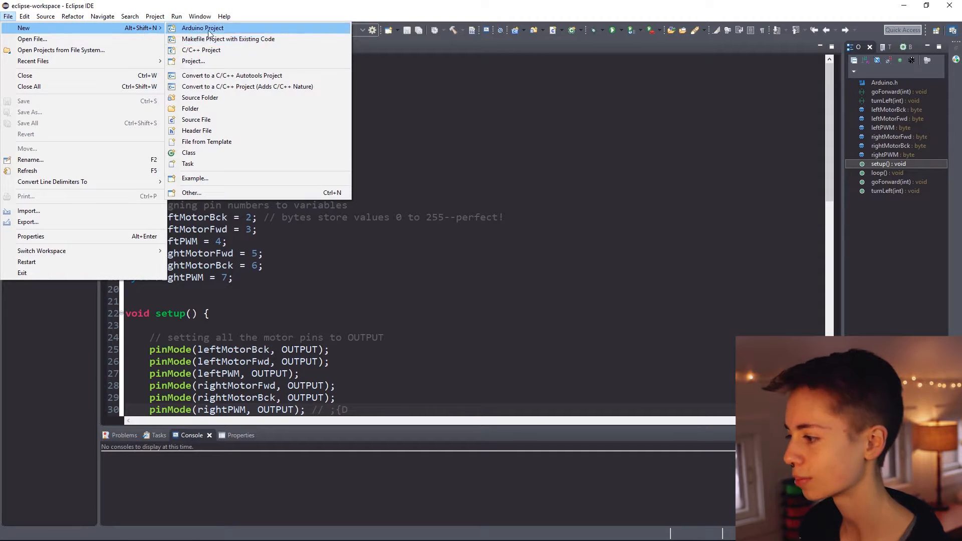
{"action": "left_click", "coordinate": [202, 28]}
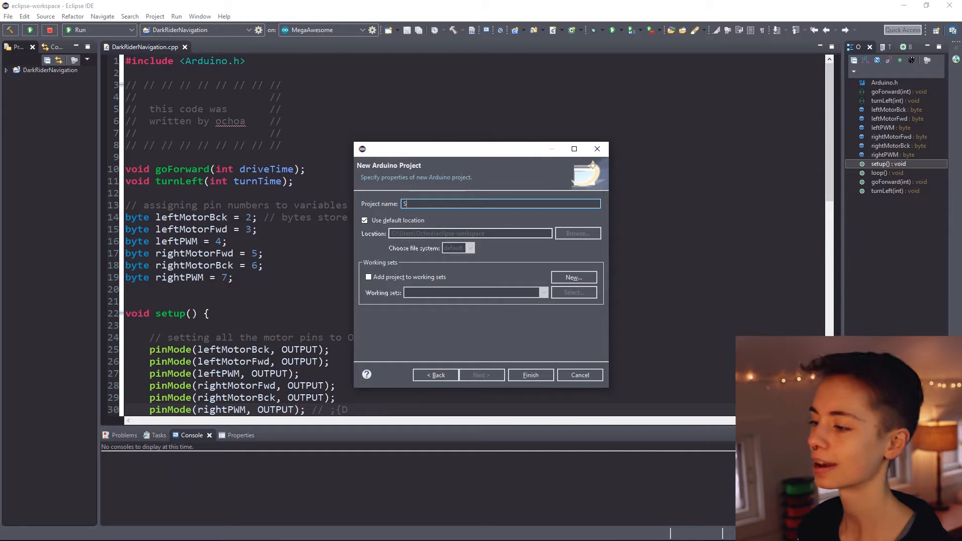
{"action": "type", "text": "tingTheCataPult"}
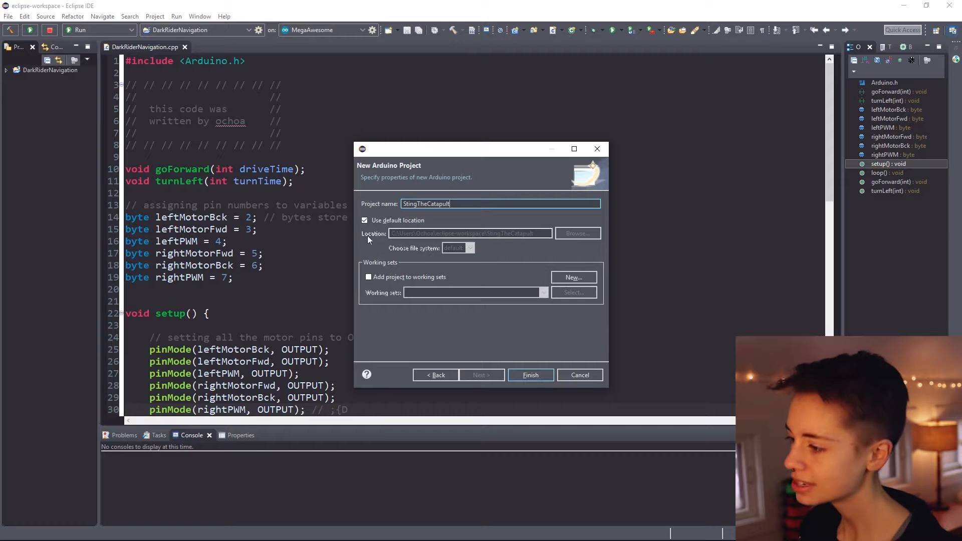
{"action": "left_click", "coordinate": [529, 375]}
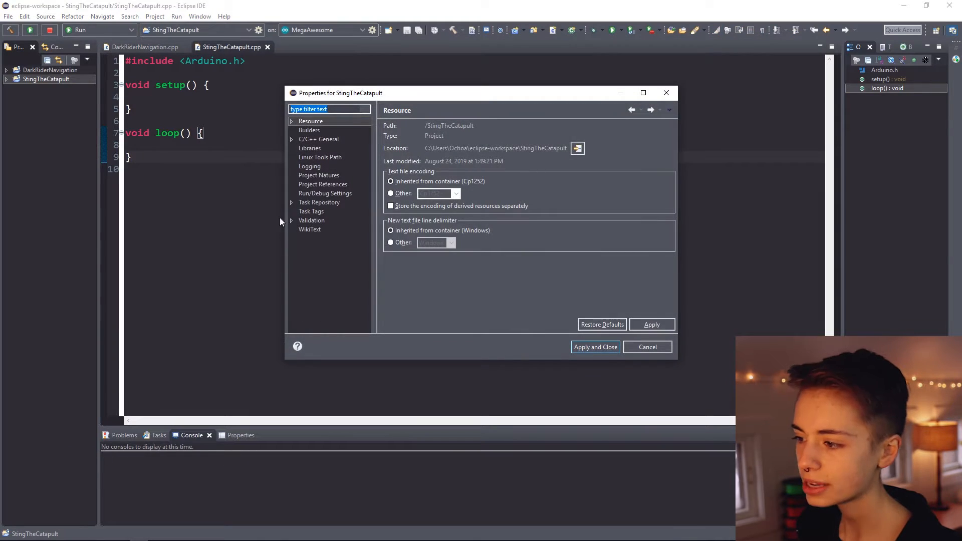
Step: Add #include <Ultrasonic.h> and #include <PS2X_lib.h> after Arduino.h in StingTheCatapult.cpp
{"action": "left_click", "coordinate": [310, 149]}
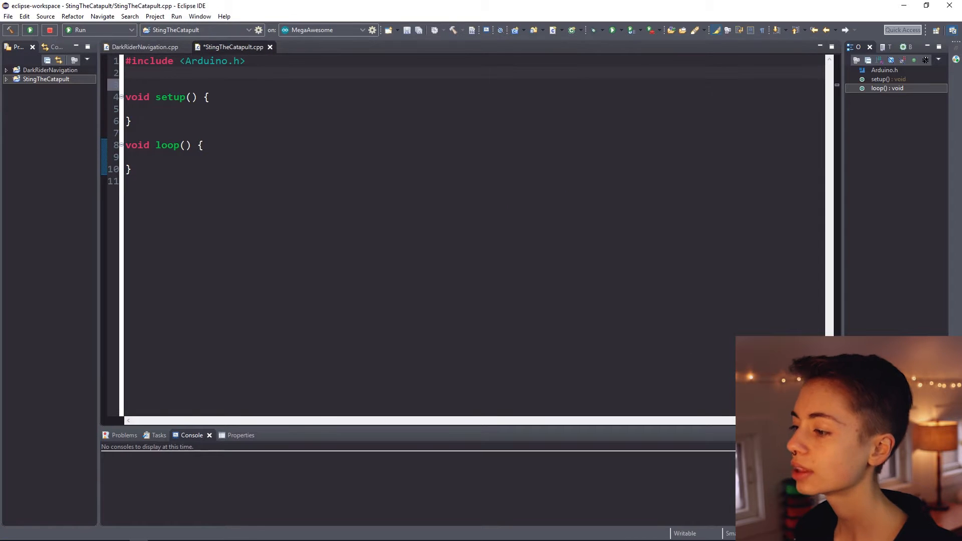
{"action": "type", "text": "#include"}
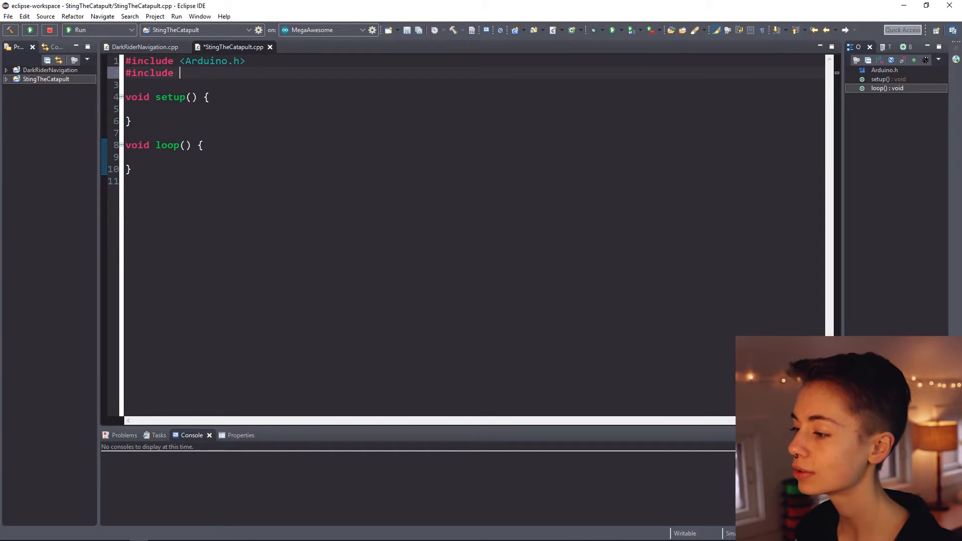
{"action": "type", "text": "<U>"}
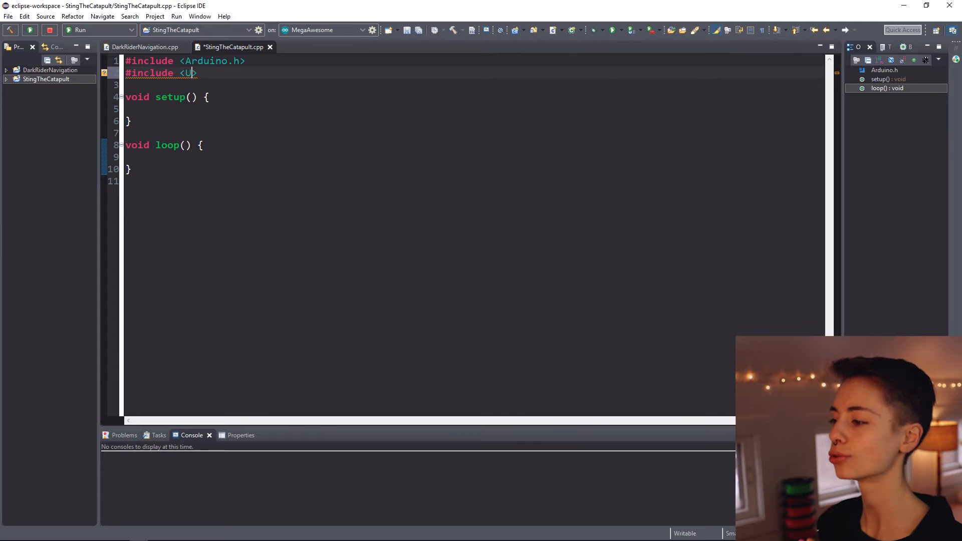
{"action": "type", "text": "ltrasonic."}
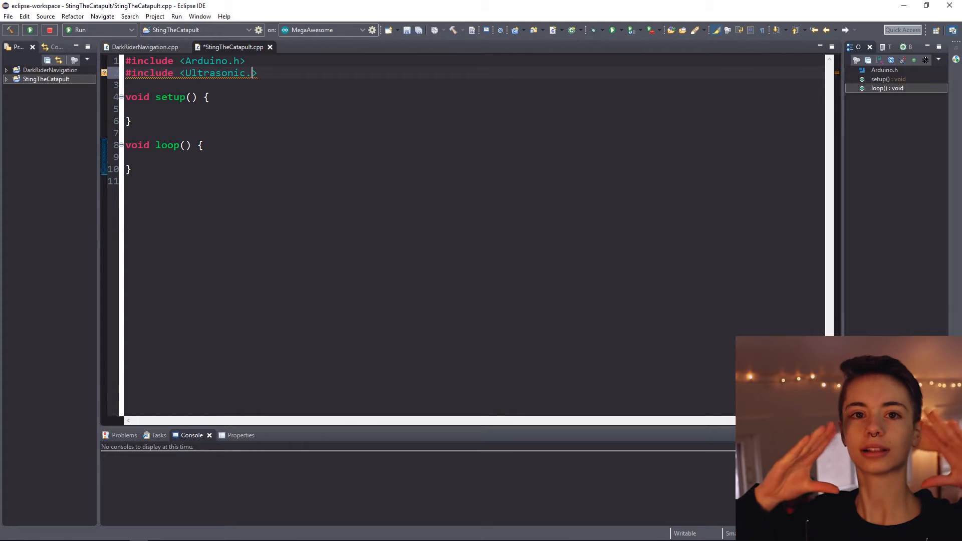
{"action": "type", "text": "h>"}
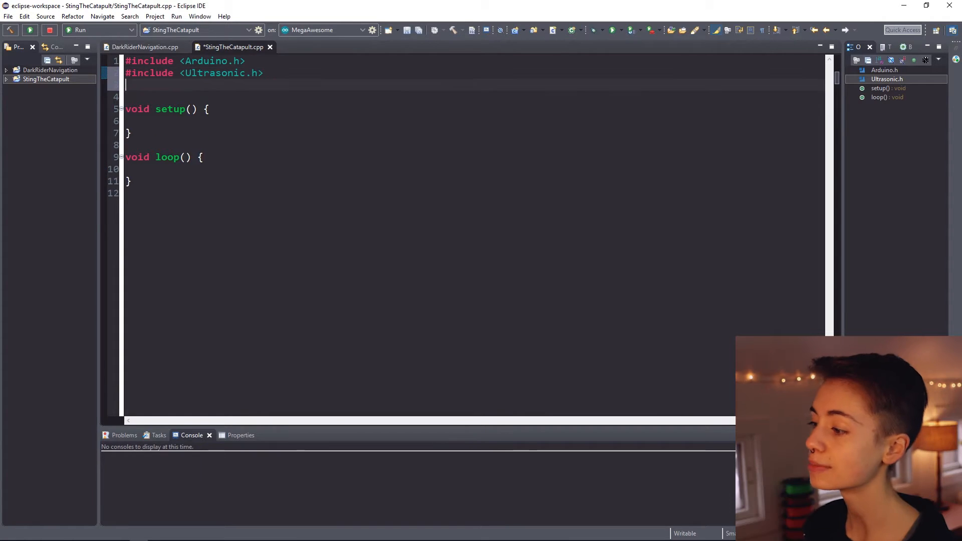
{"action": "type", "text": "#include <PS2>"}
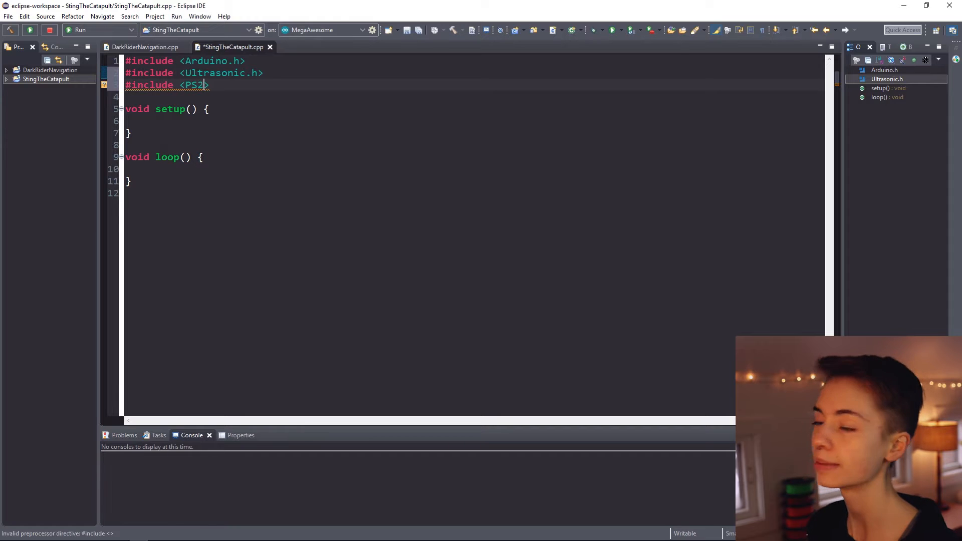
Step: Verify the sketch, saving it before the build
{"action": "left_click", "coordinate": [29, 29]}
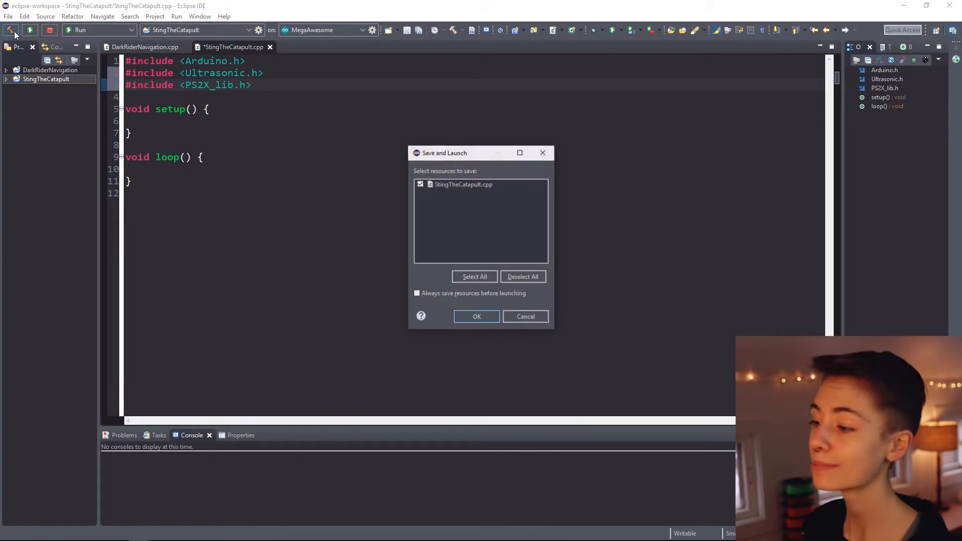
{"action": "left_click", "coordinate": [476, 316]}
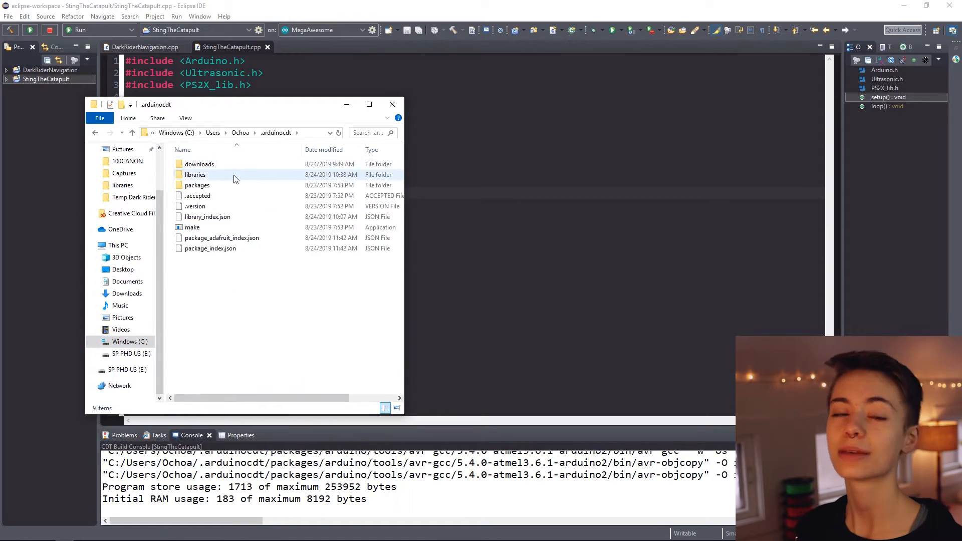
Step: Open the PS2X_Example sketch from the PS2X_lib library's examples folder
{"action": "double_click", "coordinate": [195, 174]}
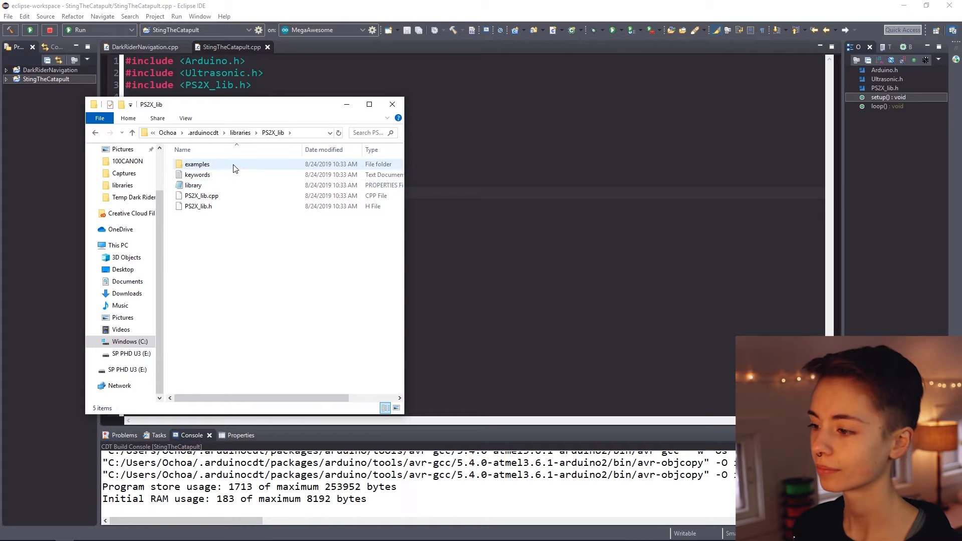
{"action": "double_click", "coordinate": [198, 164]}
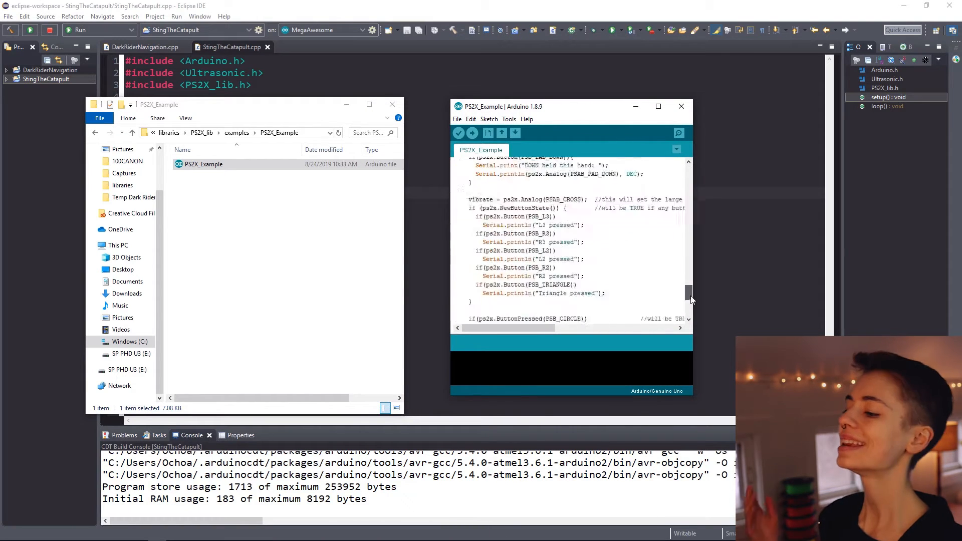
Step: Create a new Arduino project named ControllerTest
{"action": "left_click", "coordinate": [8, 16]}
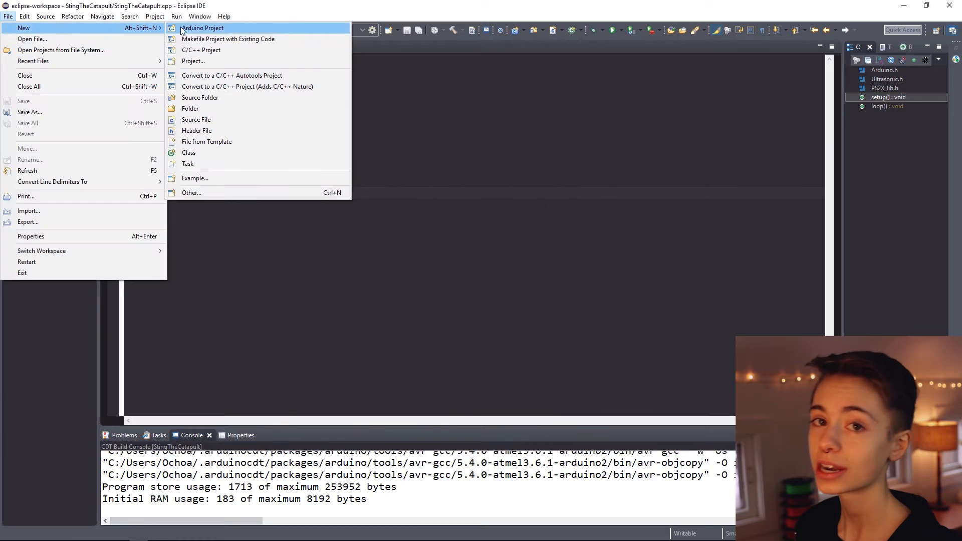
{"action": "left_click", "coordinate": [201, 28]}
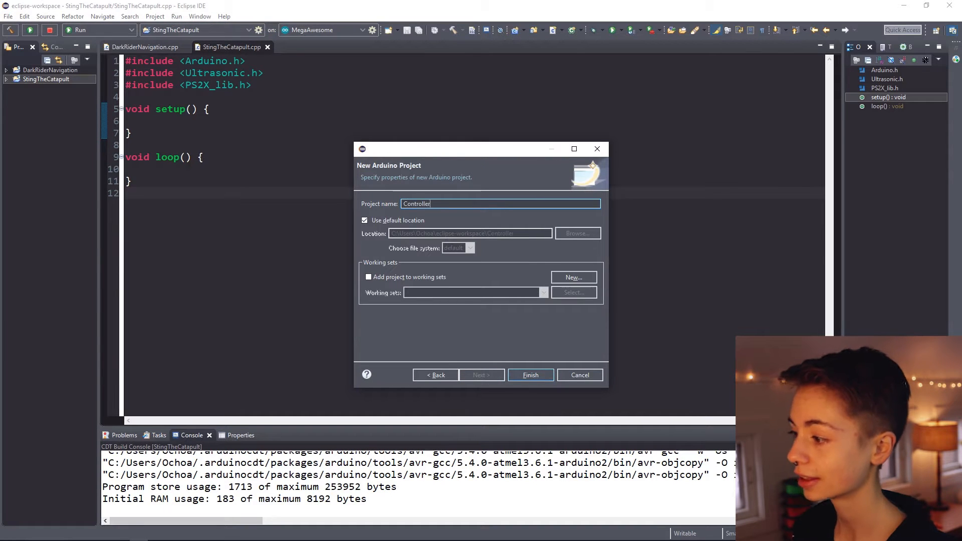
{"action": "left_click", "coordinate": [530, 375]}
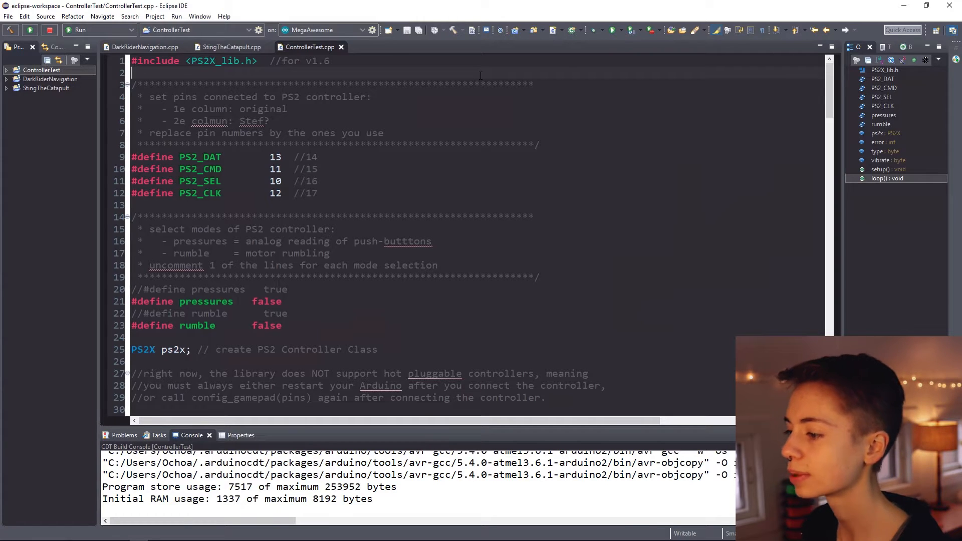
Step: Add a commented byte line, change the PS2_DAT pin number, and rename PS2_SEL to PS2_ATT
{"action": "left_click", "coordinate": [214, 157]}
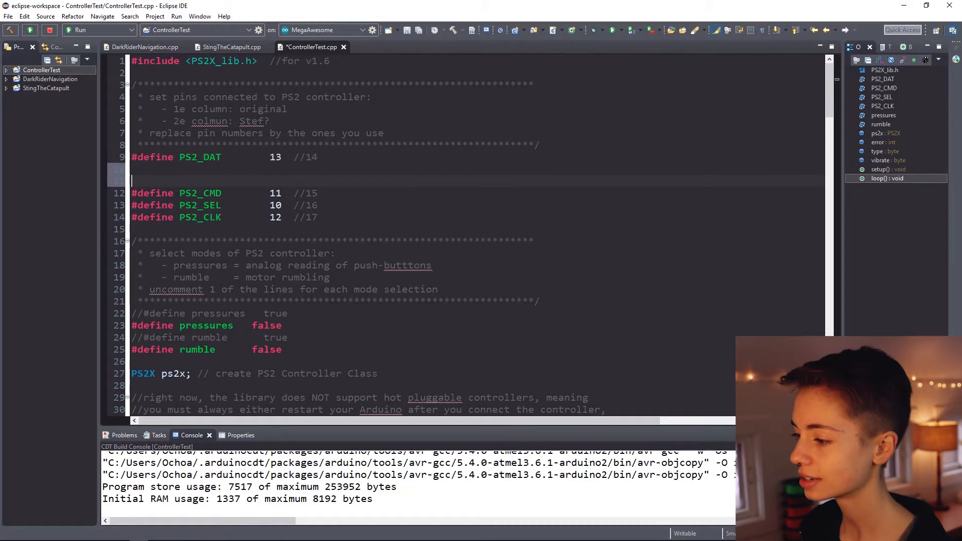
{"action": "type", "text": "byte PS2_DAT = 13;"}
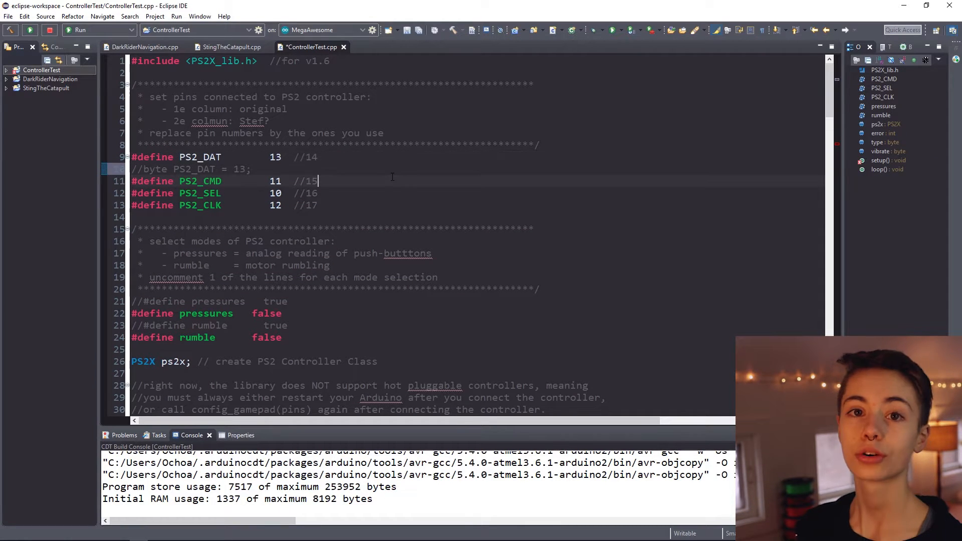
{"action": "double_click", "coordinate": [200, 205]}
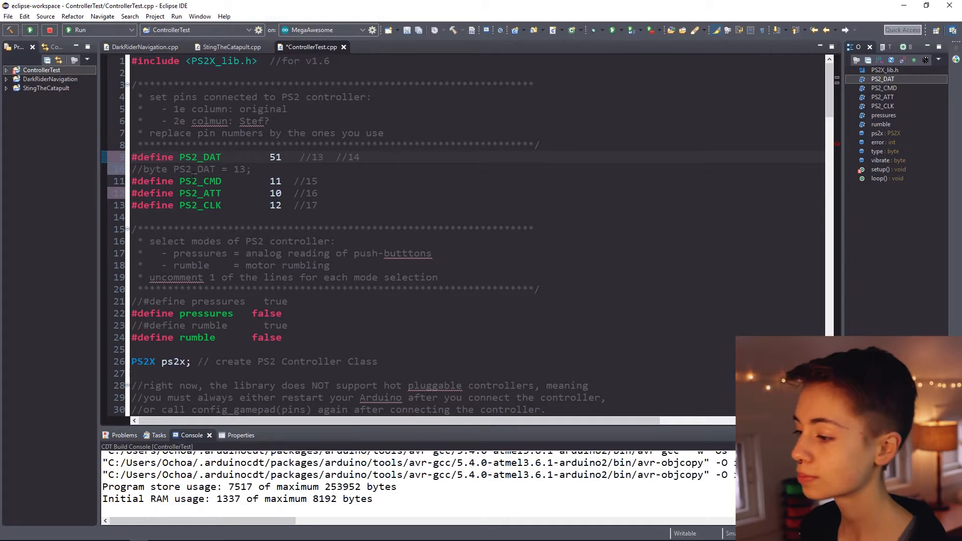
{"action": "type", "text": "50"}
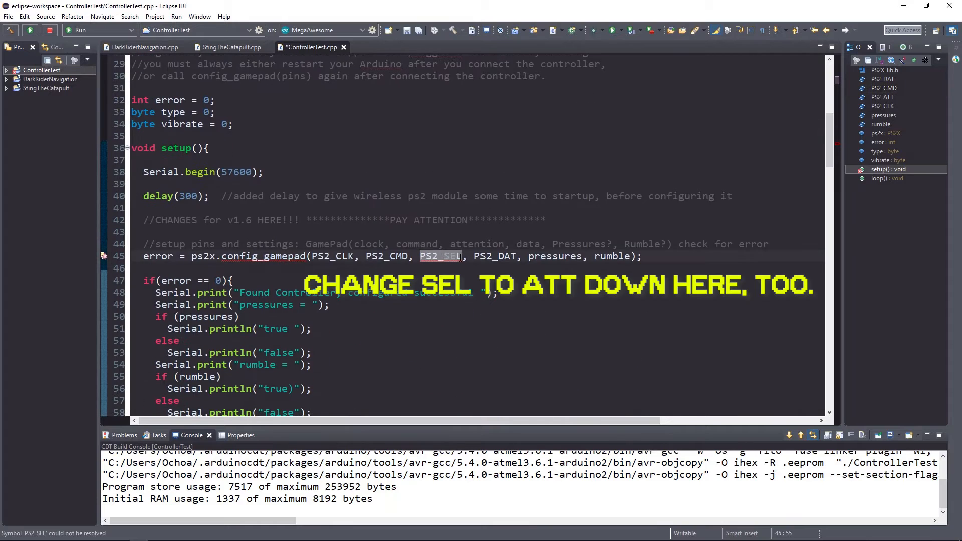
{"action": "type", "text": "PS2_ATT"}
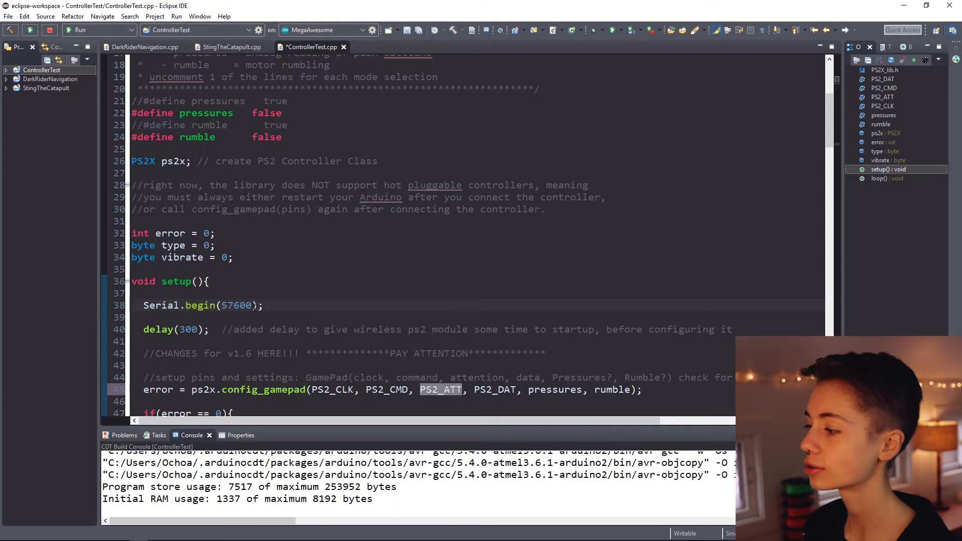
Step: Change Serial.begin from 57600 to 9600 baud
{"action": "double_click", "coordinate": [235, 305]}
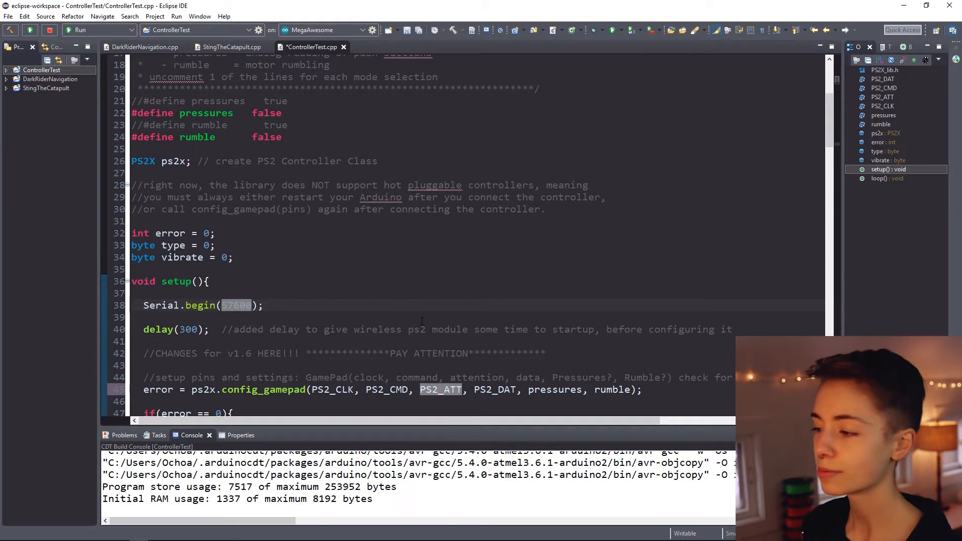
{"action": "type", "text": "9"}
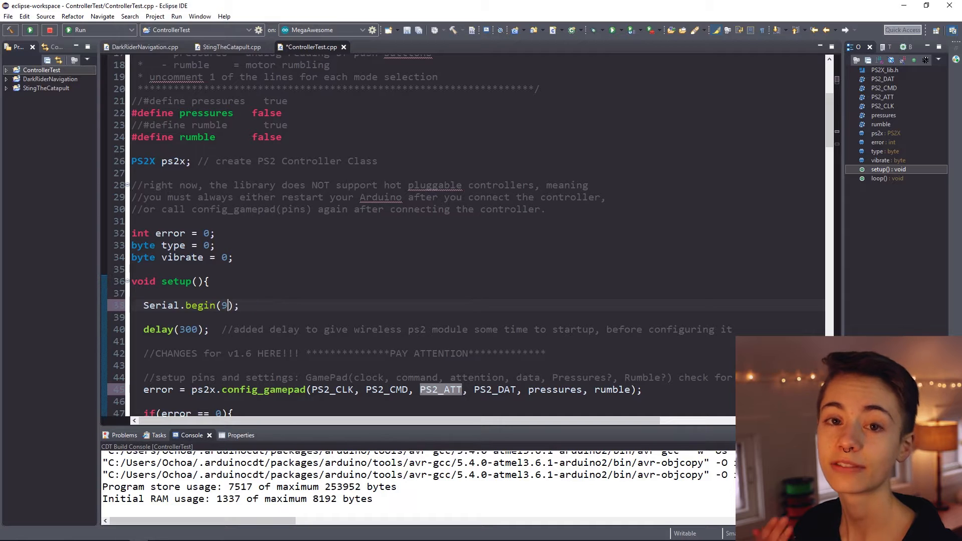
{"action": "type", "text": "600"}
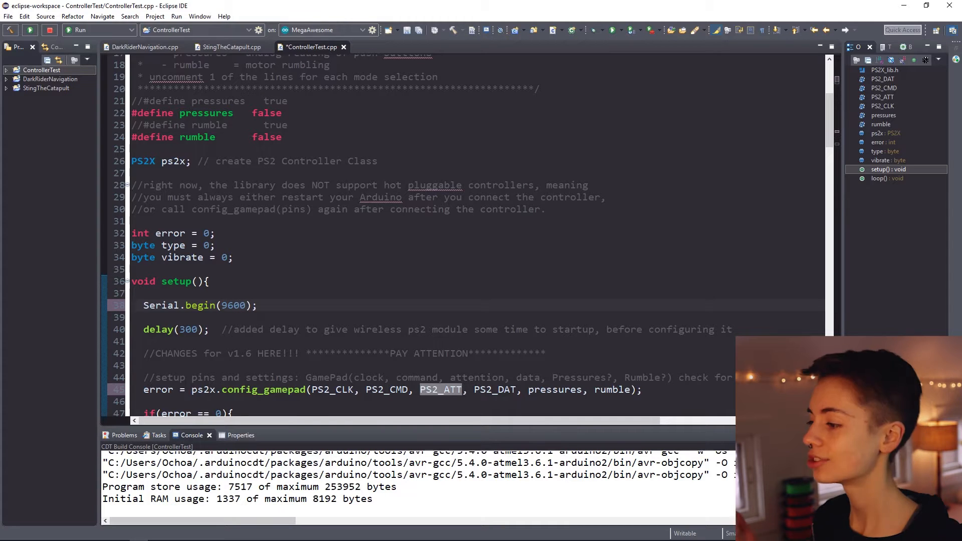
{"action": "left_click", "coordinate": [258, 306]}
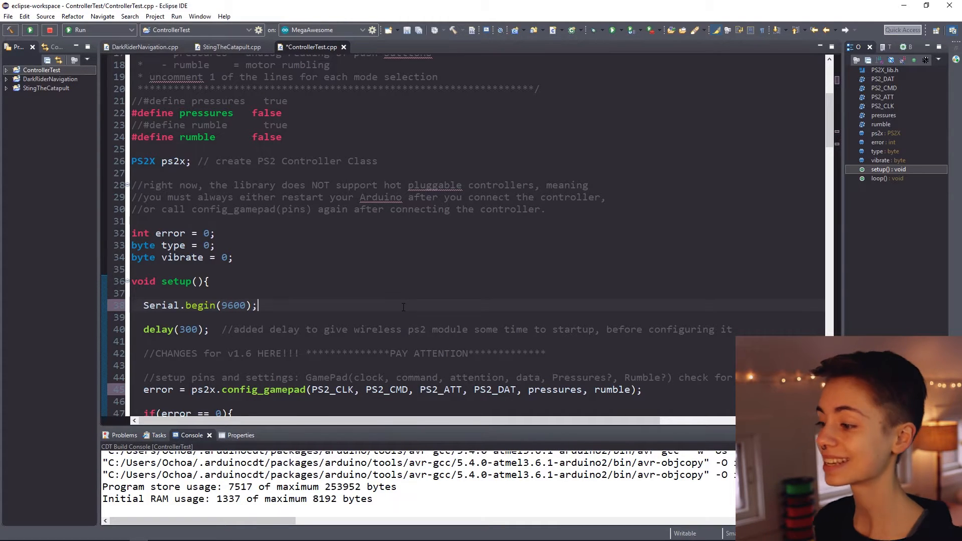
Step: Scroll down through the ControllerTest code
{"action": "scroll", "scroll_direction": "down", "scroll_amount": 3}
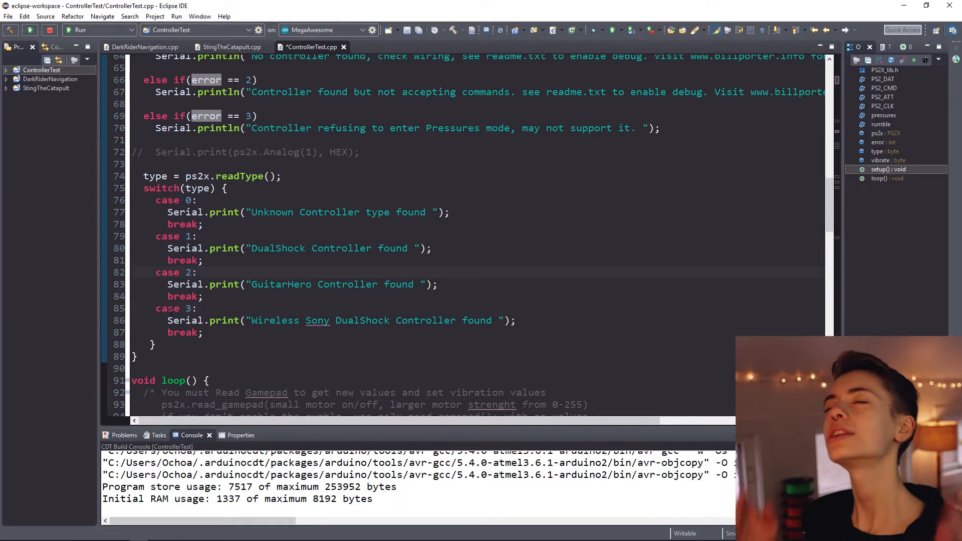
{"action": "scroll", "scroll_direction": "down", "scroll_amount": 3}
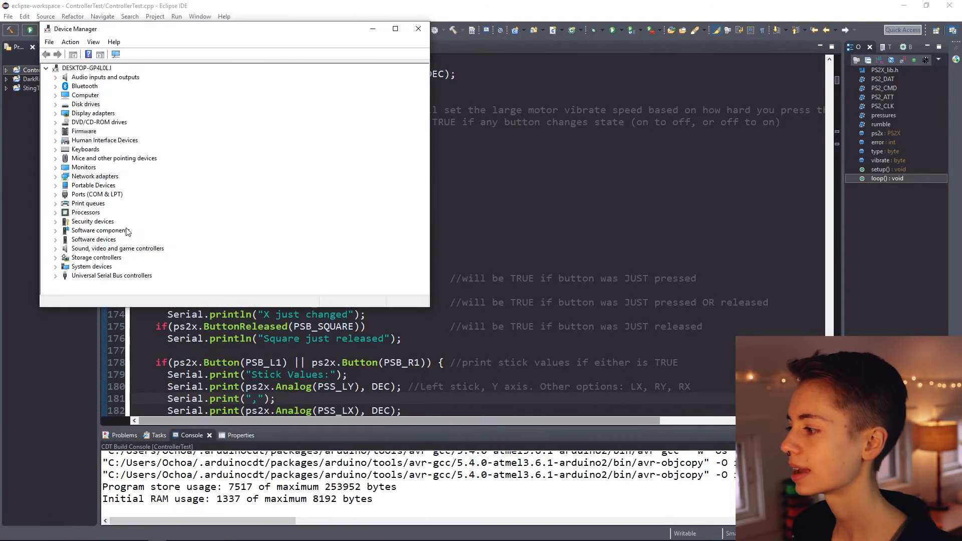
Step: Check the Arduino port in the project properties and close them
{"action": "left_click", "coordinate": [56, 194]}
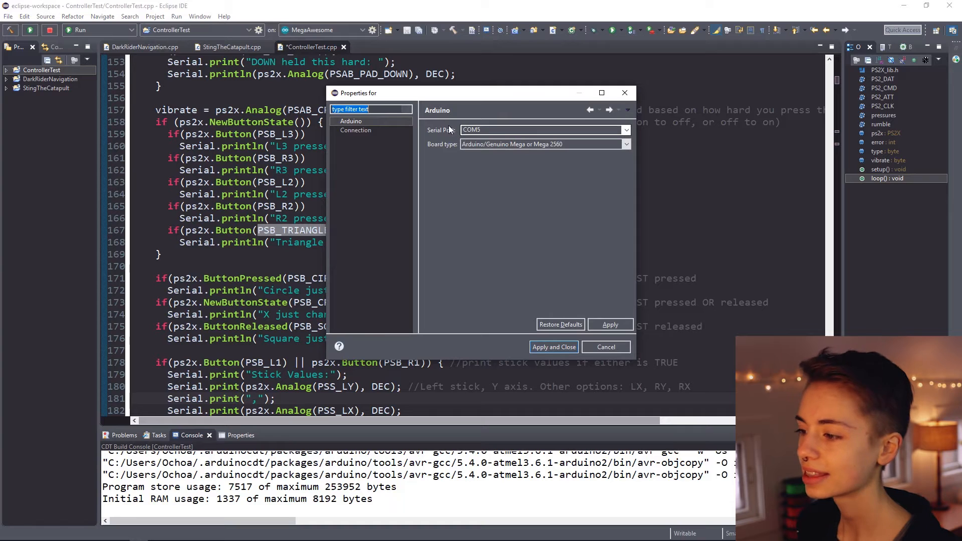
{"action": "left_click", "coordinate": [606, 347]}
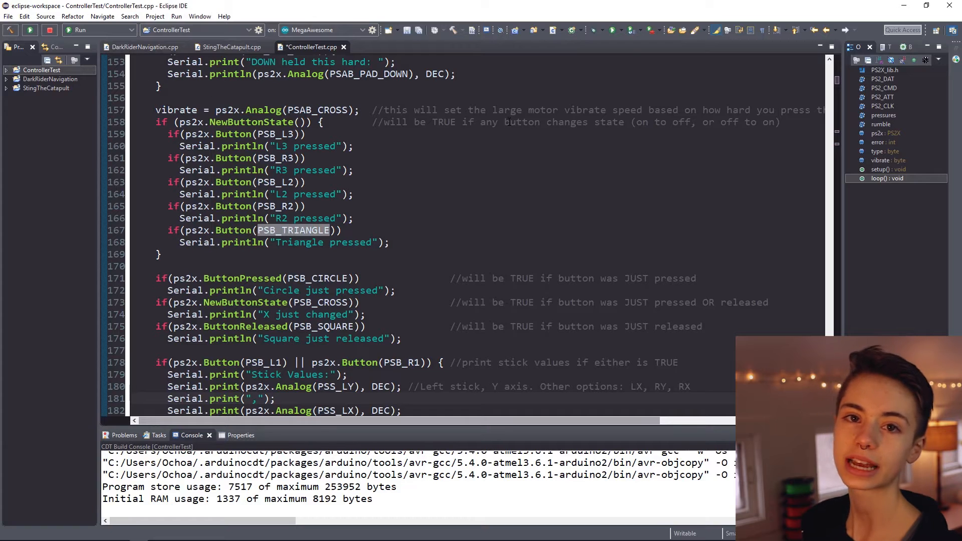
Step: Launch an Arduino Serial Monitor on COM5 at 9600 baud
{"action": "left_click", "coordinate": [486, 30]}
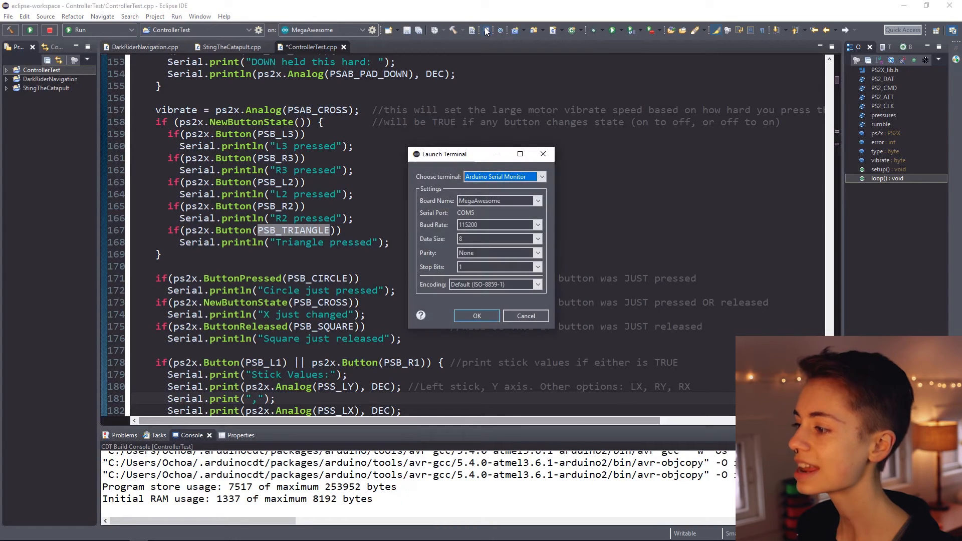
{"action": "left_click", "coordinate": [537, 224]}
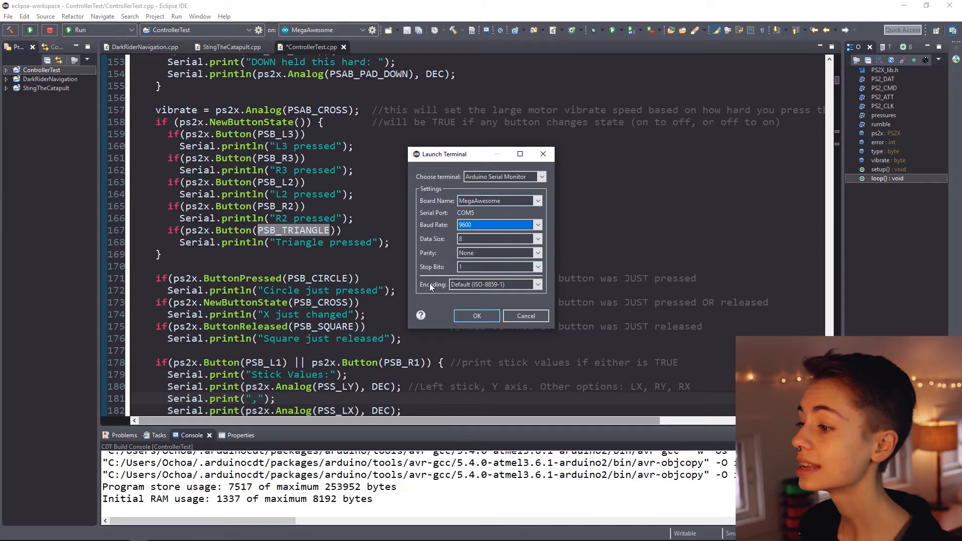
{"action": "left_click", "coordinate": [477, 316]}
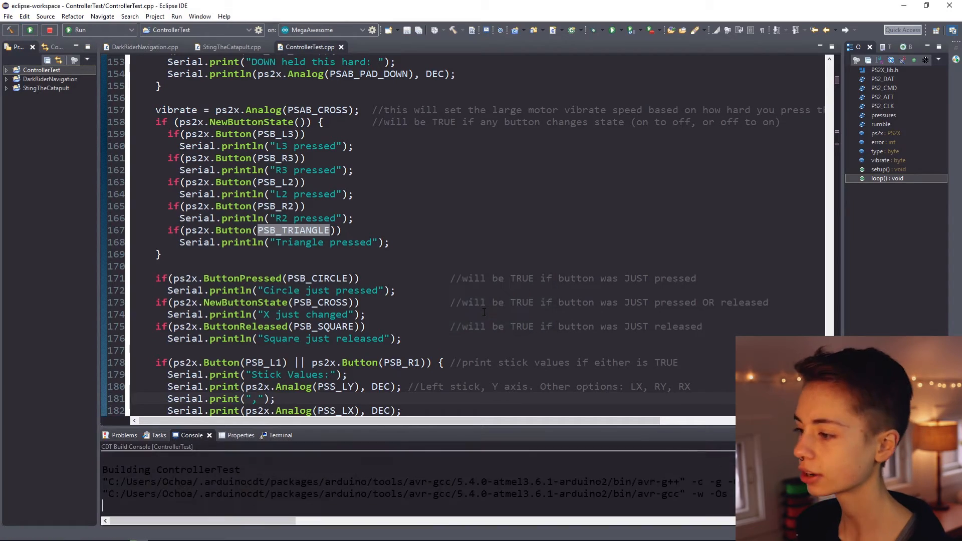
Step: View the board's terminal output and relaunch the serial monitor before uploading
{"action": "left_click", "coordinate": [270, 435]}
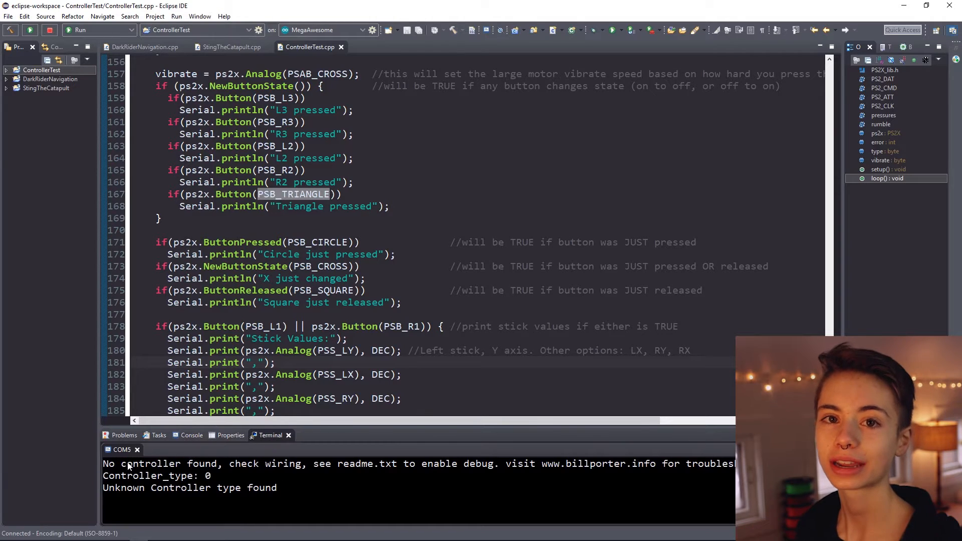
{"action": "mouse_move", "coordinate": [223, 478]}
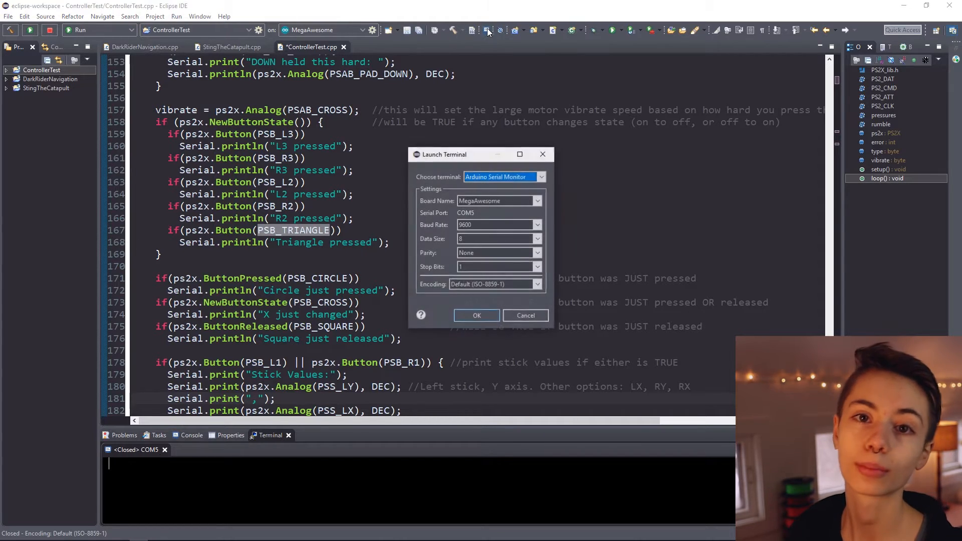
{"action": "left_click", "coordinate": [476, 315]}
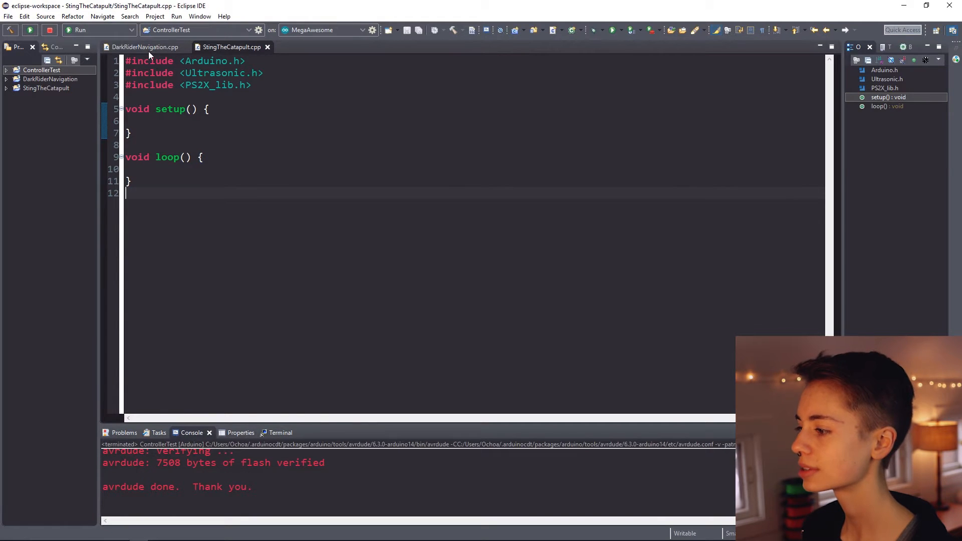
Step: Copy the motor pin declarations from DarkRiderNavigation and declare catapult1 = 8 and catapult2 = 9
{"action": "left_click", "coordinate": [145, 47]}
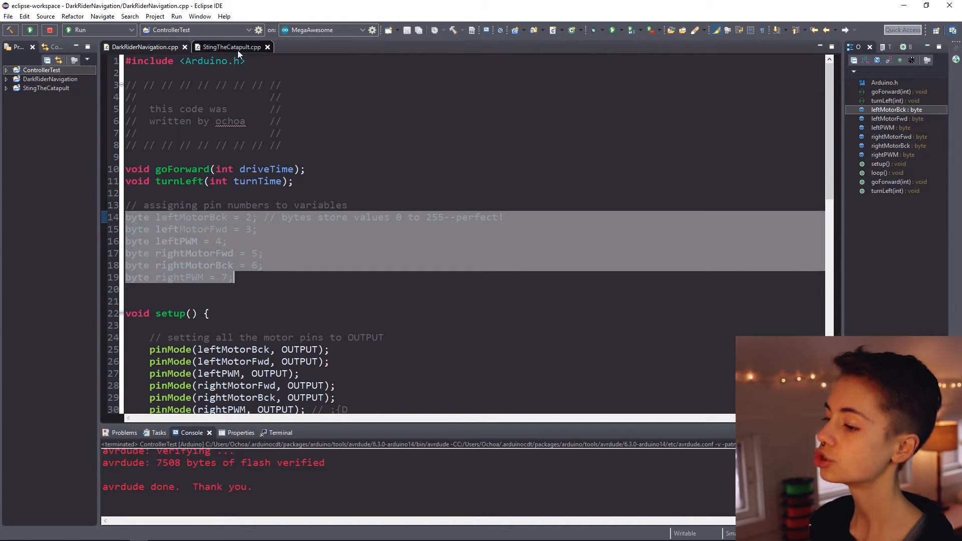
{"action": "left_click", "coordinate": [232, 47]}
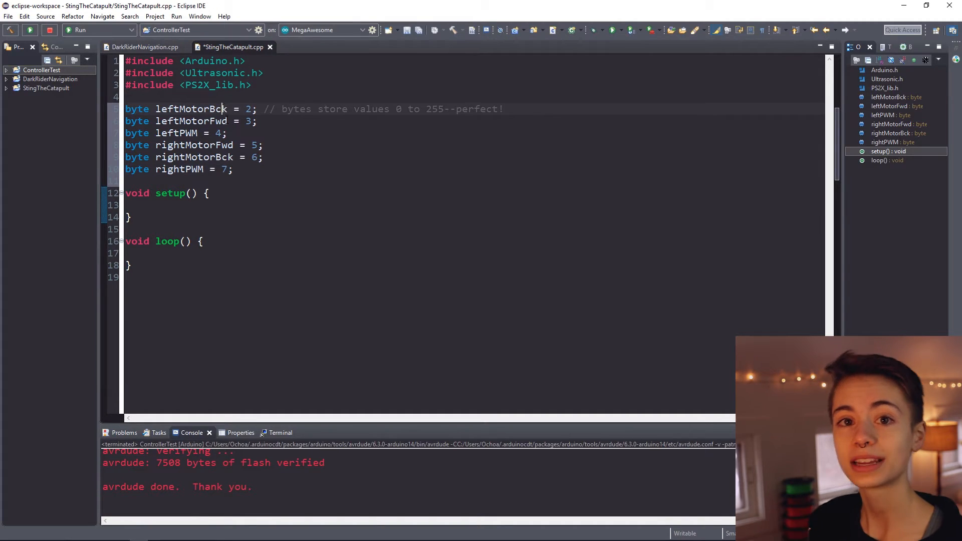
{"action": "double_click", "coordinate": [190, 121]}
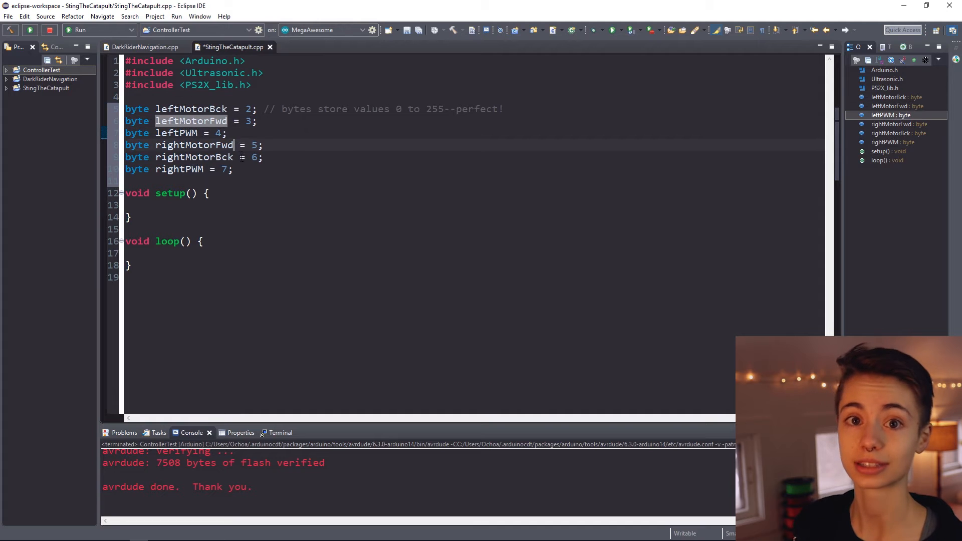
{"action": "type", "text": "byte catapult"}
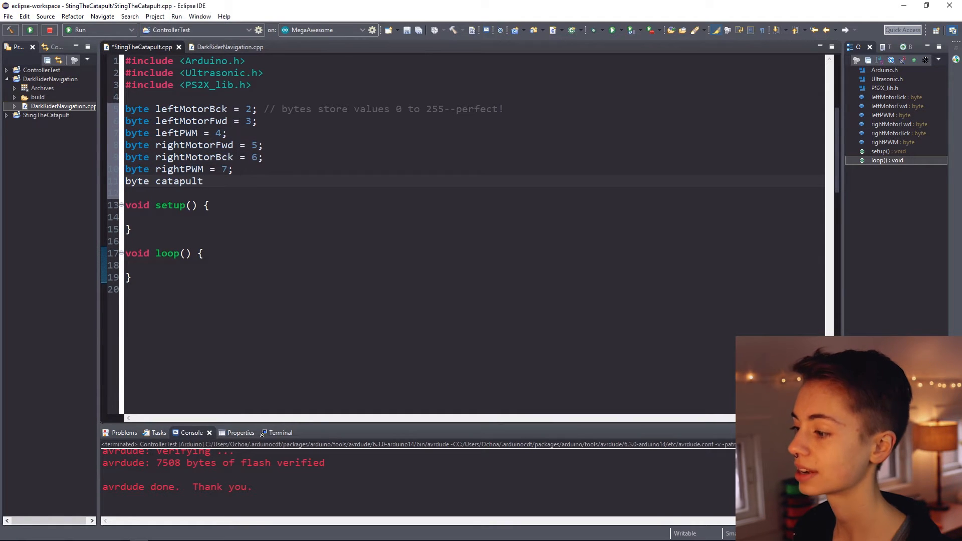
{"action": "type", "text": "1 = 8;"}
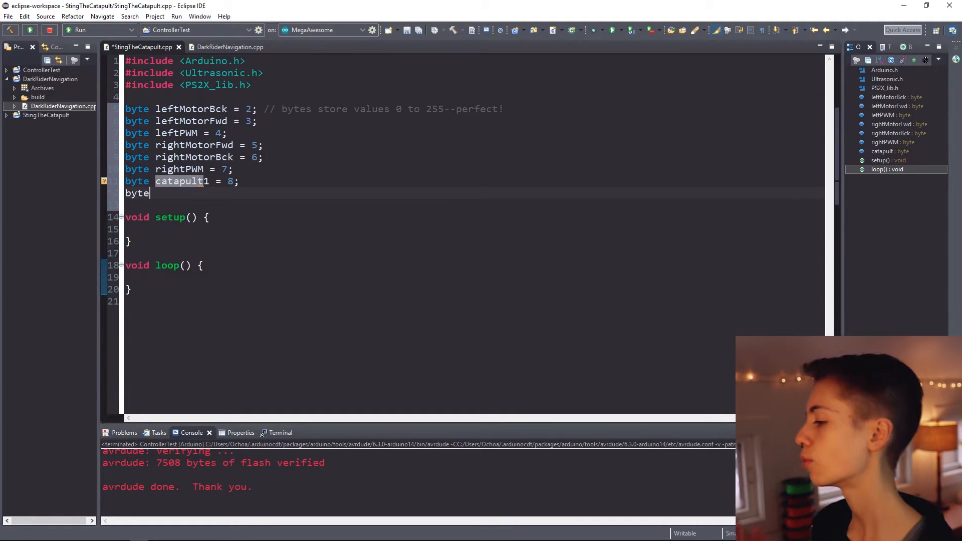
{"action": "type", "text": "catapult2 = 9"}
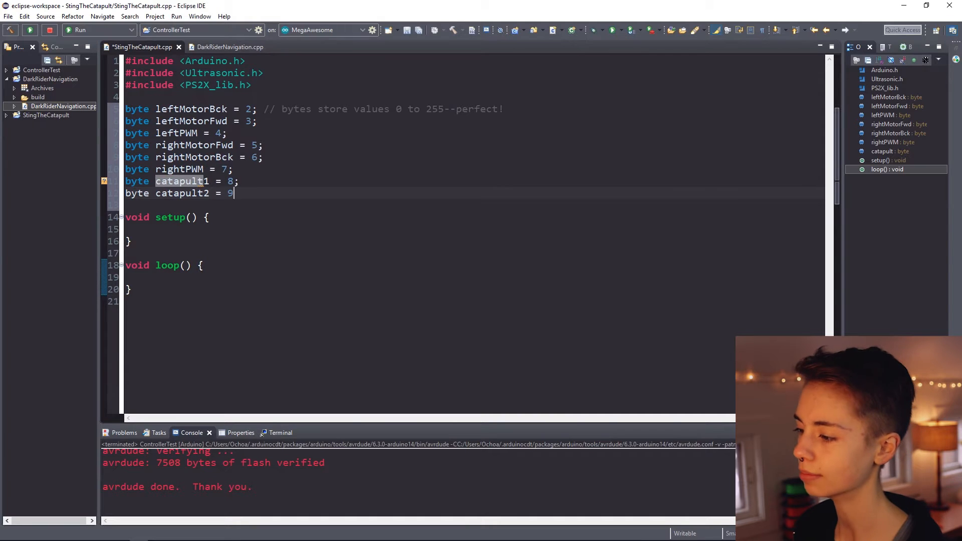
{"action": "type", "text": "byte catapultPWM = 10;"}
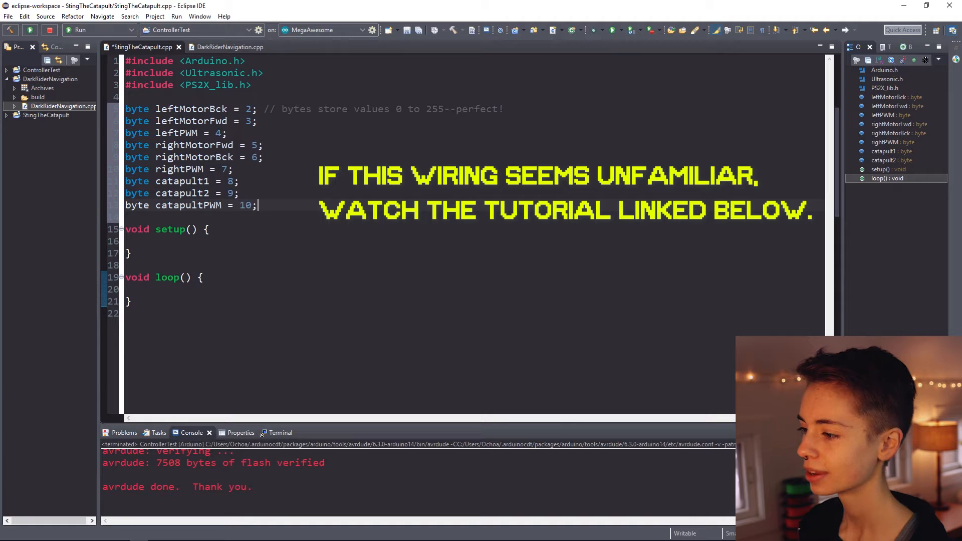
Step: Declare byte limitSwitch = 22 and set pinMode(limitSwitch, INPUT_PULLUP) in setup()
{"action": "type", "text": "byte limitSwit"}
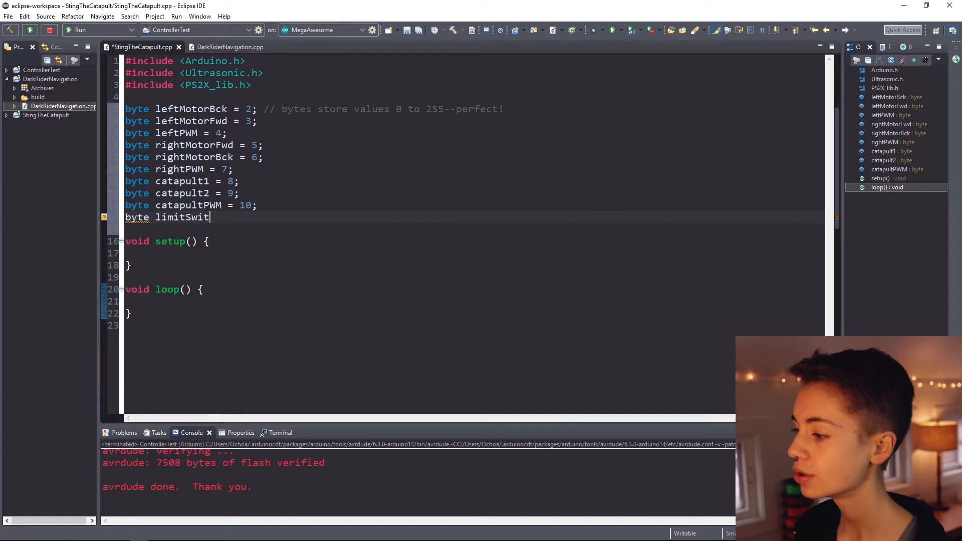
{"action": "type", "text": "ch = 22;"}
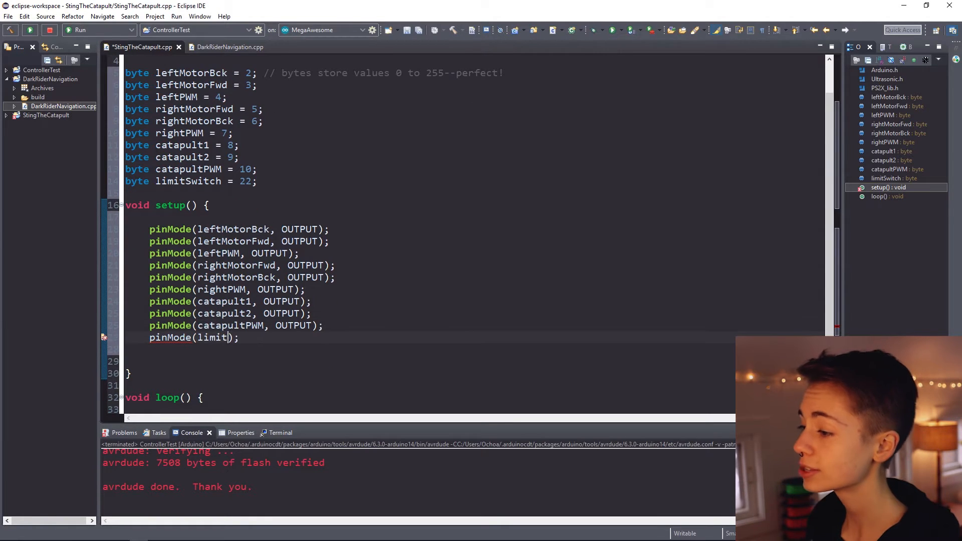
{"action": "type", "text": "Switch"}
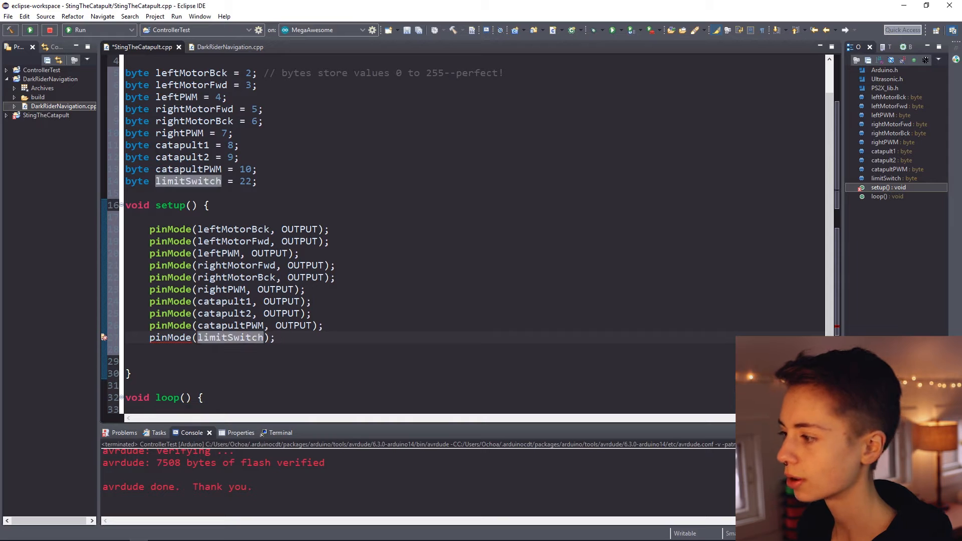
{"action": "type", "text": ", INPUT_PULLUP"}
{"action": "left_click", "coordinate": [473, 217]}
{"action": "type", "text": "PS"}
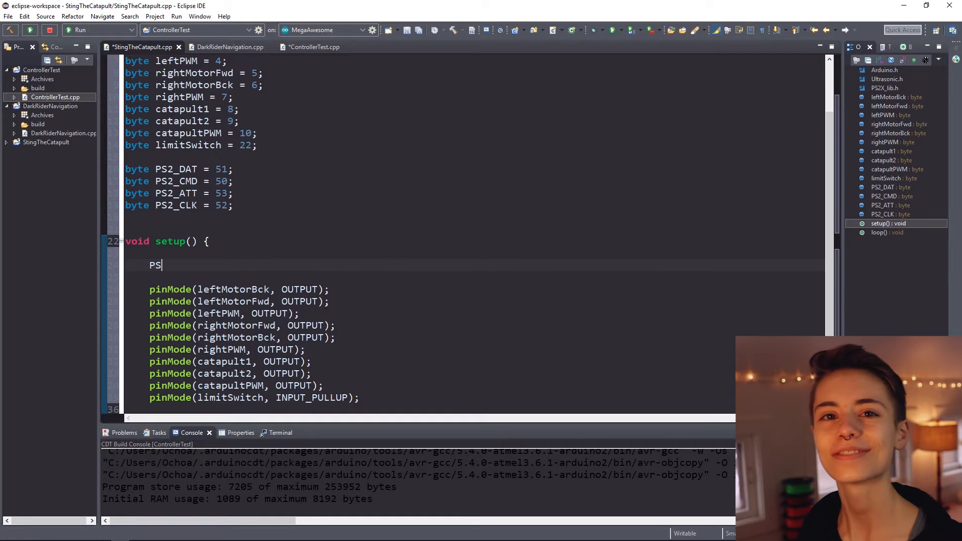
Step: Write a demo line reassigning PS2_DAT = 101 with a 'hahaha i hacked the variable!!' comment, then delete it
{"action": "type", "text": "2_D"}
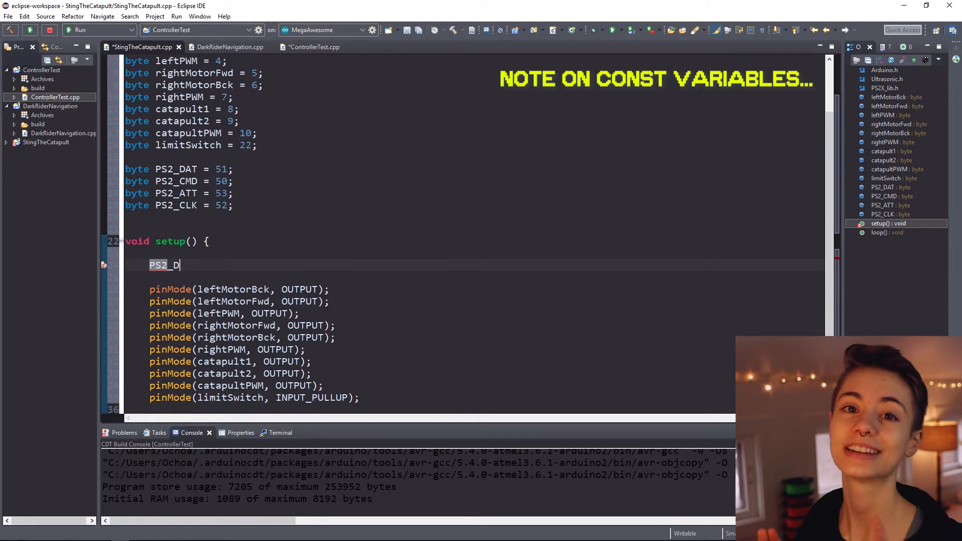
{"action": "type", "text": "AT ="}
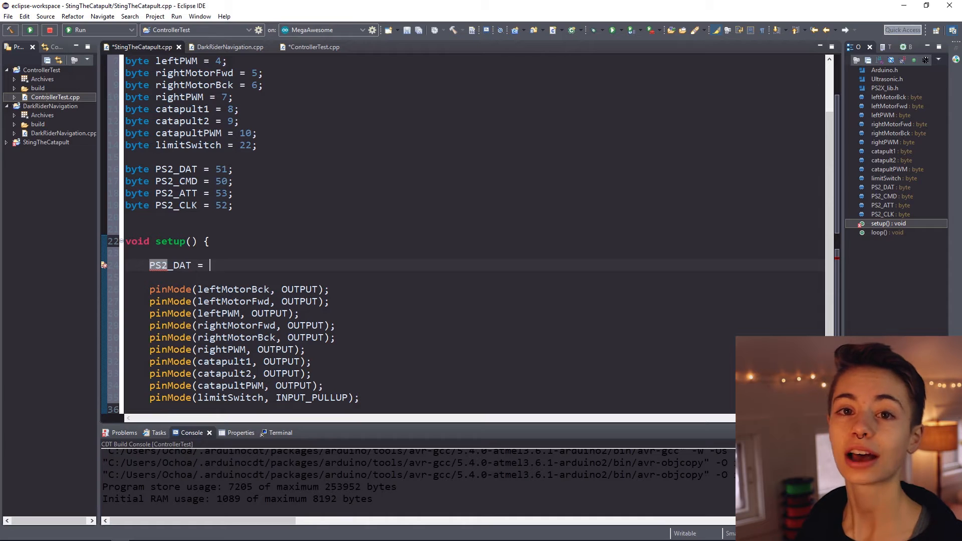
{"action": "type", "text": "101"}
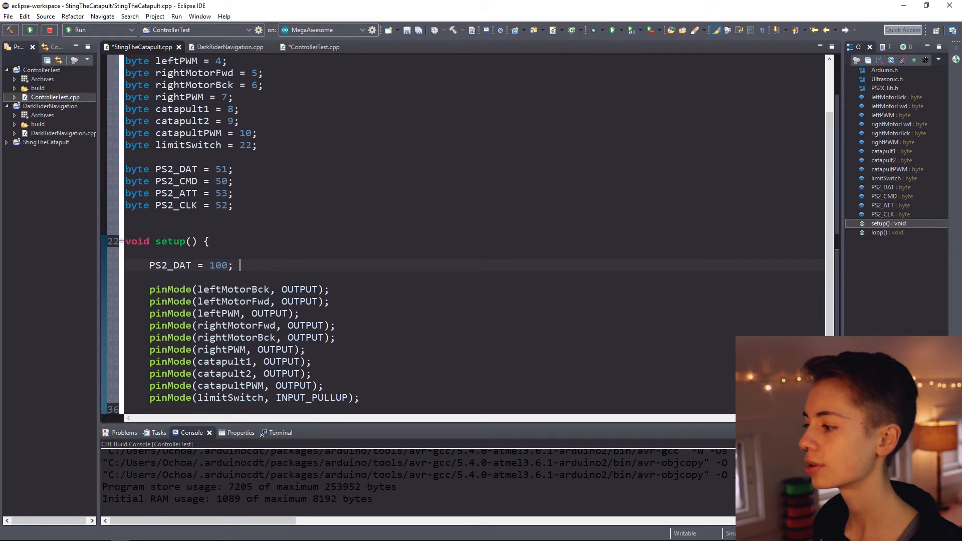
{"action": "type", "text": "// hahaha"}
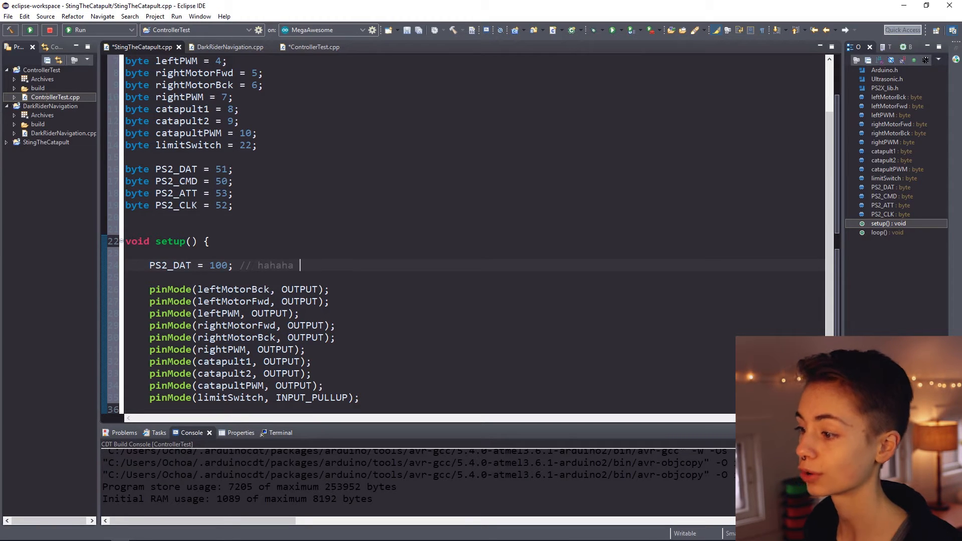
{"action": "type", "text": "i hack"}
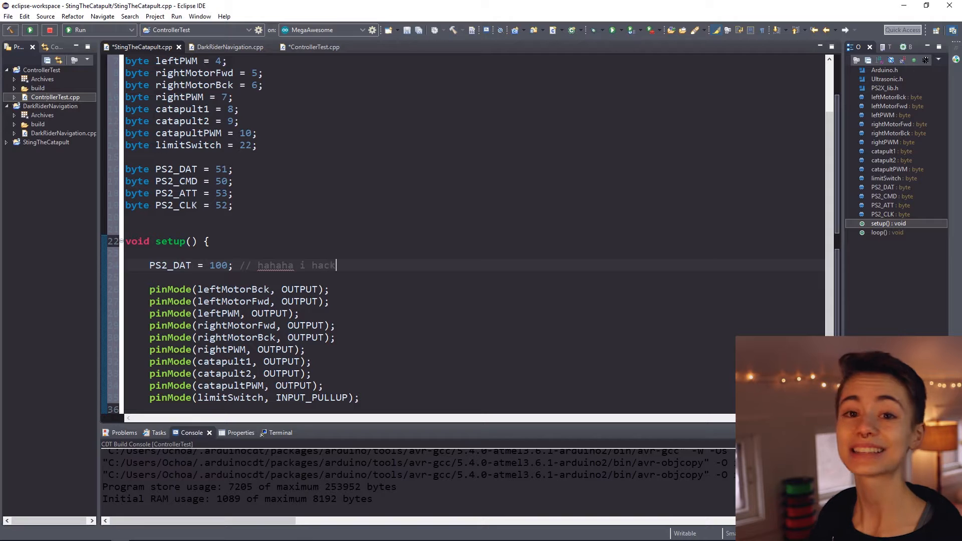
{"action": "type", "text": "ed the vario"}
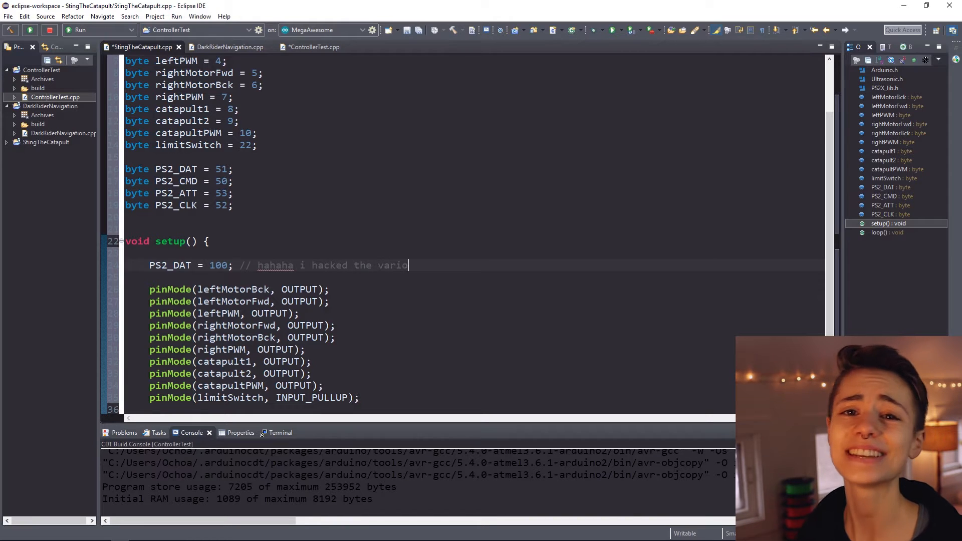
{"action": "type", "text": "ble!!"}
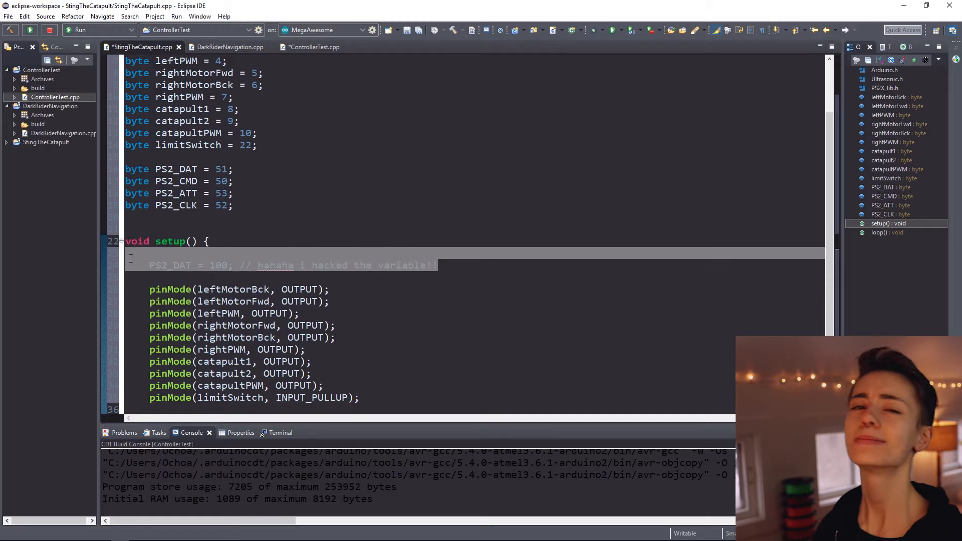
{"action": "key", "text": "Delete"}
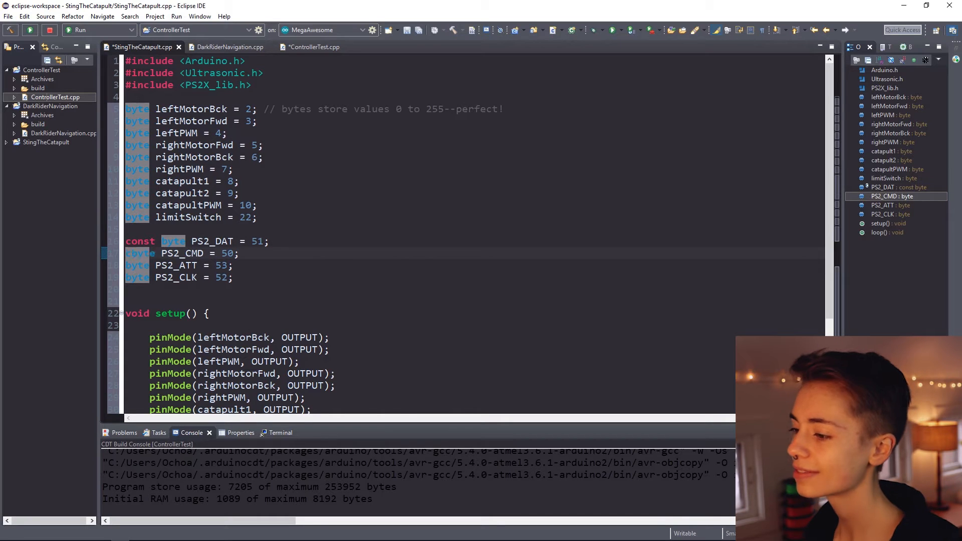
Step: Prefix the PS2 pin declarations with const so they cannot be reassigned
{"action": "type", "text": "const"}
{"action": "type", "text": "PS2X p"}
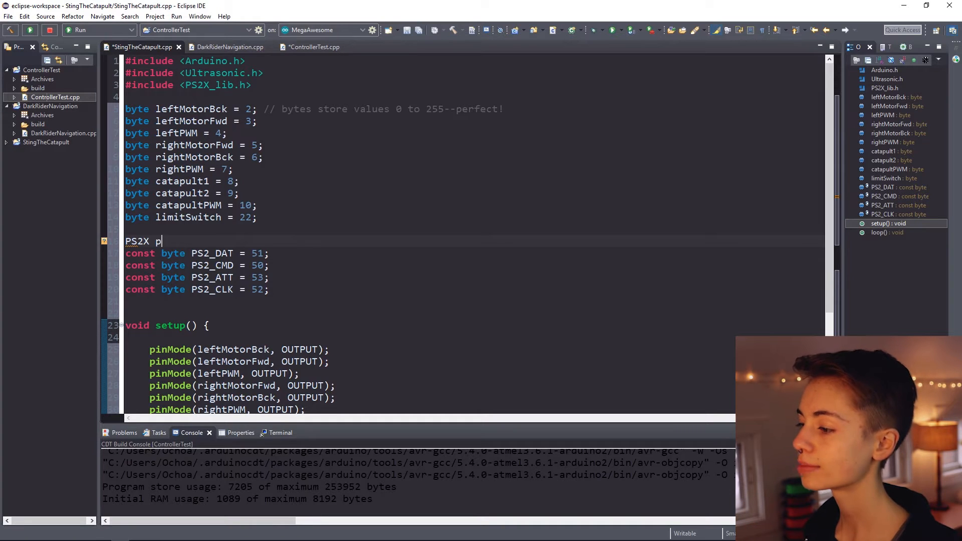
Step: Finish declaring the PS2X controller object
{"action": "type", "text": "ontrollr"}
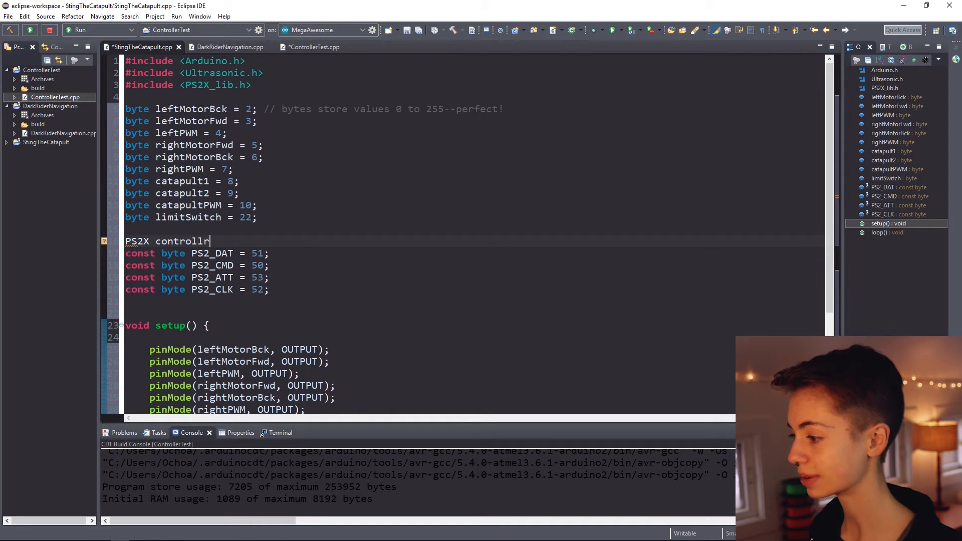
{"action": "type", "text": "er;"}
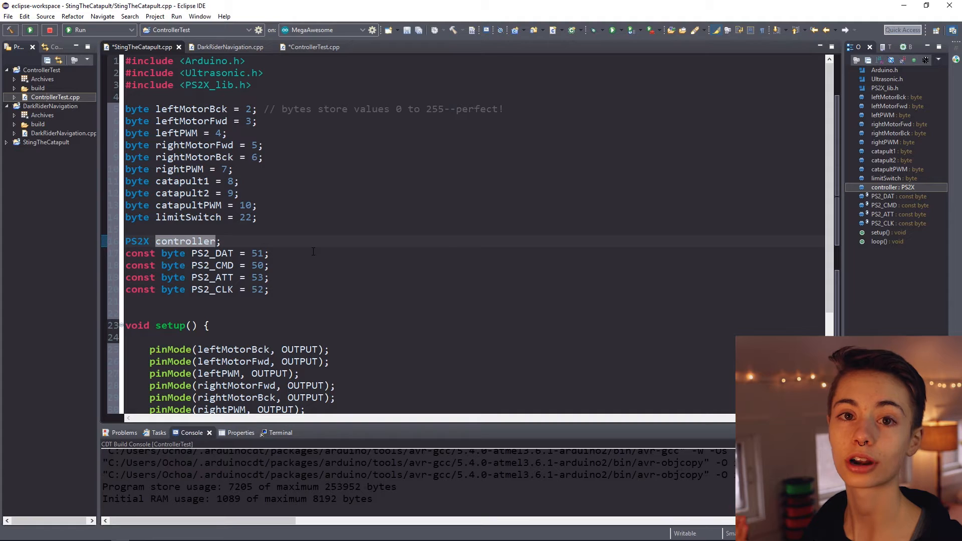
Step: Declare int vibrate = 0, bool pressures = false and bool rumble = false
{"action": "type", "text": "int vi"}
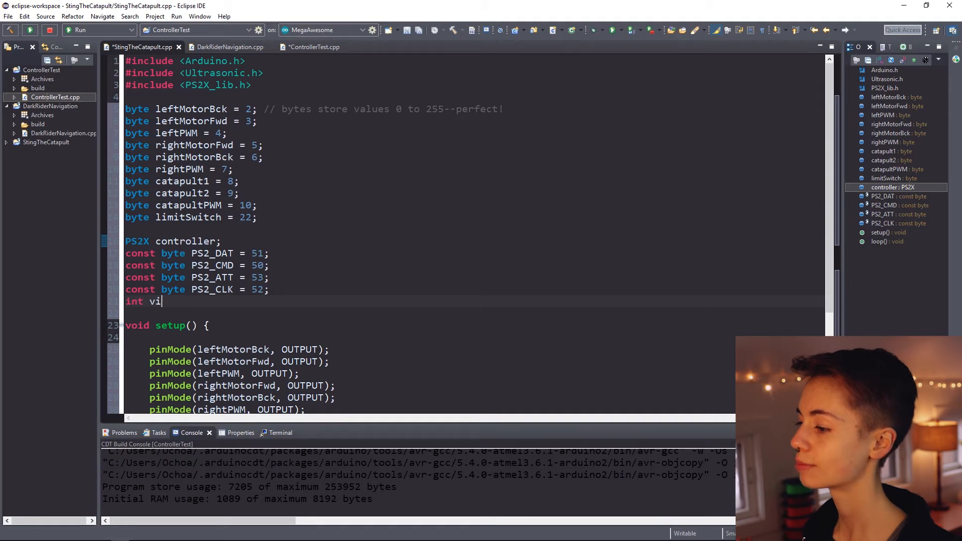
{"action": "type", "text": "brate = 0;"}
{"action": "type", "text": "bool"}
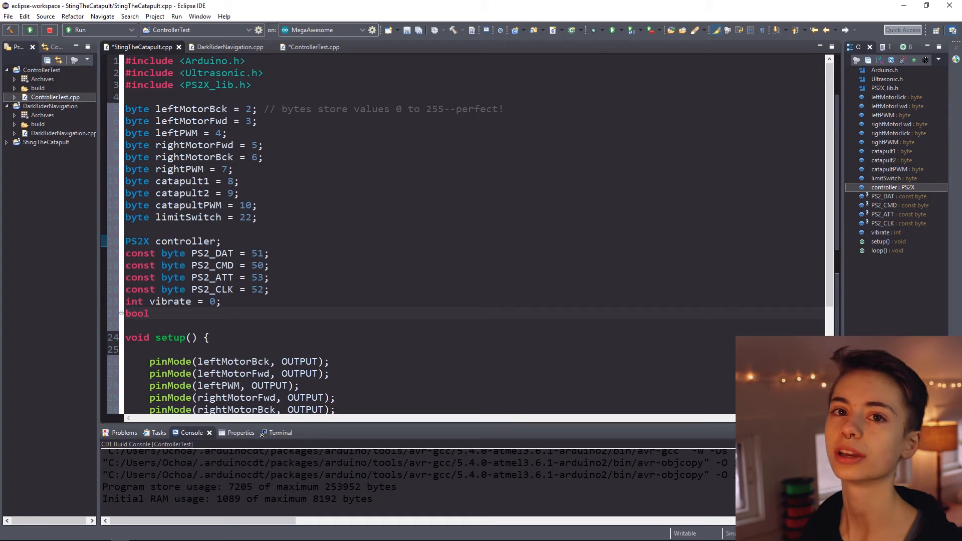
{"action": "type", "text": "pressures"}
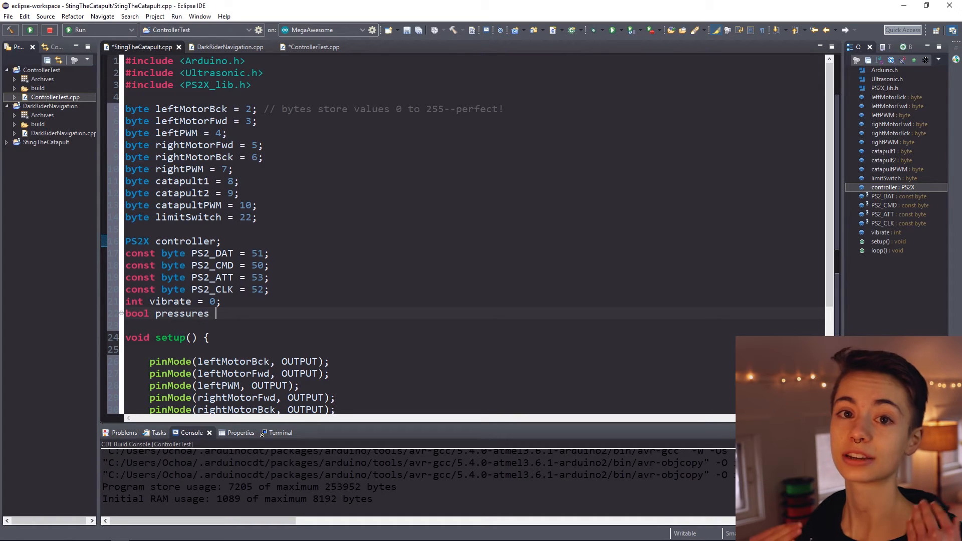
{"action": "type", "text": "= false;"}
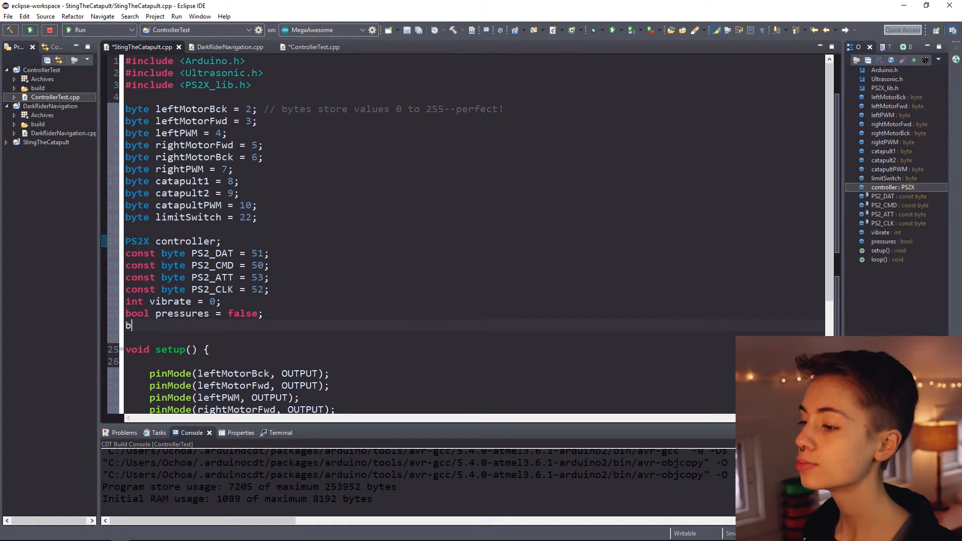
{"action": "type", "text": "ool"}
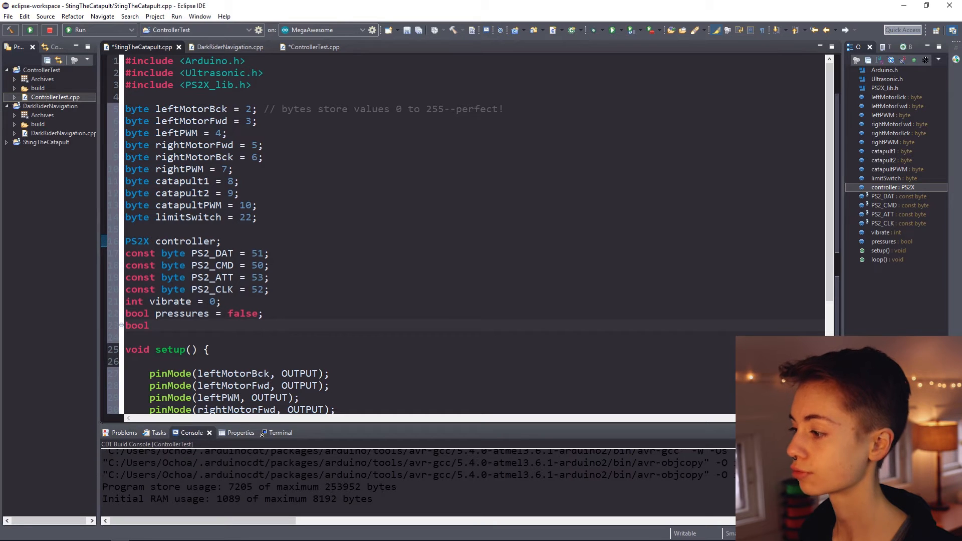
{"action": "type", "text": "rumble = fal"}
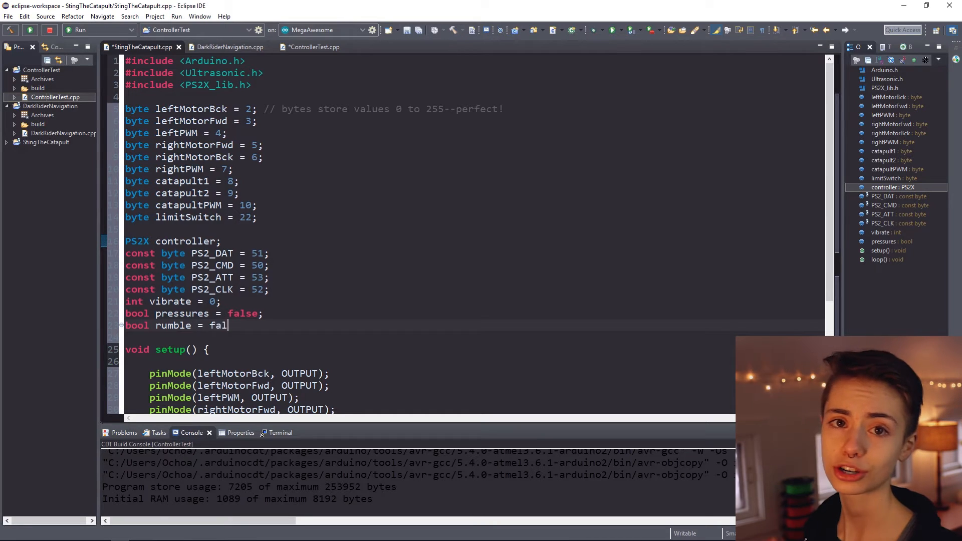
{"action": "type", "text": "se;"}
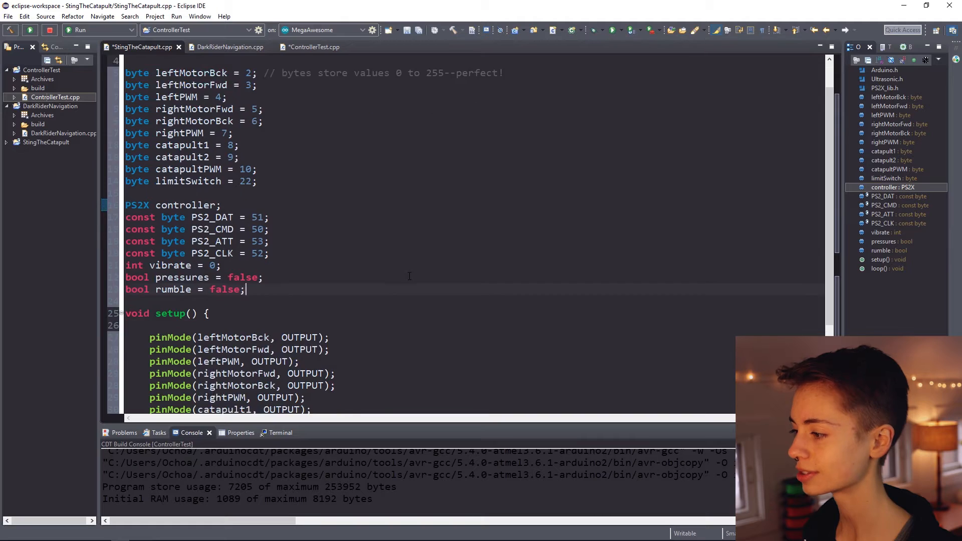
Step: Begin setup() with delay(300)
{"action": "type", "text": "delay"}
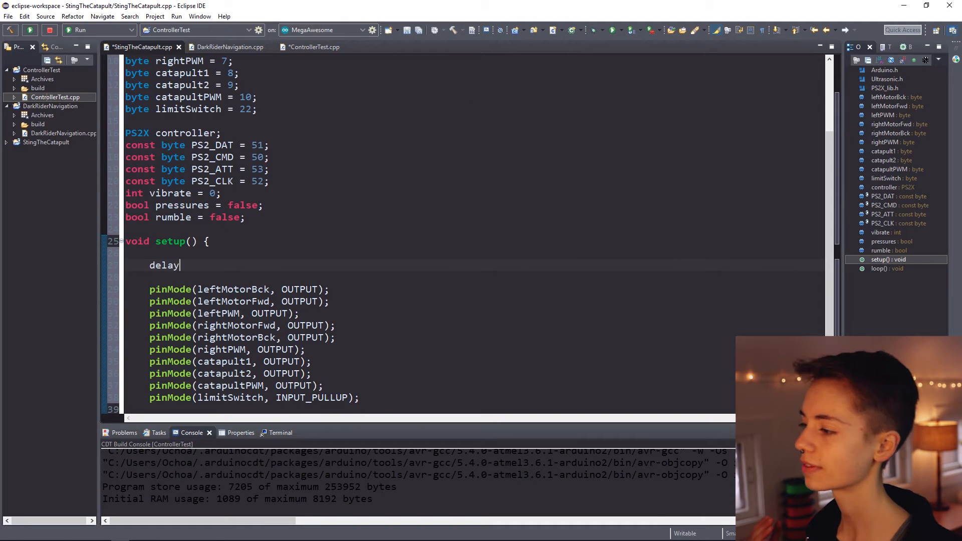
{"action": "type", "text": "(3);"}
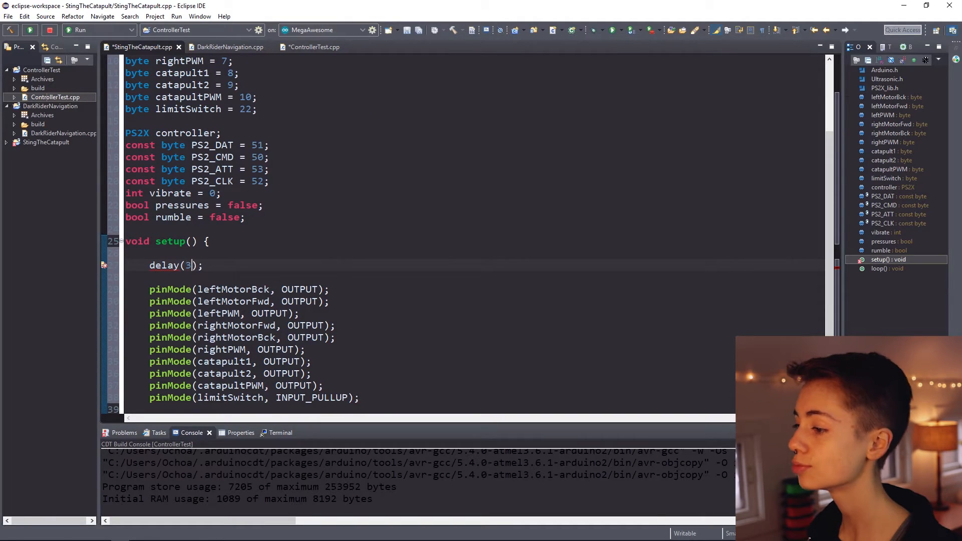
{"action": "type", "text": "00"}
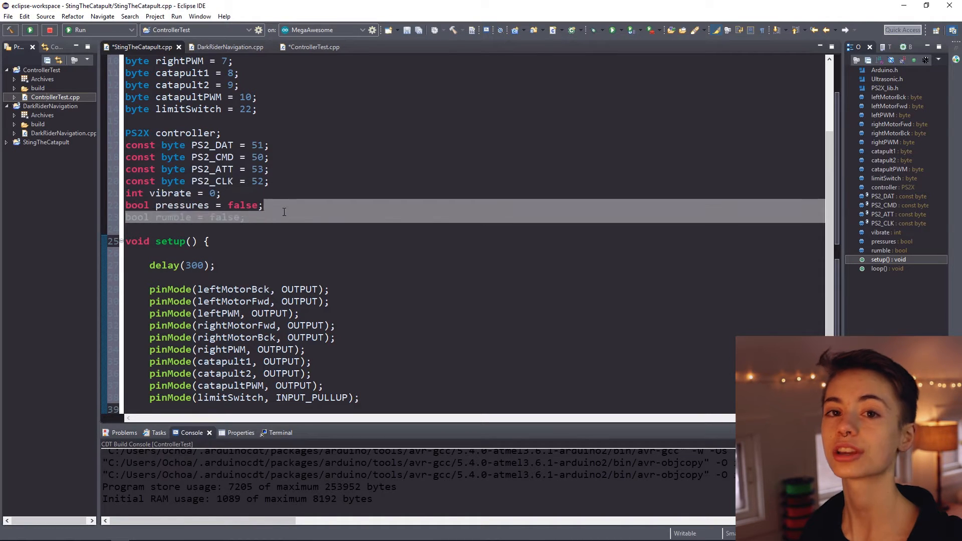
{"action": "left_click", "coordinate": [286, 218]}
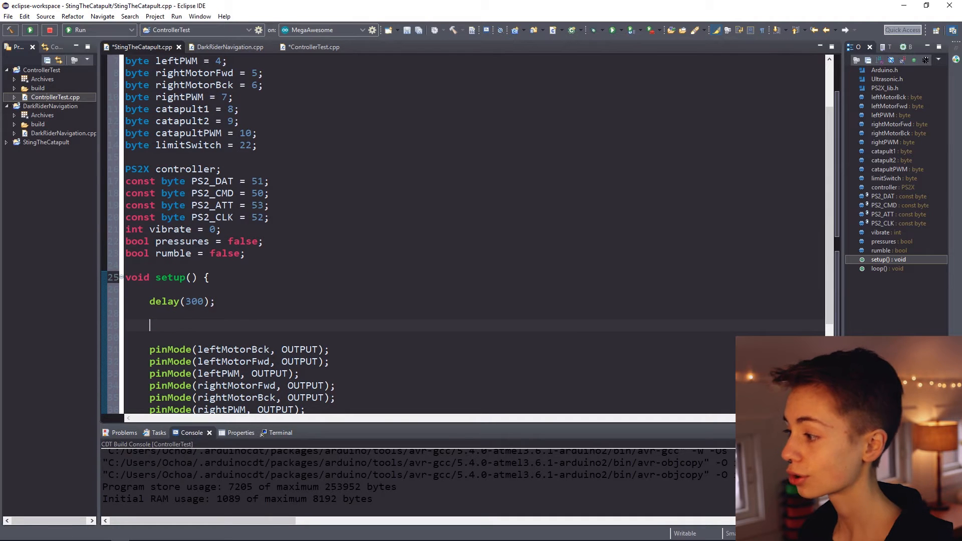
Step: Call controller.config_gamepad(PS2_CLK, PS2_CMD, PS2_ATT, PS2_DAT, pressures, rumble) via autocomplete
{"action": "type", "text": "controller"}
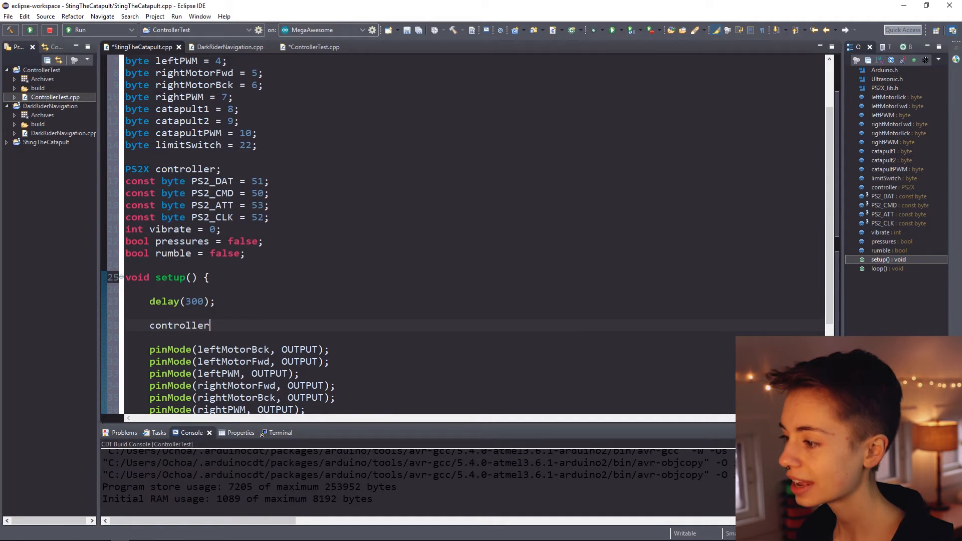
{"action": "type", "text": ".co"}
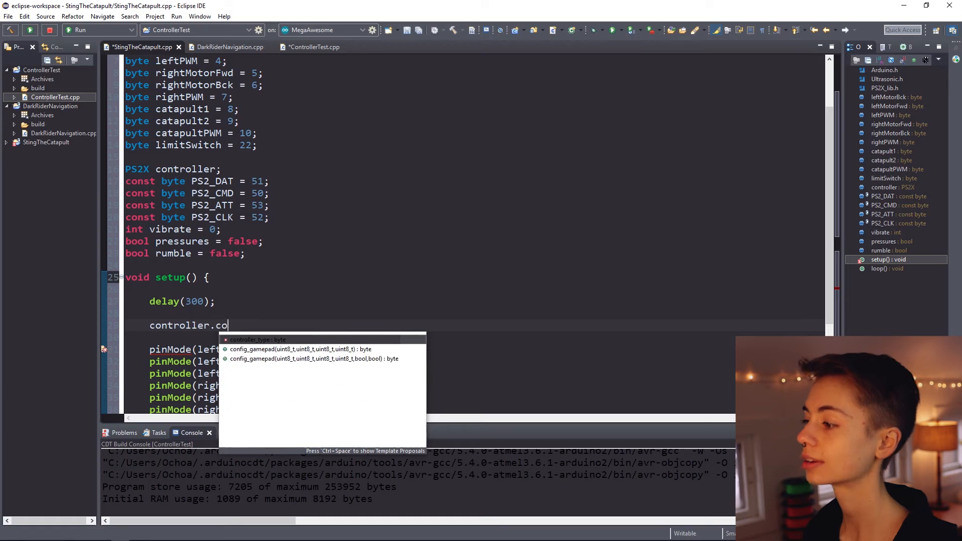
{"action": "type", "text": "nfig_gamepad();"}
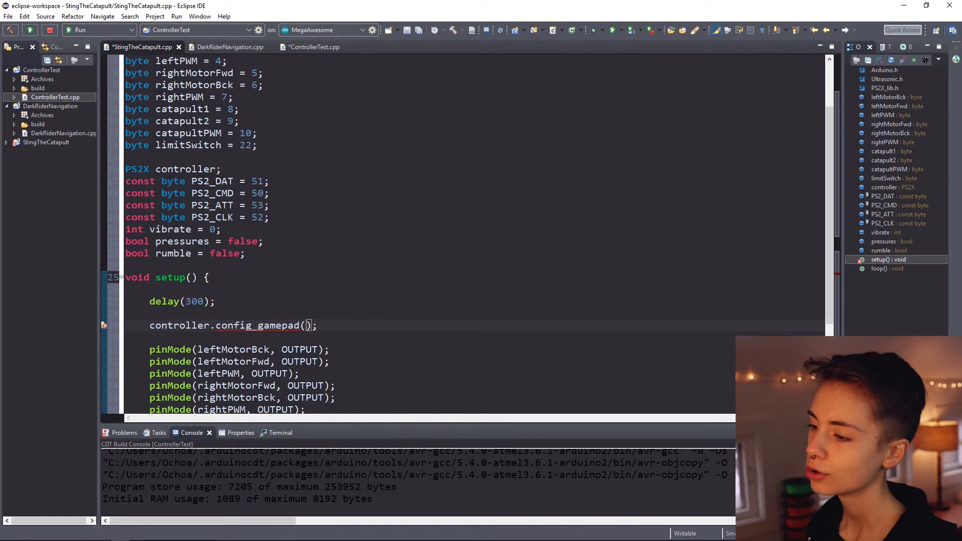
{"action": "type", "text": "PS2_CLK, PS2_CMD, PS2_ATT, PS2_DAT,"}
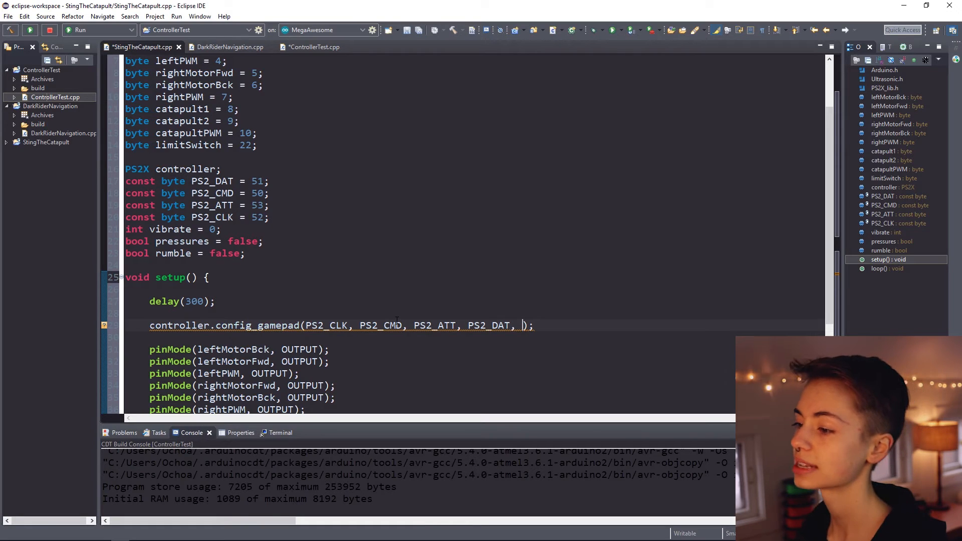
{"action": "type", "text": "pressures, ru"}
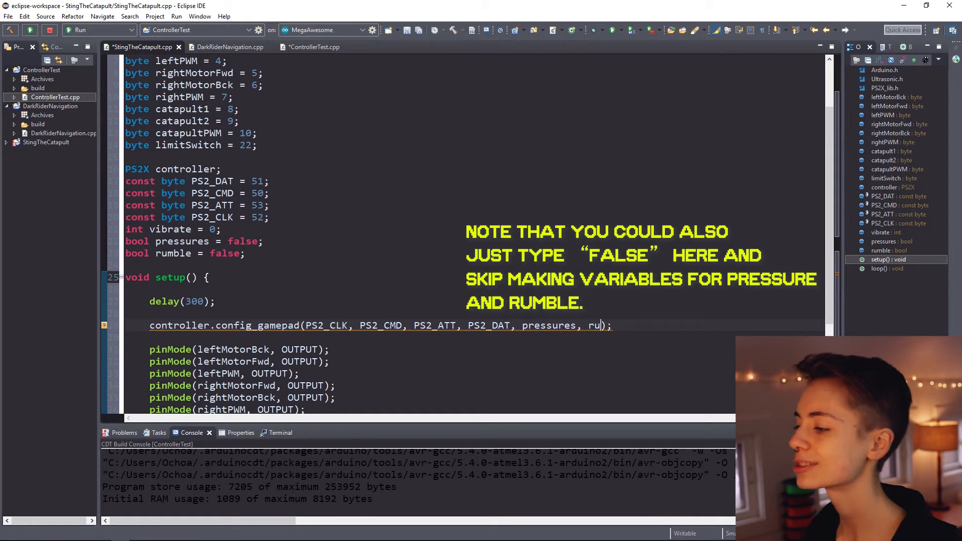
{"action": "type", "text": "mble"}
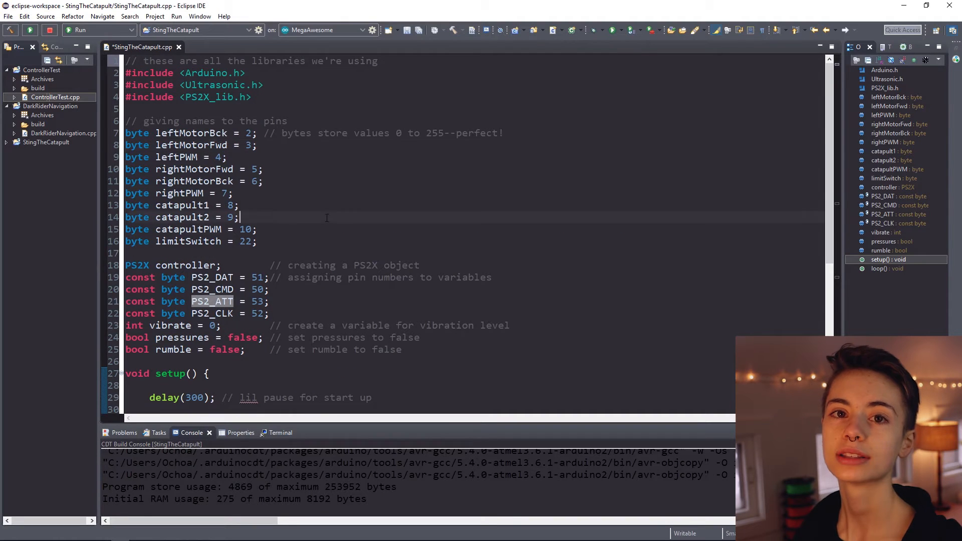
Step: Add controller.read_gamepad(false, vibrate) as the first line of loop()
{"action": "scroll", "scroll_direction": "down", "scroll_amount": 3}
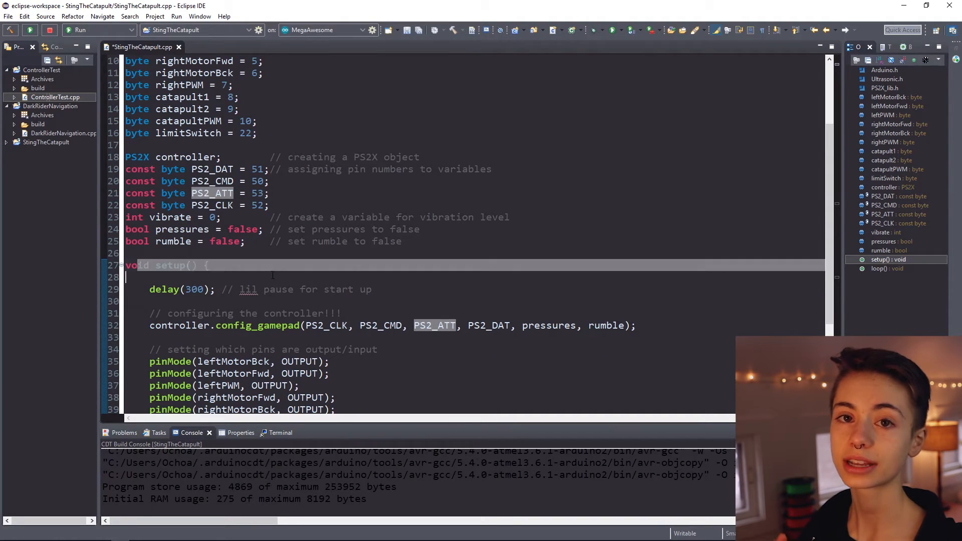
{"action": "scroll", "scroll_direction": "down", "scroll_amount": 3}
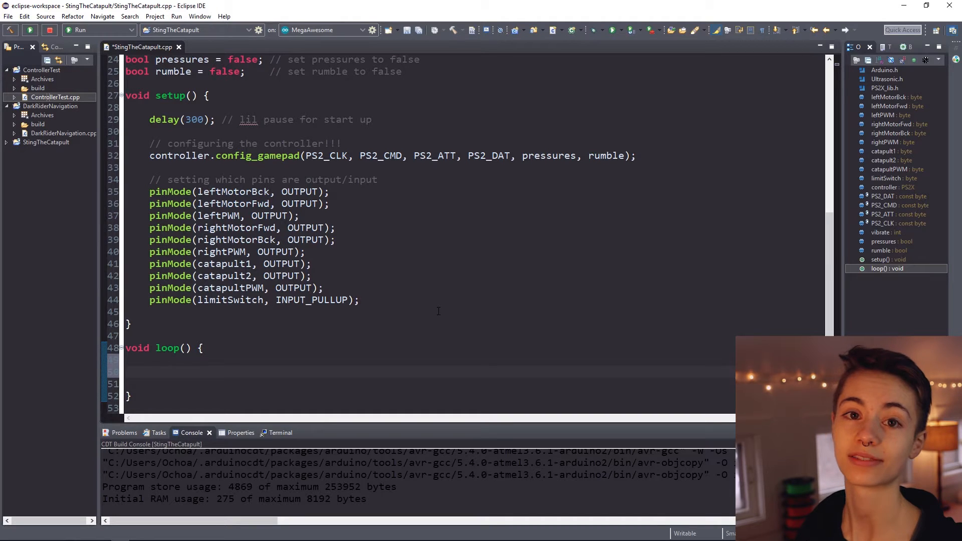
{"action": "type", "text": "con"}
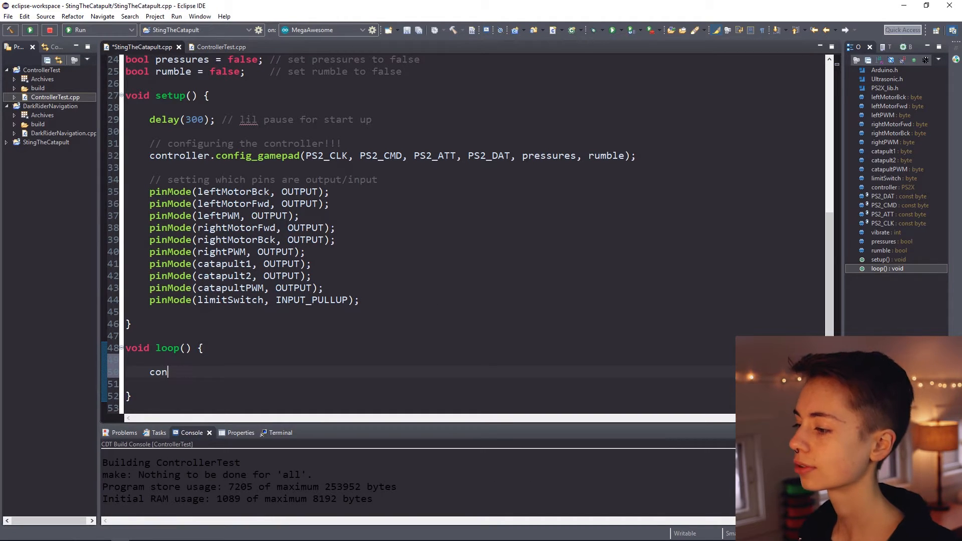
{"action": "type", "text": "troller.re"}
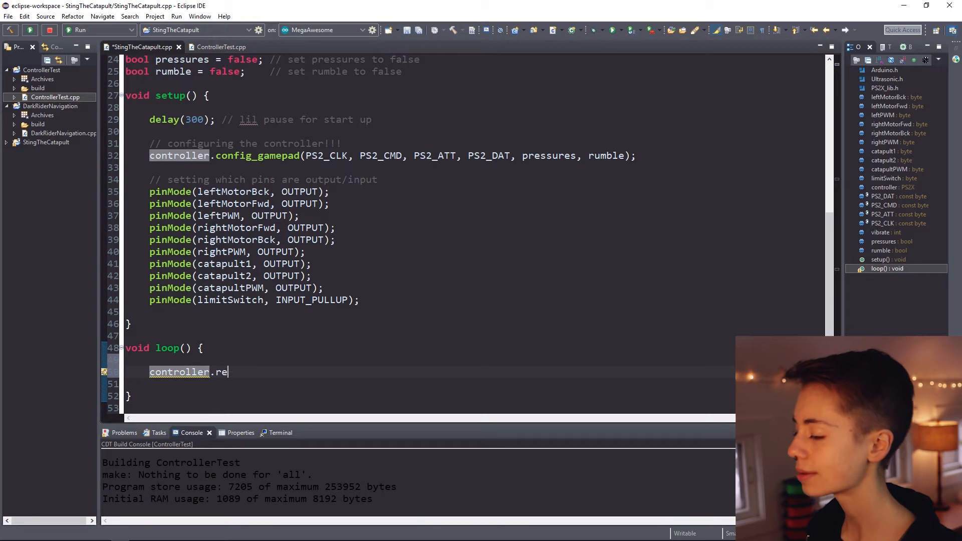
{"action": "type", "text": "ad_gamepad"}
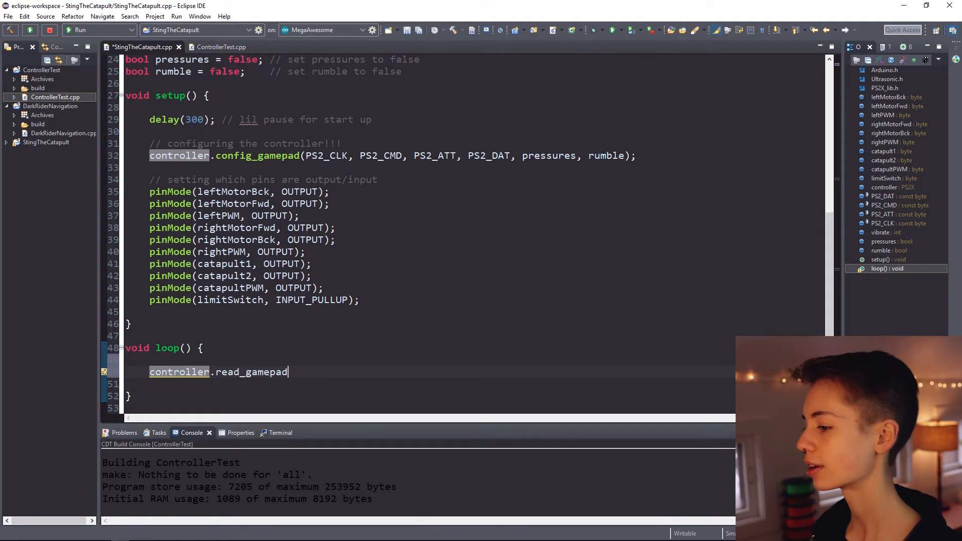
{"action": "type", "text": "(f);"}
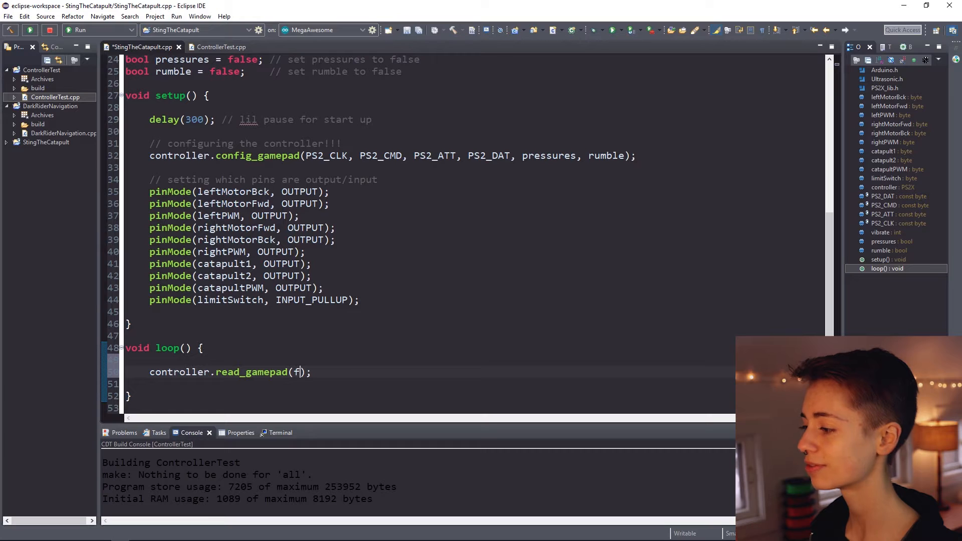
{"action": "type", "text": "alse, vibrate"}
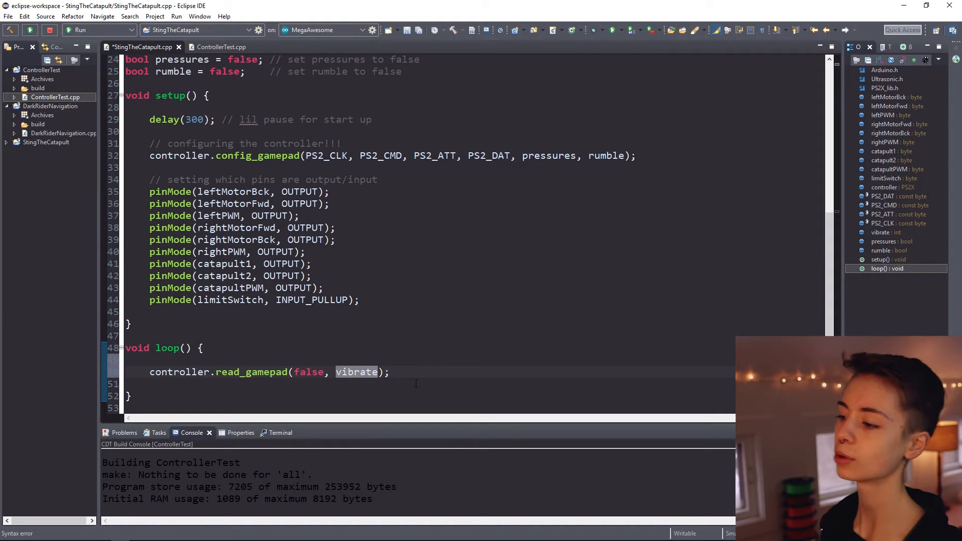
Step: Write the if branch checking controller.Analog(PSS_LY) between 0 and 120, commented GO FORWARD
{"action": "type", "text": "if"}
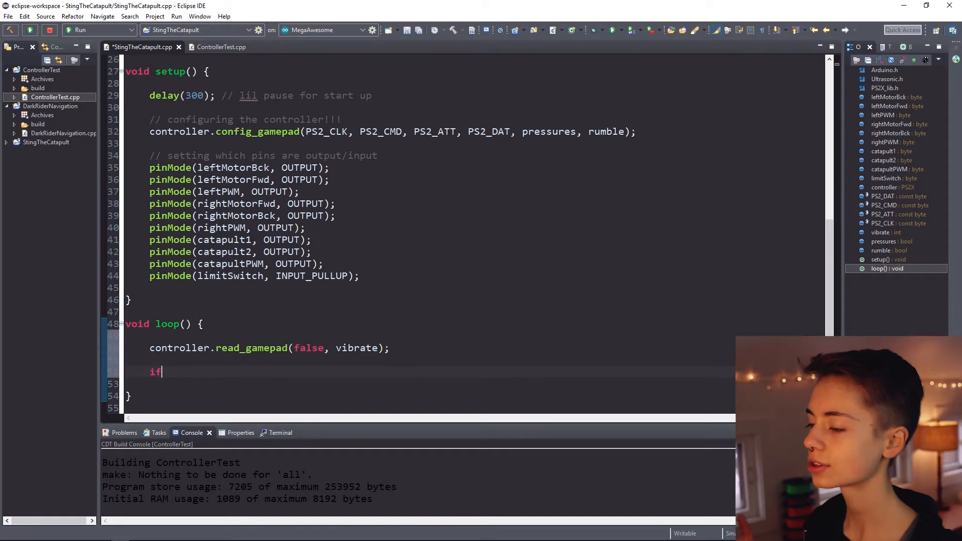
{"action": "type", "text": "(){"}
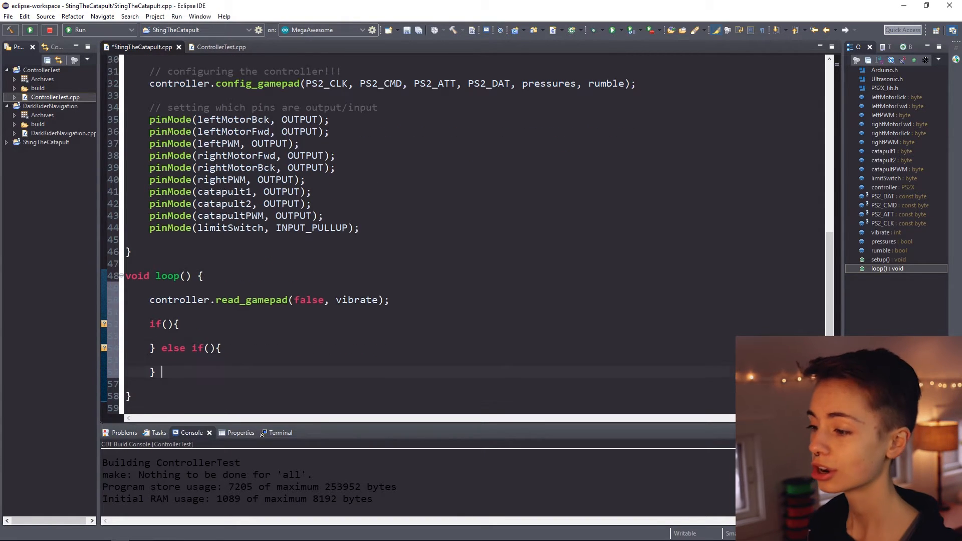
{"action": "type", "text": "controller.A"}
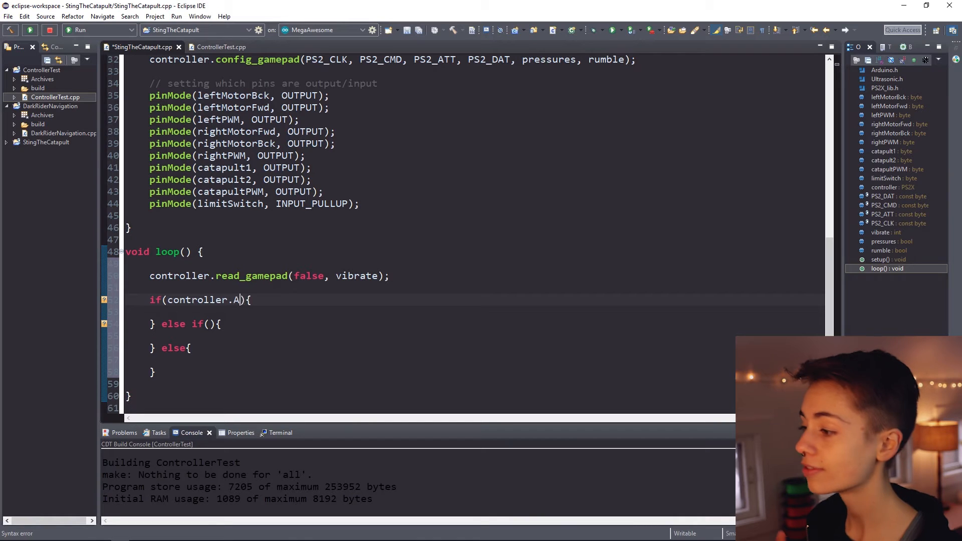
{"action": "type", "text": "Analog("}
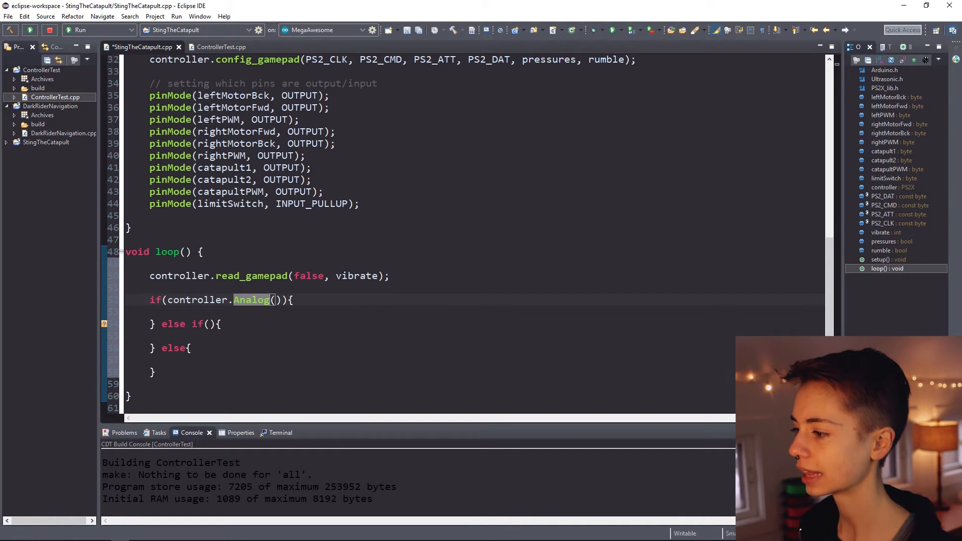
{"action": "type", "text": "PSS_LY"}
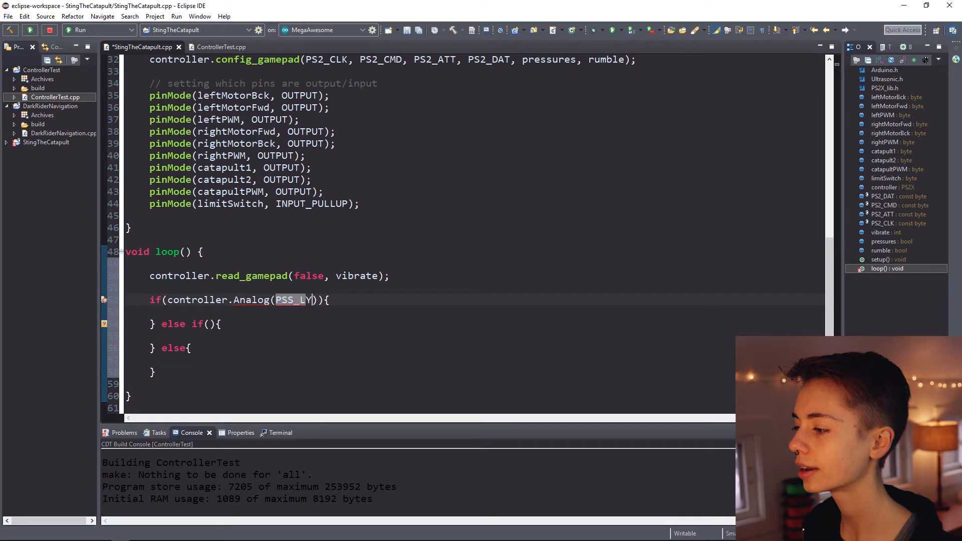
{"action": "type", "text": ">"}
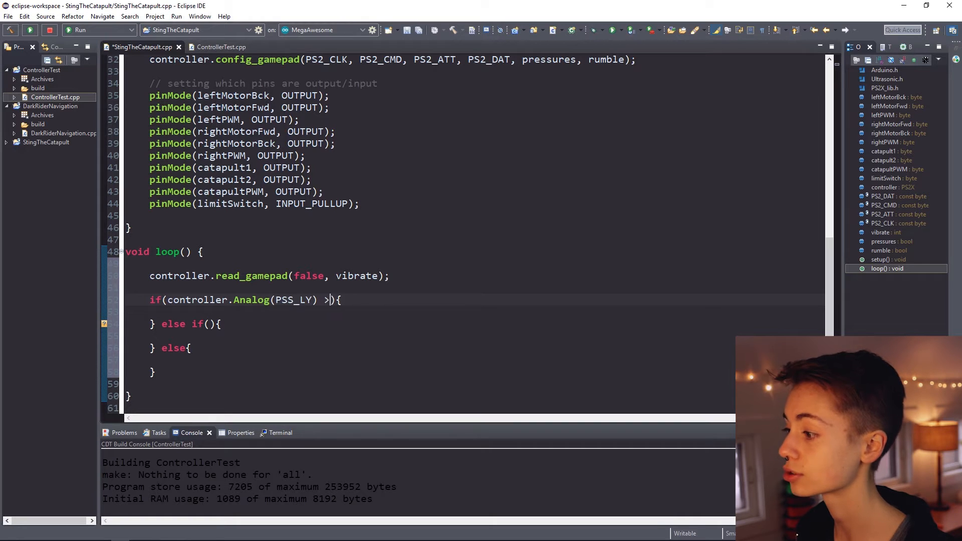
{"action": "type", "text": "= 0 &&"}
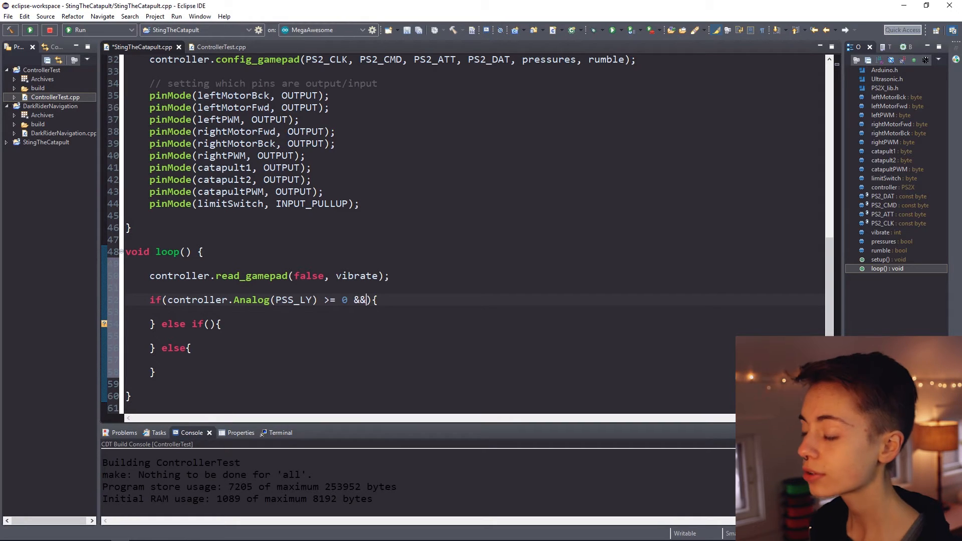
{"action": "type", "text": "controller.Analog("}
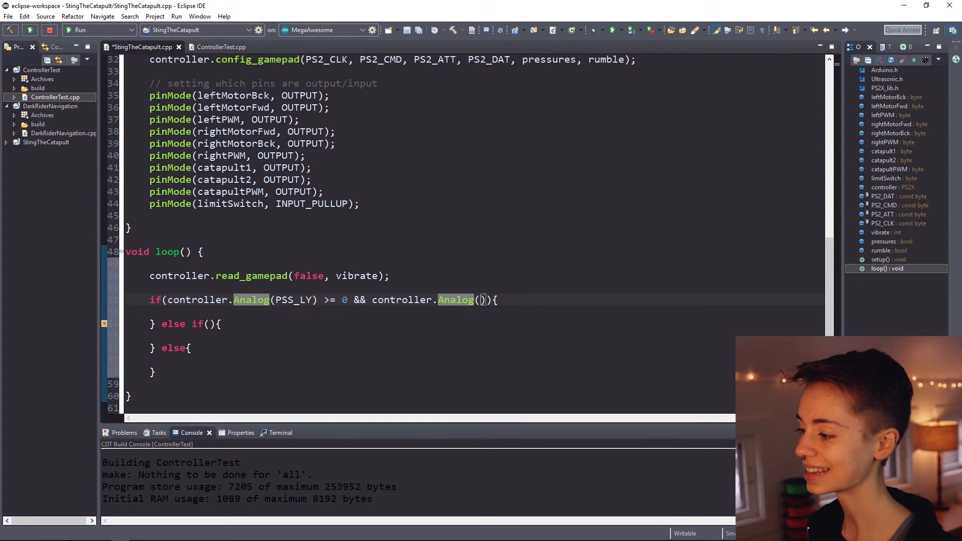
{"action": "type", "text": "PSS_LY"}
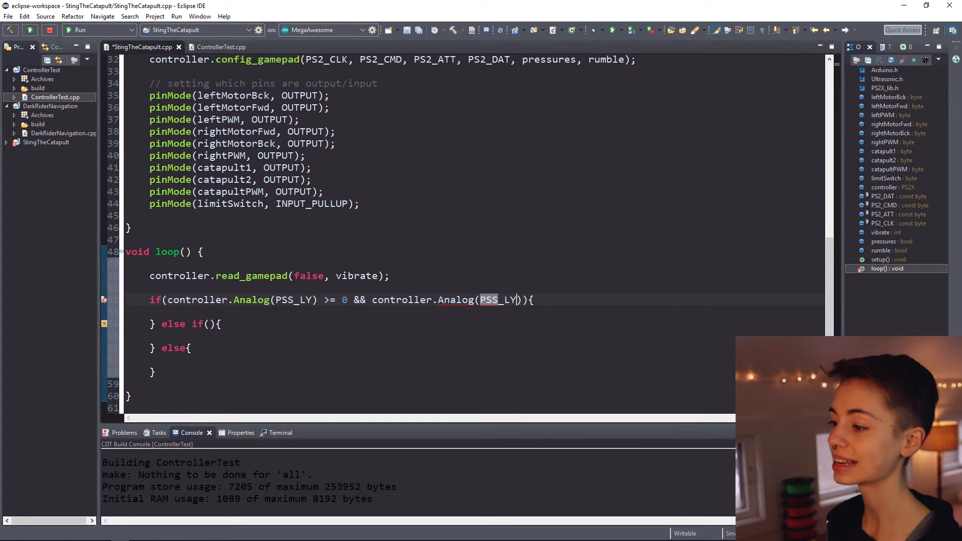
{"action": "type", "text": "<= 120"}
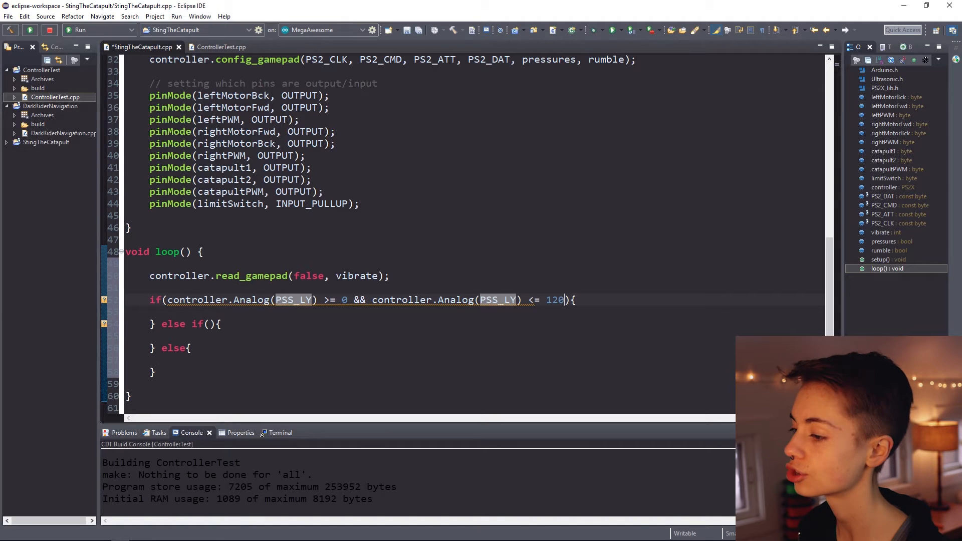
{"action": "type", "text": "// GO FORWAR"}
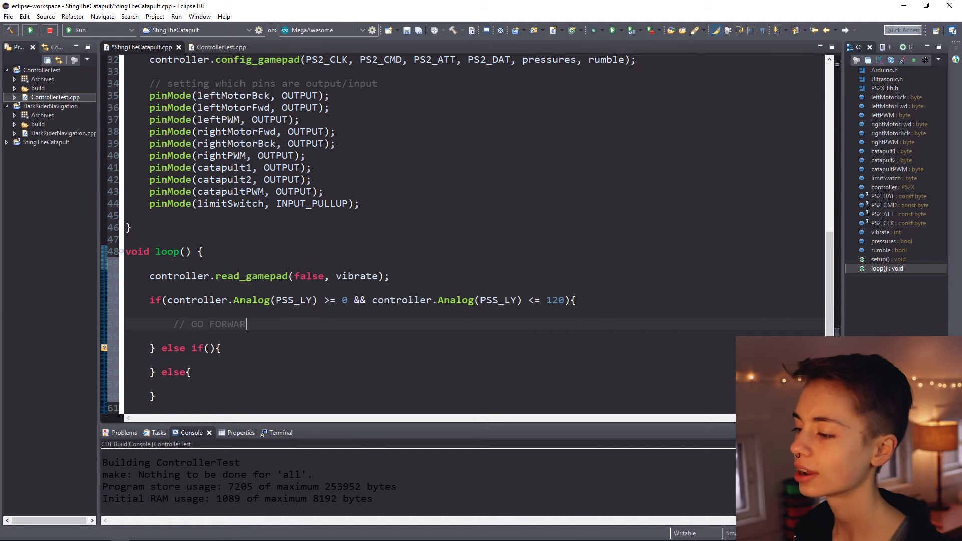
{"action": "type", "text": "D"}
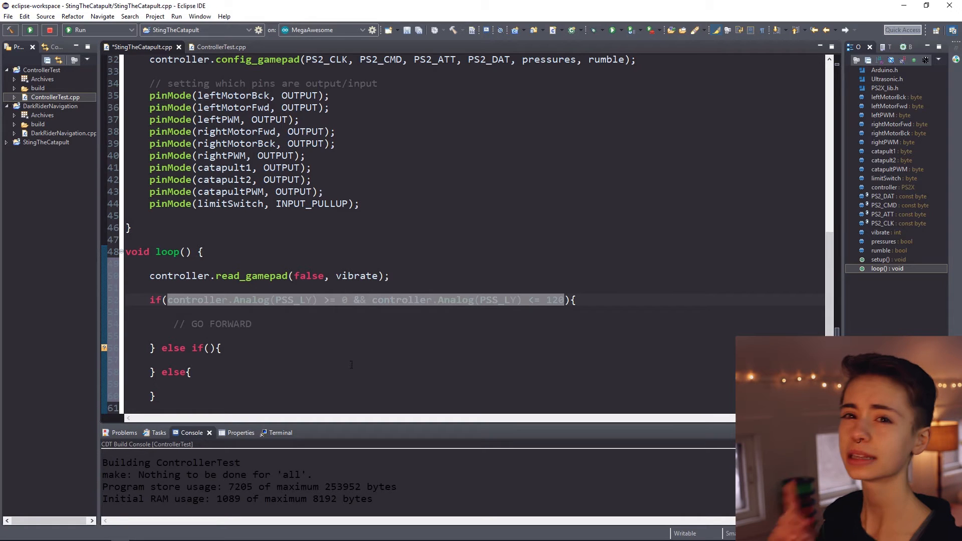
Step: Paste the condition into the else-if and change the range to 140–255 for GO BACKWARD
{"action": "type", "text": "controller.Analog(PSS_LY) >= 0 && controller.Analog(PSS_LY) <= 120"}
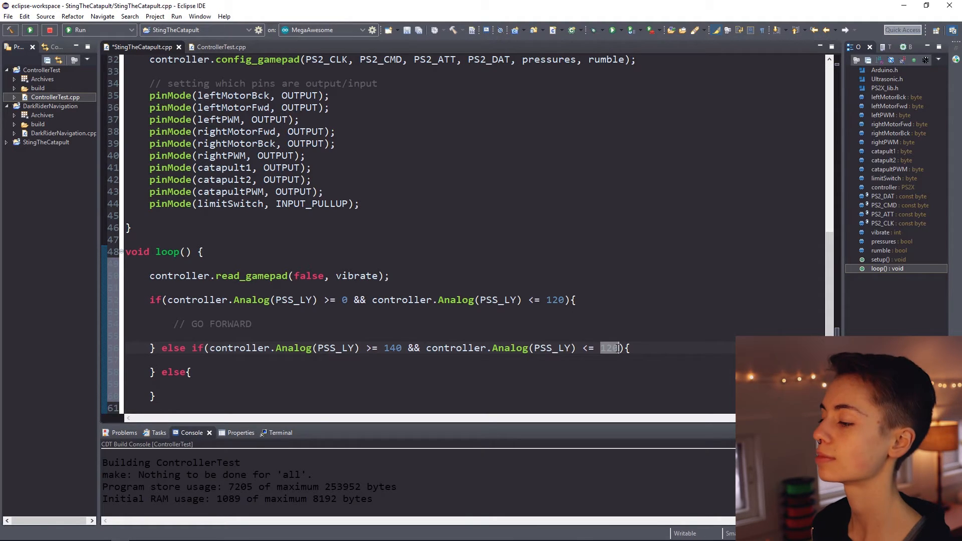
{"action": "type", "text": "255"}
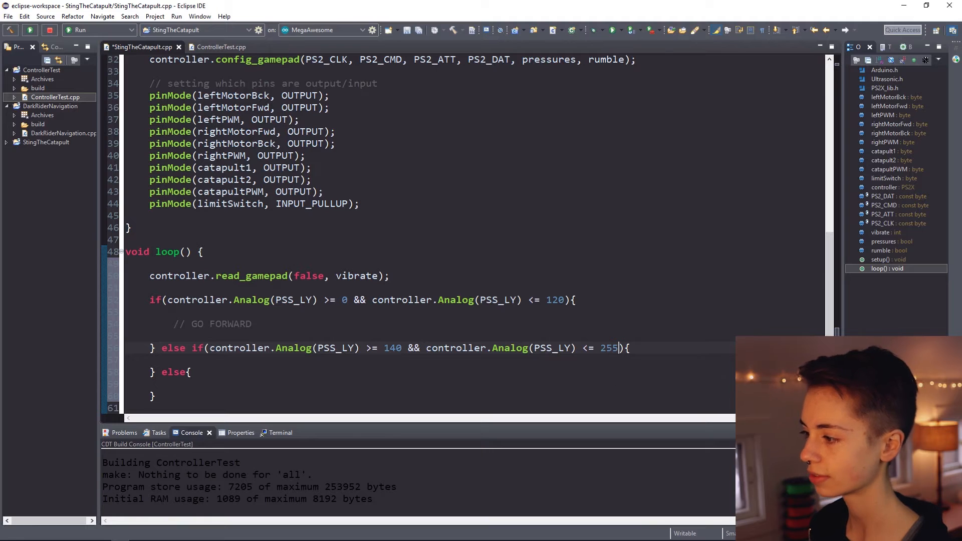
{"action": "mouse_move", "coordinate": [398, 324]}
{"action": "type", "text": "// GO BACKWARD"}
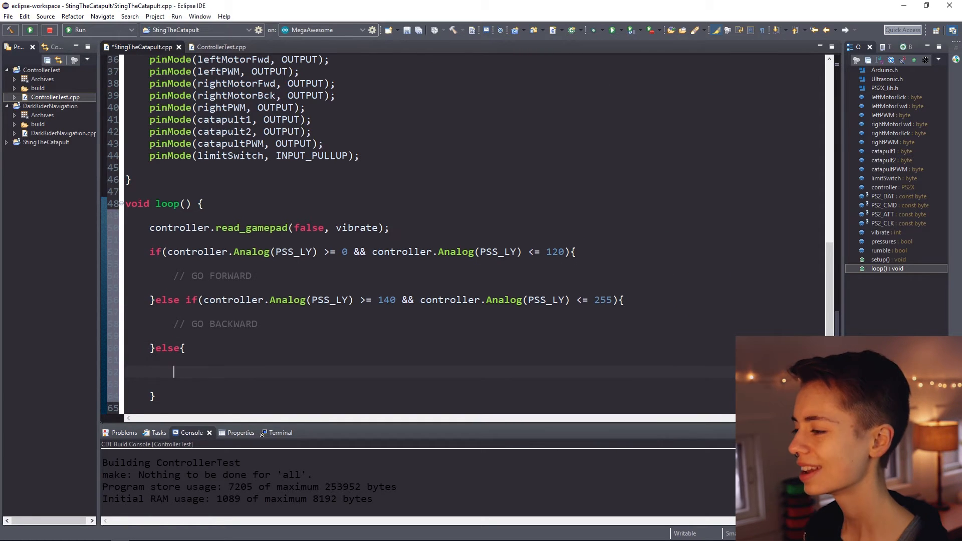
Step: Add a STOP comment in the else branch and declare int motorPower = 128 among the globals
{"action": "key", "text": "Backspace"}
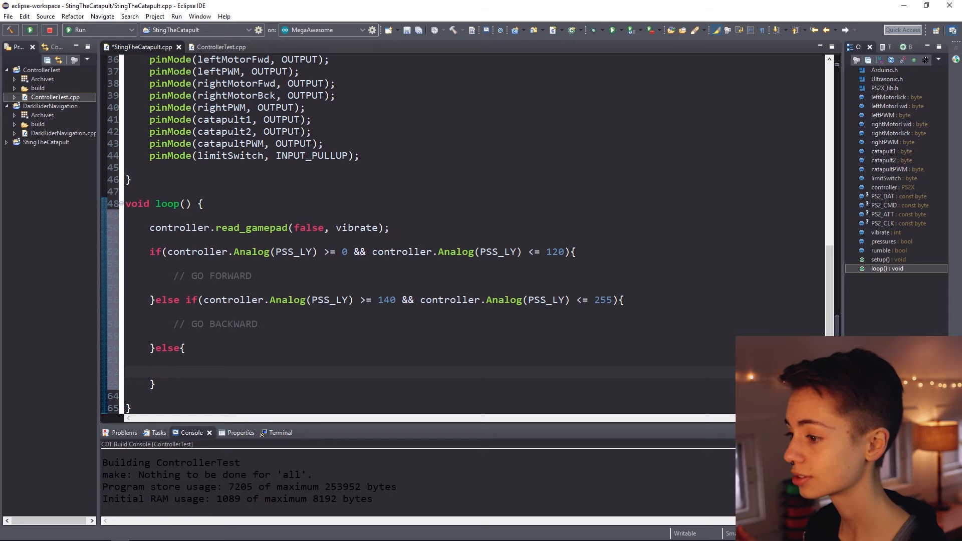
{"action": "type", "text": "// STOP"}
{"action": "type", "text": "int motorPower"}
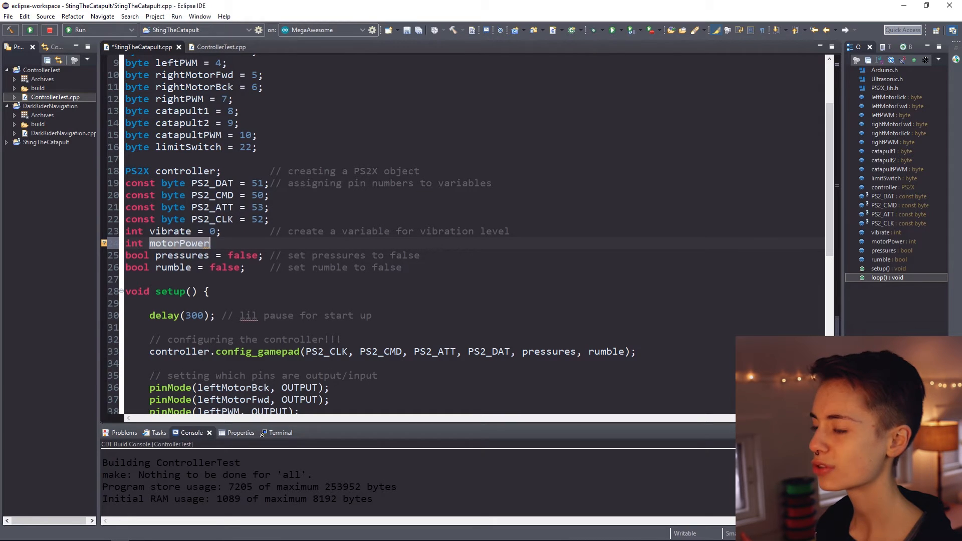
{"action": "type", "text": "= 128;"}
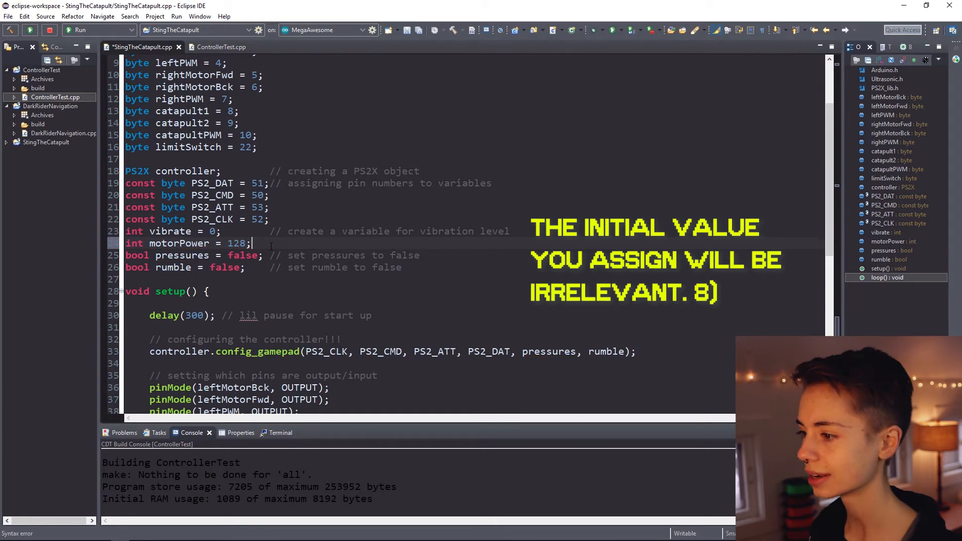
{"action": "scroll", "scroll_direction": "down", "scroll_amount": 3}
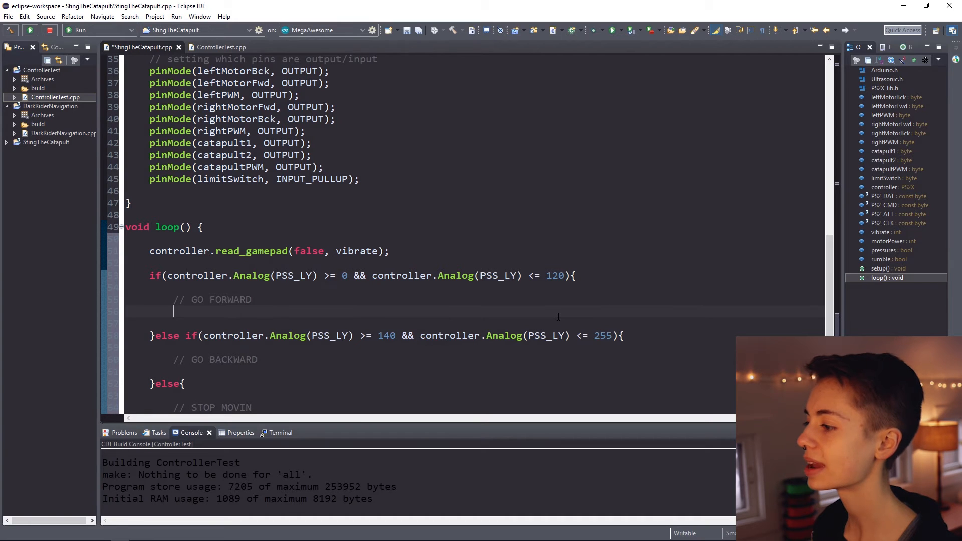
Step: Under GO FORWARD set motorPower = map(controller.Analog(PSS_LY), 0, 120, 255, 0)
{"action": "type", "text": "motorPower"}
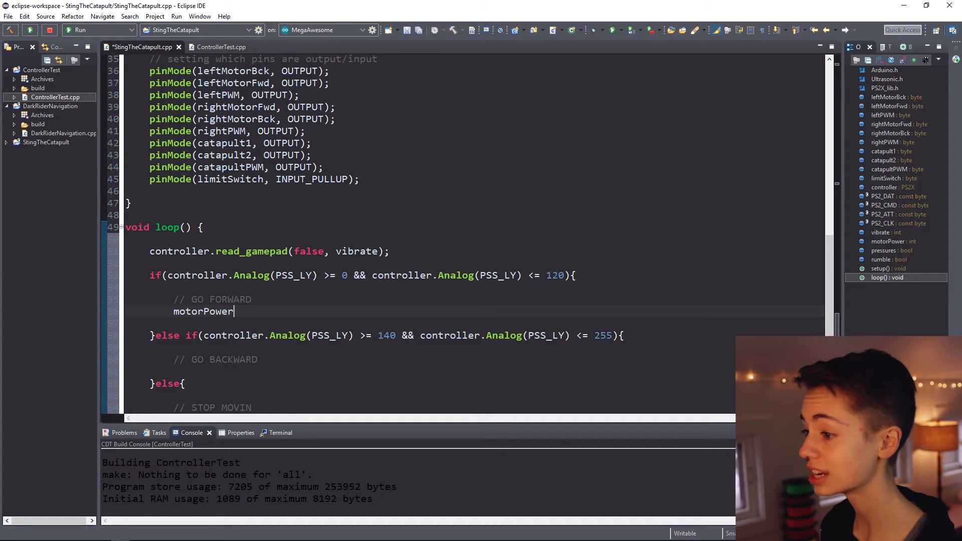
{"action": "type", "text": "= map"}
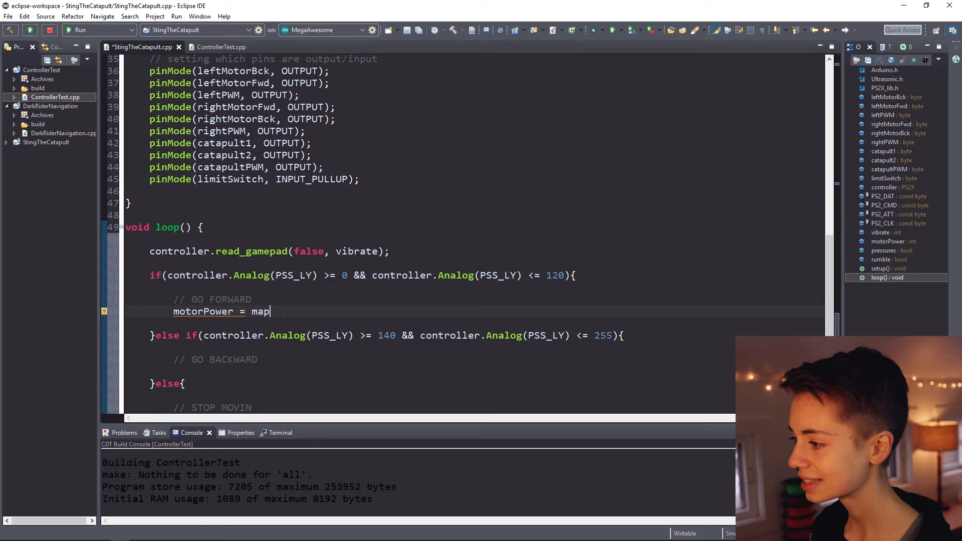
{"action": "type", "text": "();"}
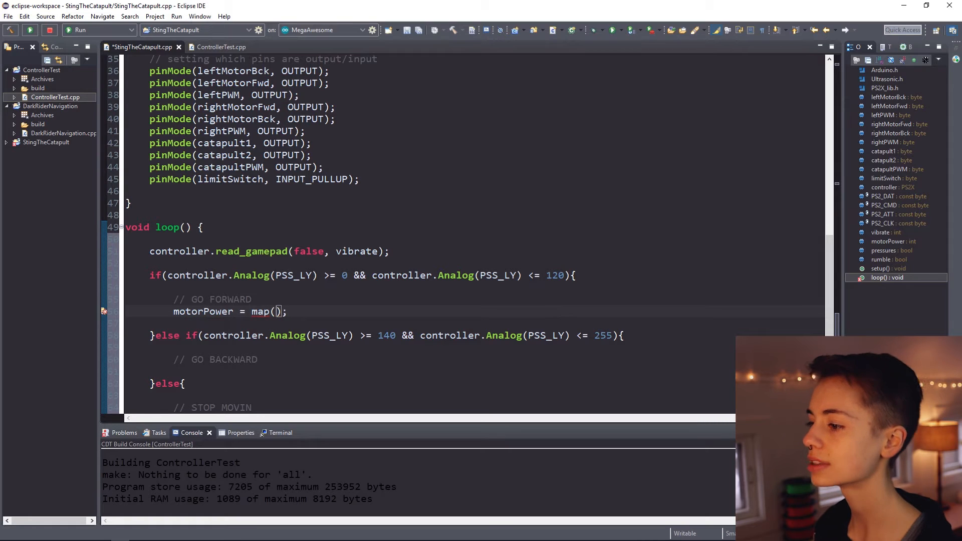
{"action": "type", "text": "controller.Analog(PSS_LY), 0,"}
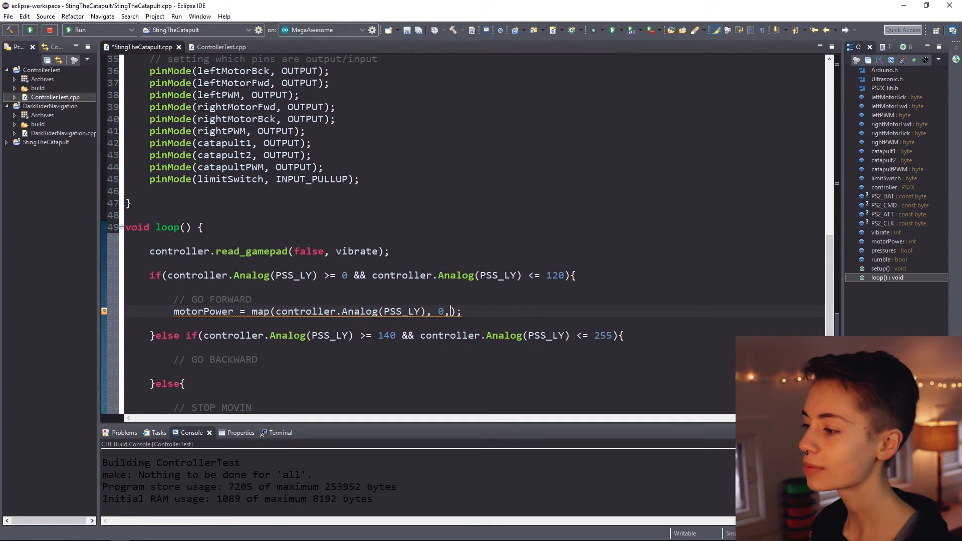
{"action": "type", "text": "120,"}
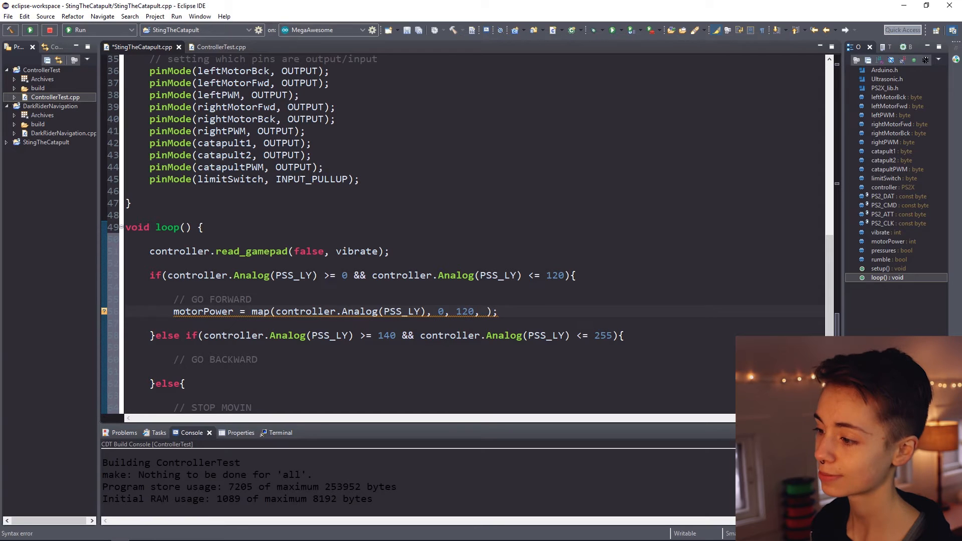
{"action": "type", "text": "255, 0"}
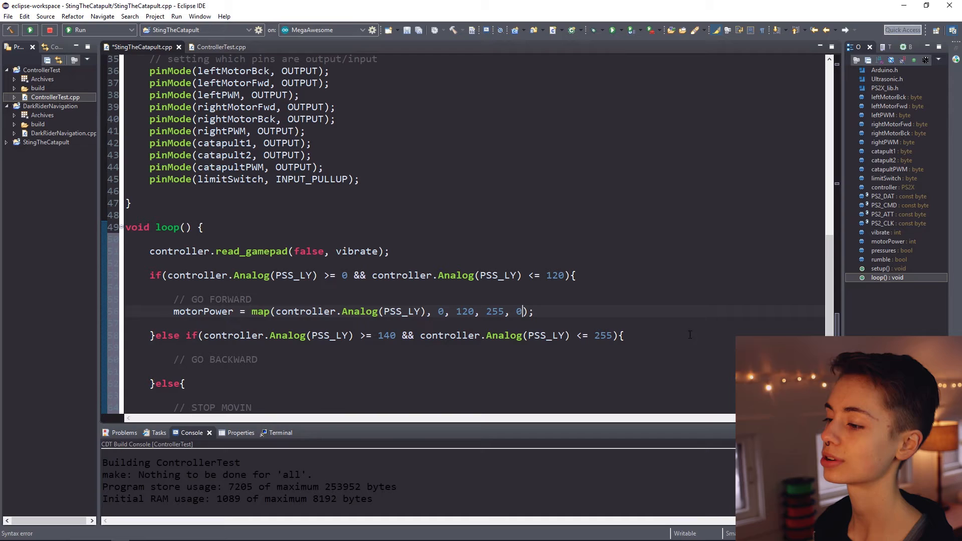
{"action": "type", "text": ";"}
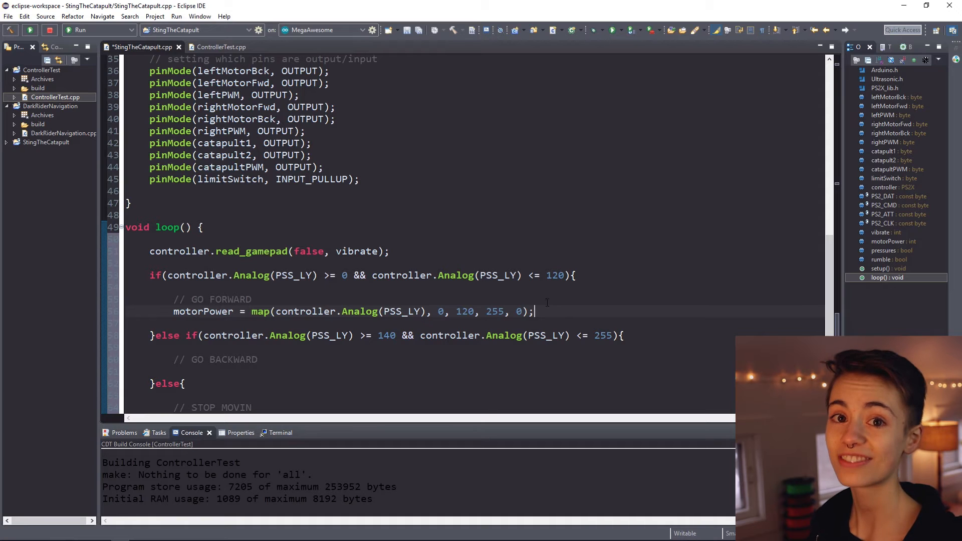
{"action": "type", "text": "di"}
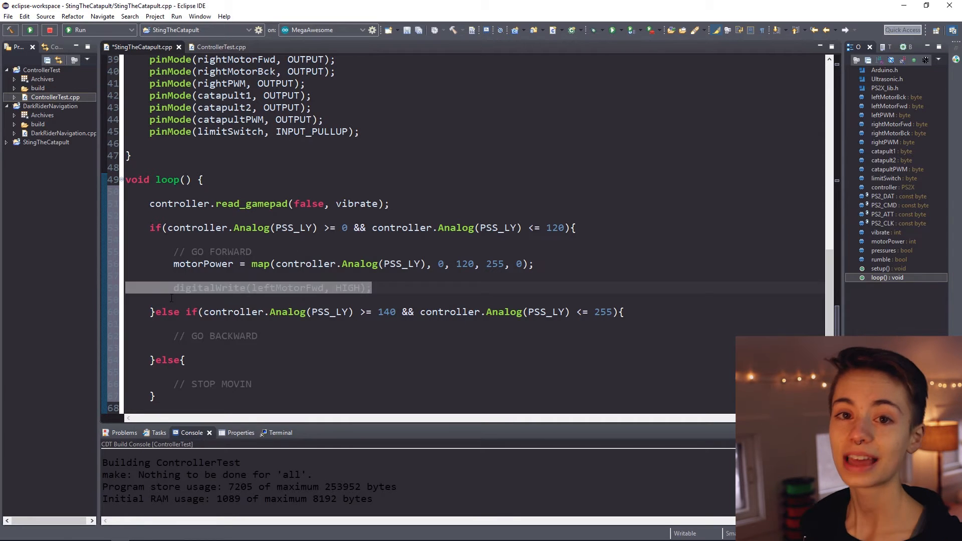
Step: Write a brake-mode block driving leftMotorBck LOW and analogWrite(leftPWM, motorPower)
{"action": "type", "text": "digitalWrite(leftMotorBck, HIGH);"}
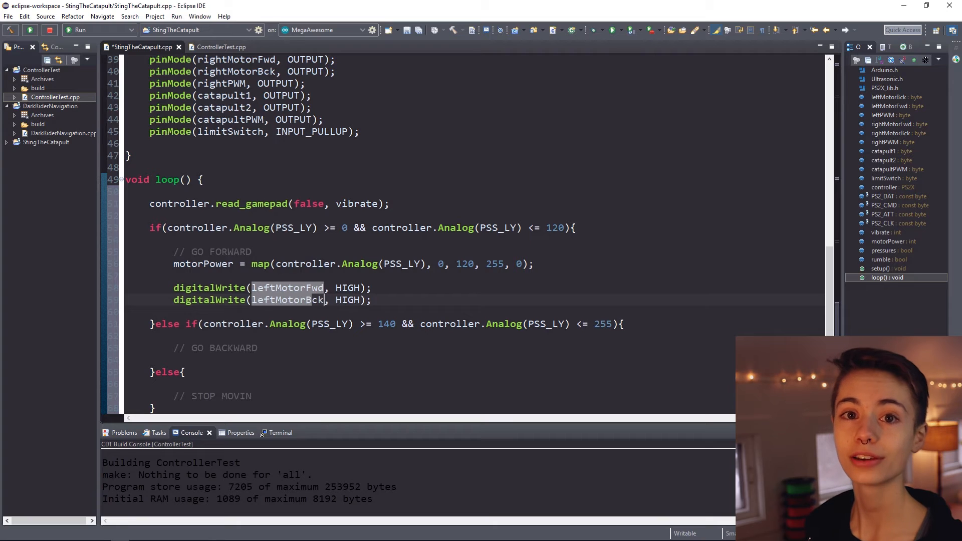
{"action": "type", "text": "LOW"}
{"action": "type", "text": "analogWrite();"}
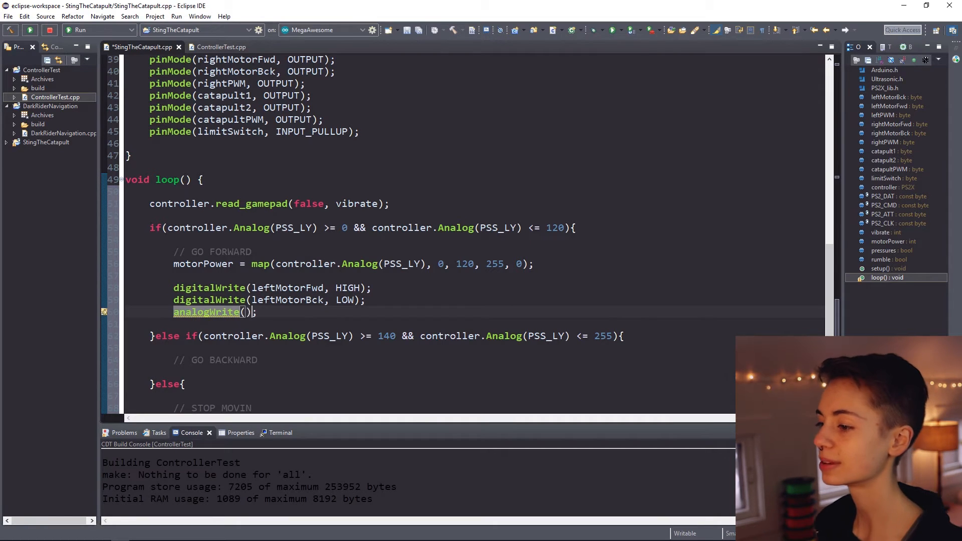
{"action": "type", "text": "leftPWM, motorPower"}
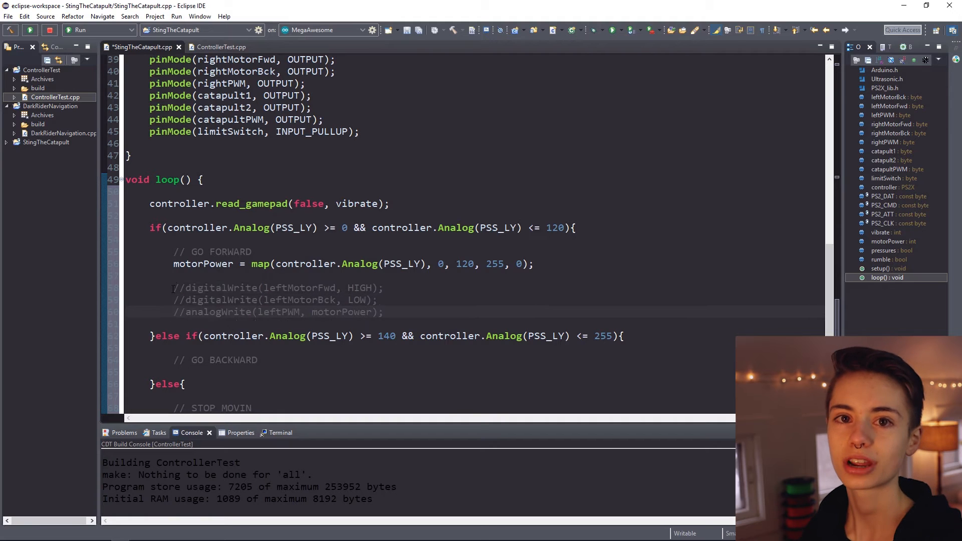
{"action": "type", "text": "//Brake mode"}
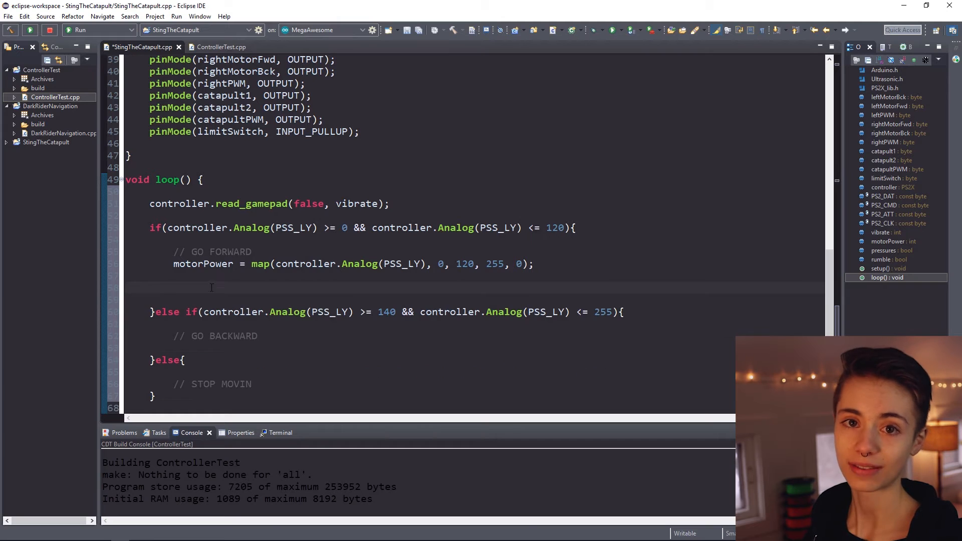
Step: Add a coast-mode block: digitalWrite(leftPWM, HIGH) and analogWrite(leftMotorFwd, motorPower)
{"action": "type", "text": "// coast mode"}
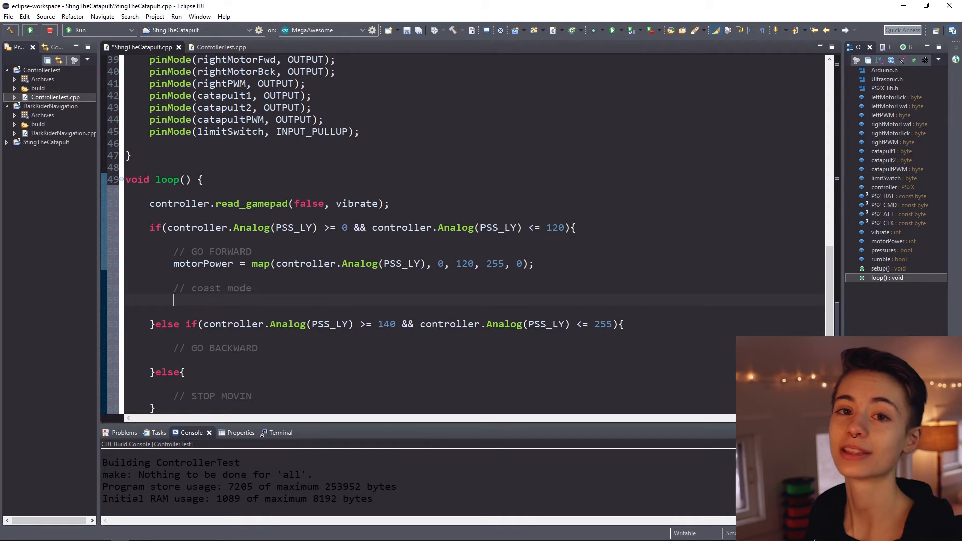
{"action": "type", "text": "di"}
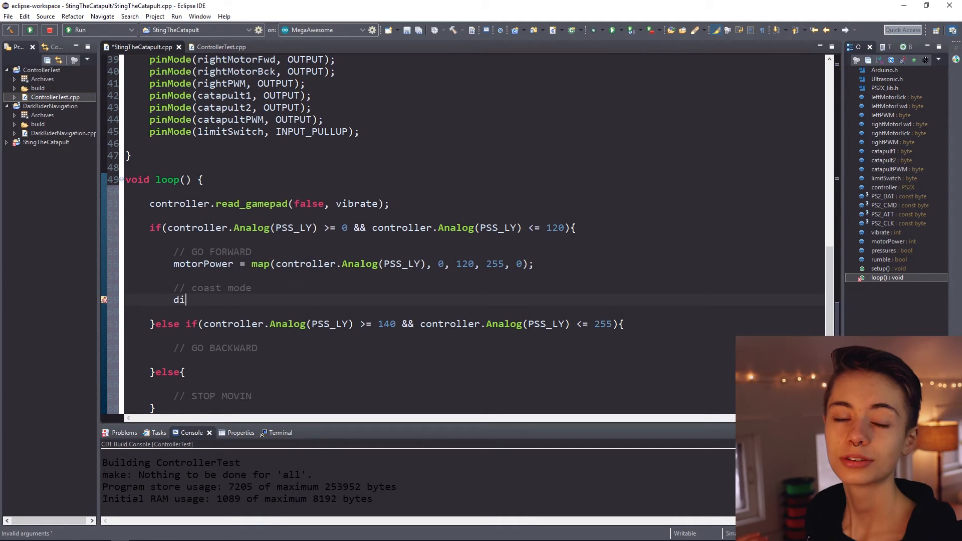
{"action": "type", "text": "gitalWrite();"}
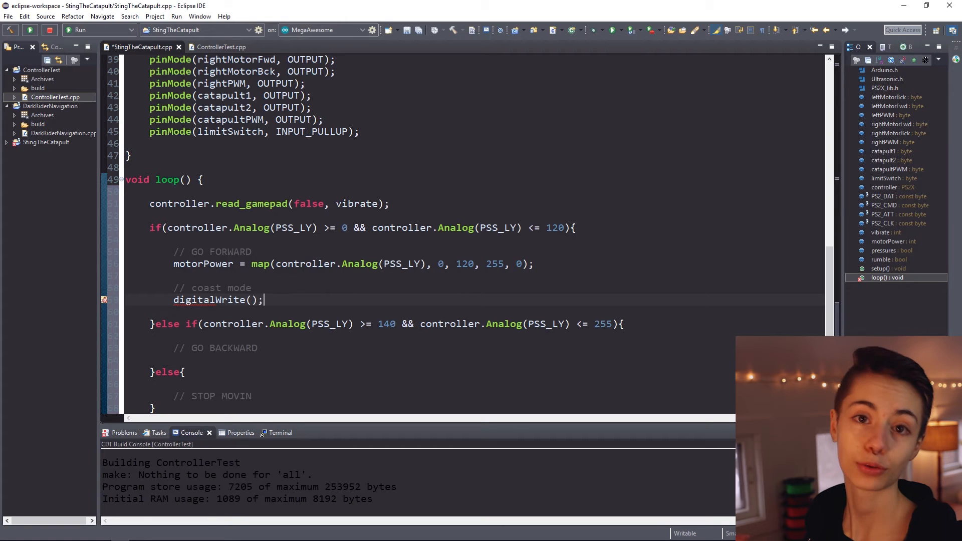
{"action": "type", "text": "leftPWM, HIGH"}
{"action": "type", "text": "analogWrite();"}
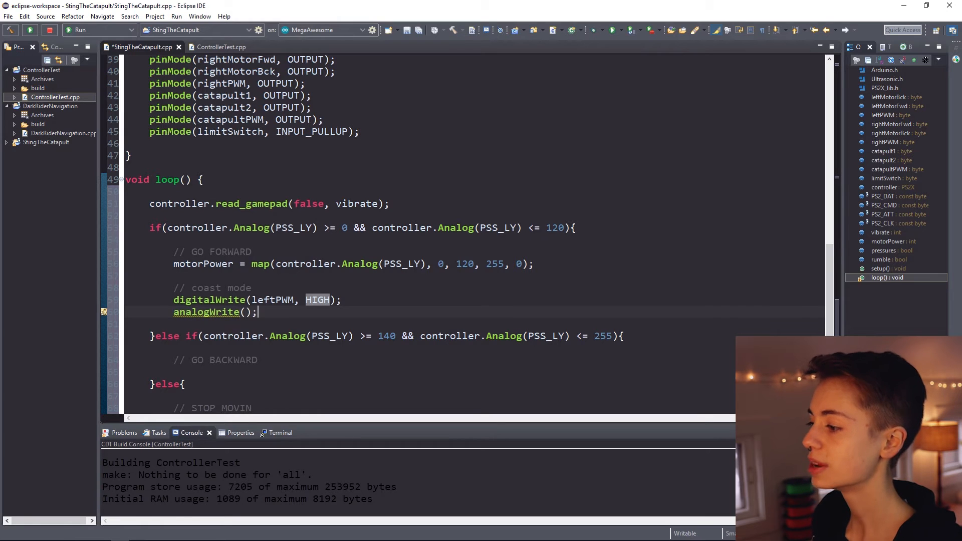
{"action": "type", "text": "leftMotorFwd, motorPower"}
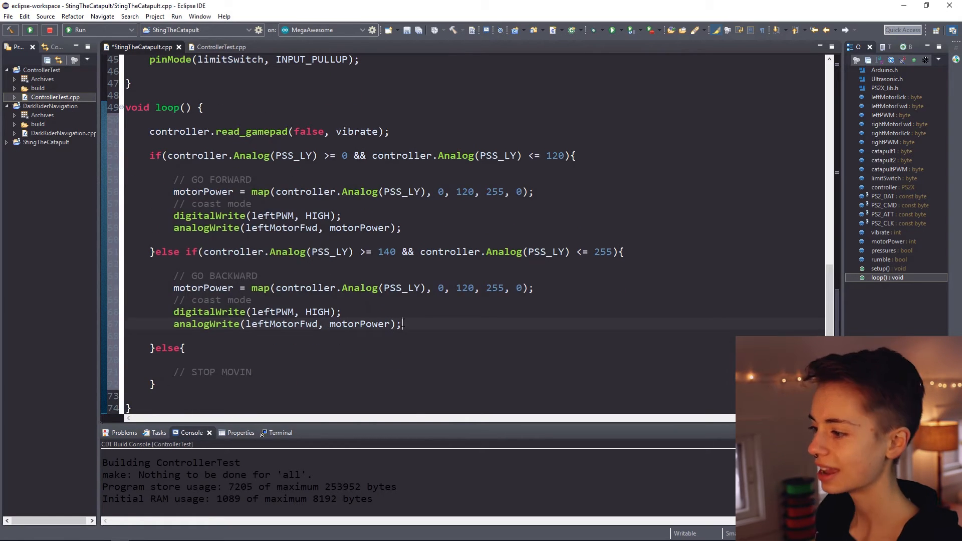
Step: Change the backward branch's map to 140, 255, 0, 255 driving leftMotorBck
{"action": "type", "text": "1"}
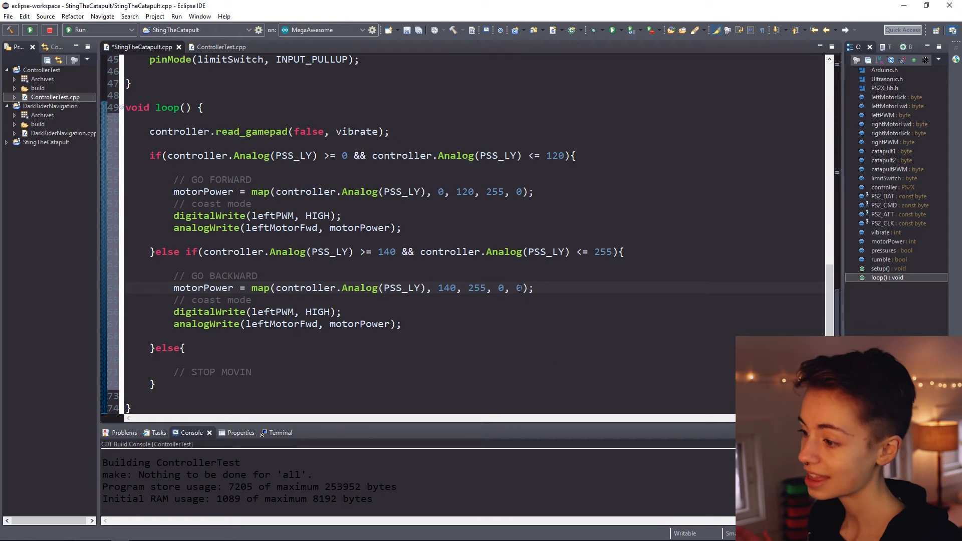
{"action": "type", "text": "55"}
{"action": "left_click", "coordinate": [288, 324]}
{"action": "type", "text": "Bck"}
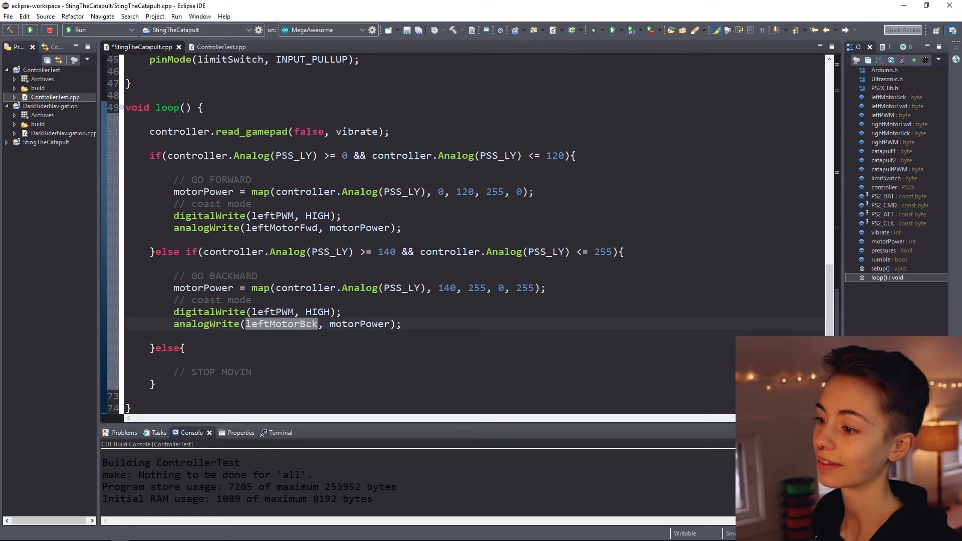
Step: In the else branch write analogWrite(leftMotorBck, 0) and analogWrite(leftMotorFwd, 0)
{"action": "type", "text": "analogWrite"}
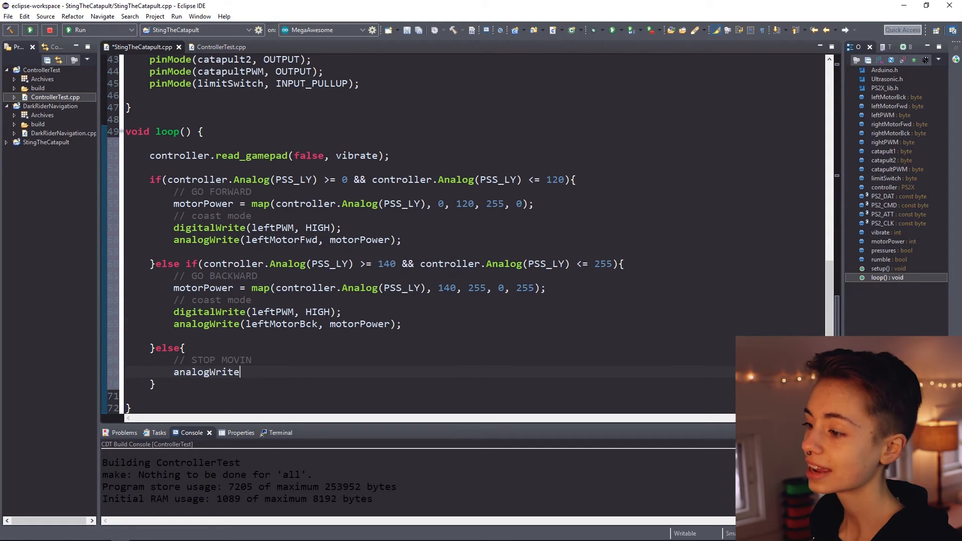
{"action": "type", "text": "(leftMotorBck, 0);"}
{"action": "type", "text": "analogWri"}
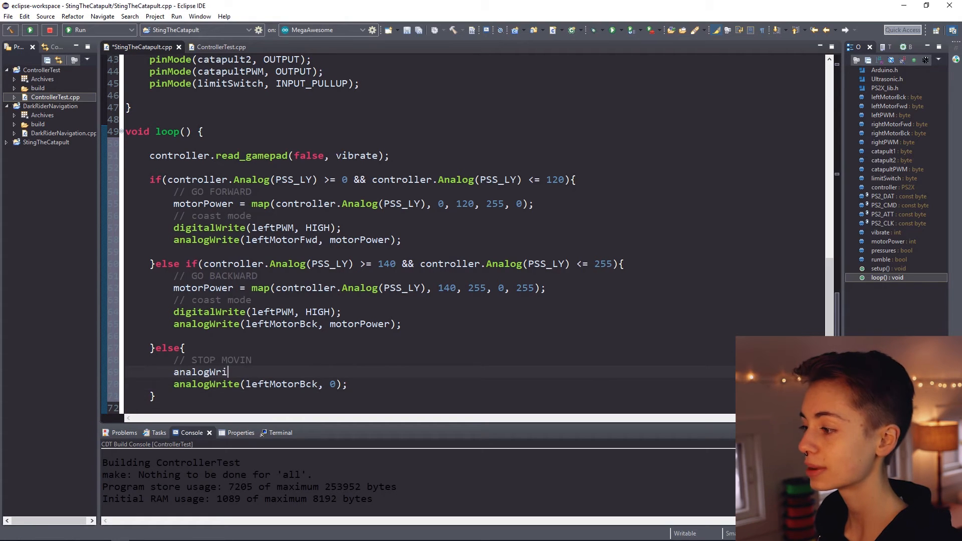
{"action": "type", "text": "te(leftMotorFwd, 0);"}
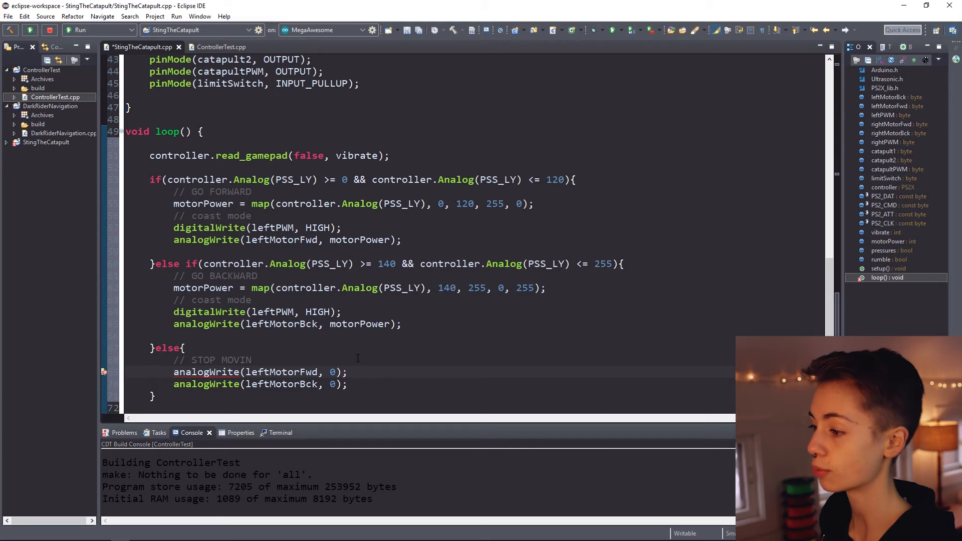
Step: End loop() with delay(10) and save the sketch
{"action": "type", "text": "del"}
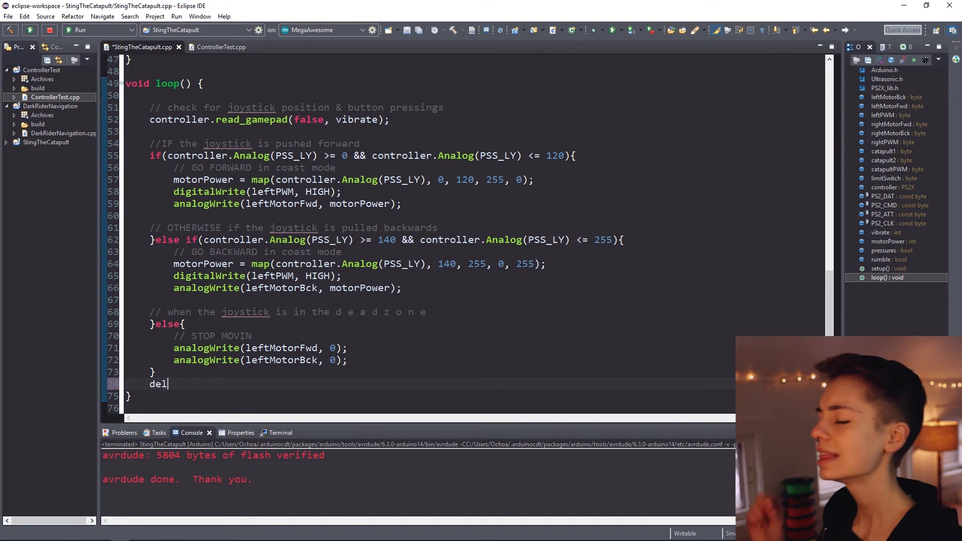
{"action": "type", "text": "ay()"}
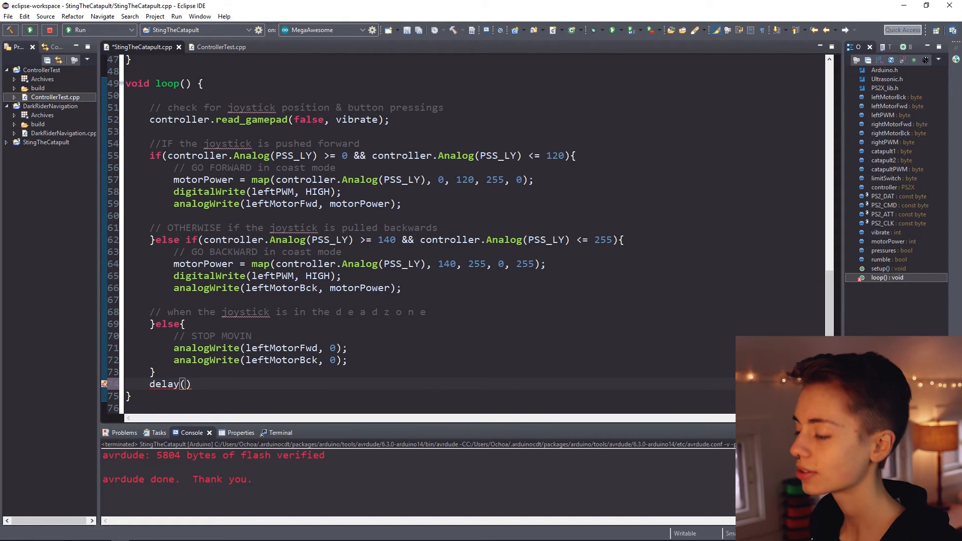
{"action": "type", "text": ";"}
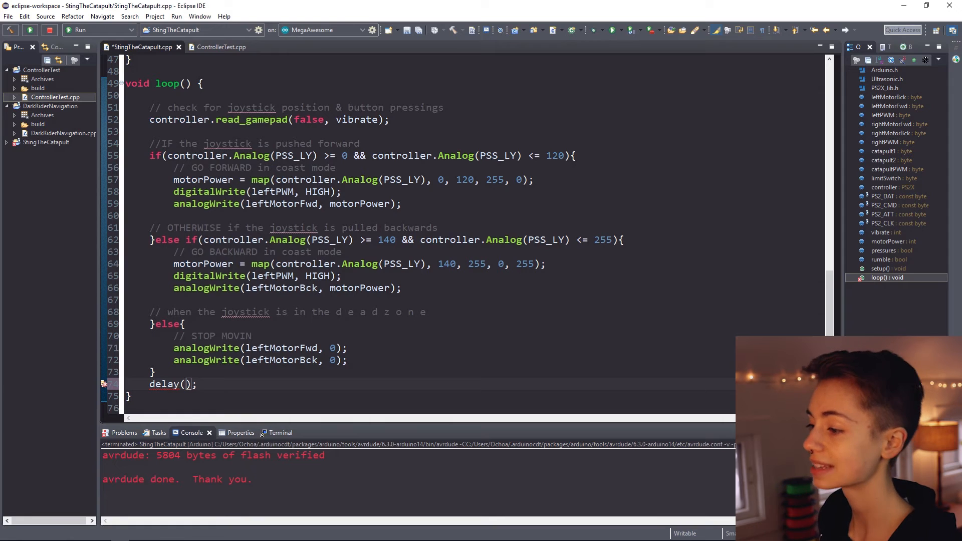
{"action": "type", "text": "10"}
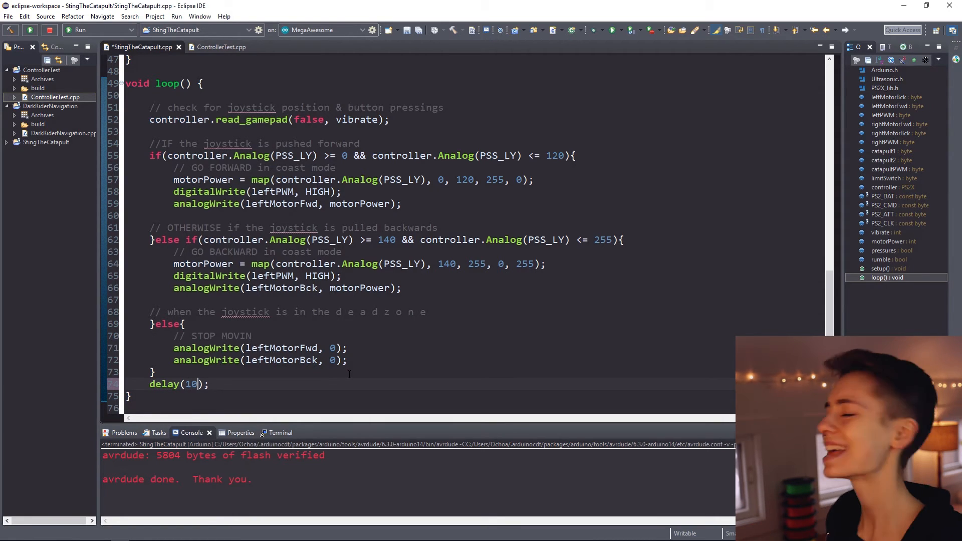
{"action": "key", "text": "ctrl+s"}
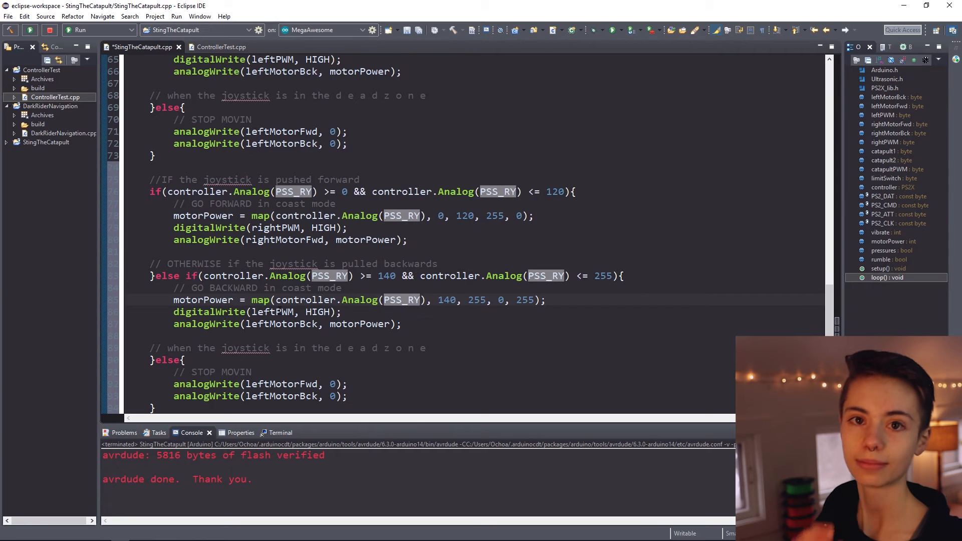
Step: Scroll down through loop() to the pasted right-joystick block reading PSS_RY
{"action": "scroll", "scroll_direction": "down", "scroll_amount": 3}
{"action": "type", "text": "void"}
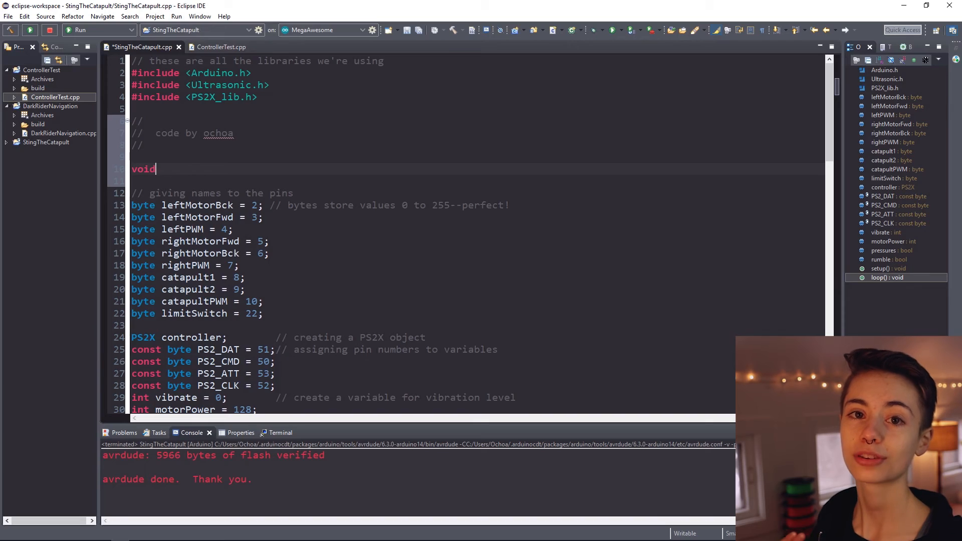
Step: Declare the prototype void reload(); above the pin variables
{"action": "type", "text": "reload"}
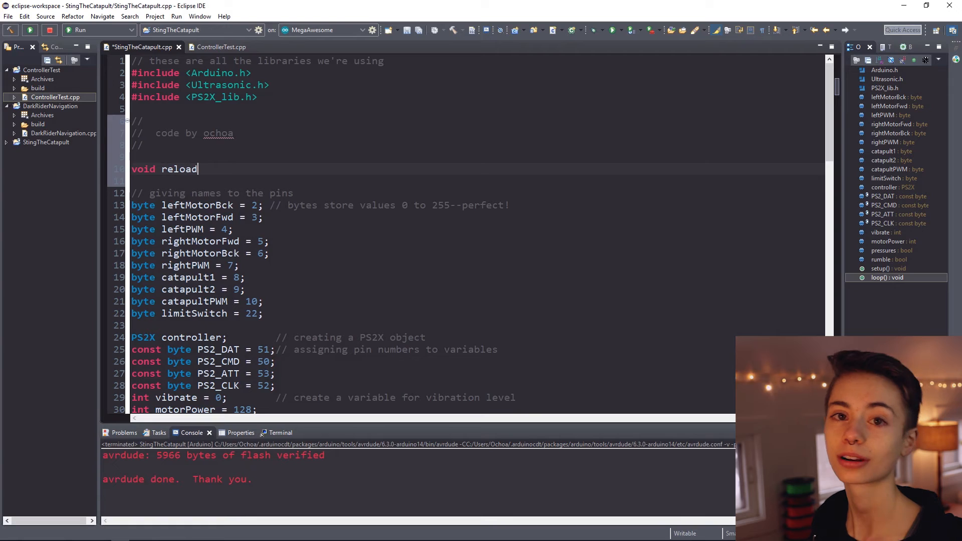
{"action": "type", "text": "();"}
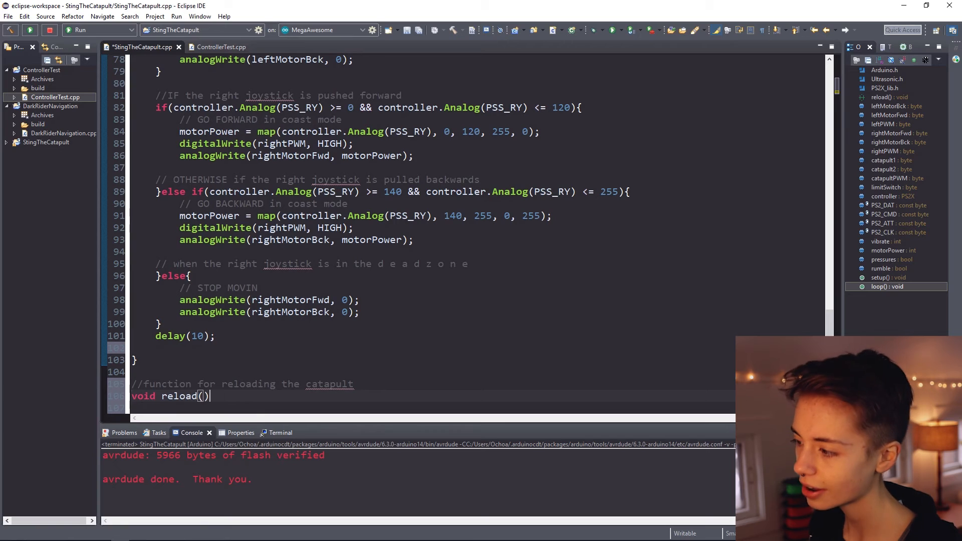
Step: In reload(), set catapult2 HIGH, catapult1 LOW and catapultPWM to 255
{"action": "type", "text": "digitalWrite"}
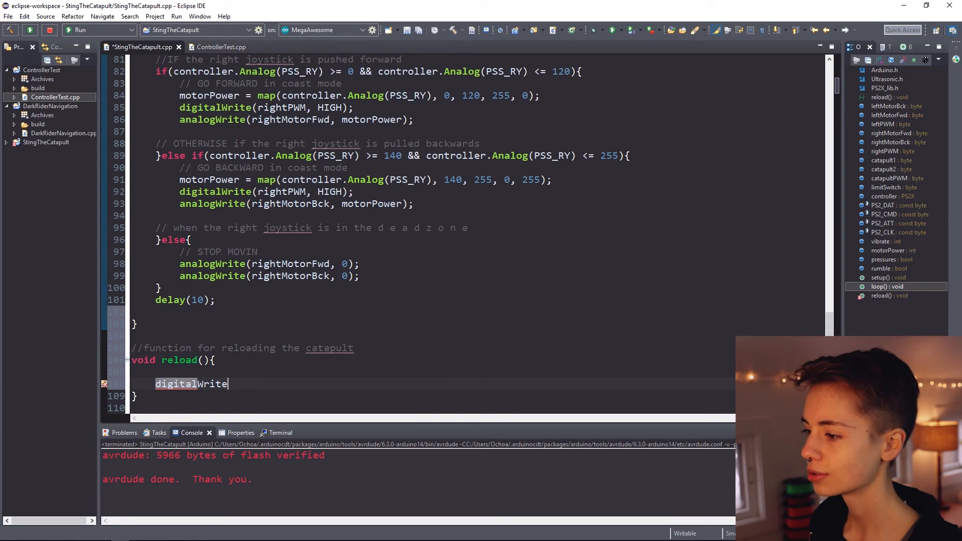
{"action": "type", "text": "(catapult2, HIGH);"}
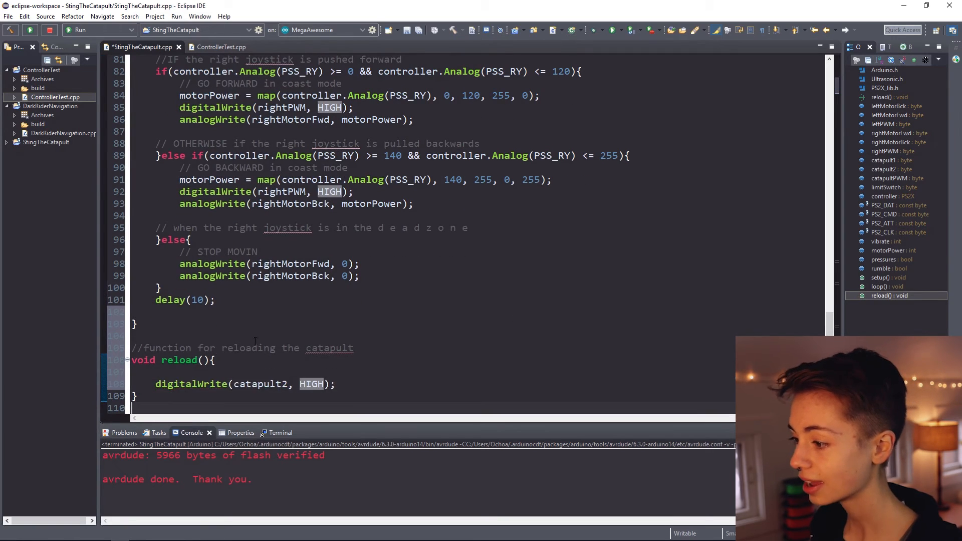
{"action": "type", "text": "digitalWrite(catapult1, LOW);"}
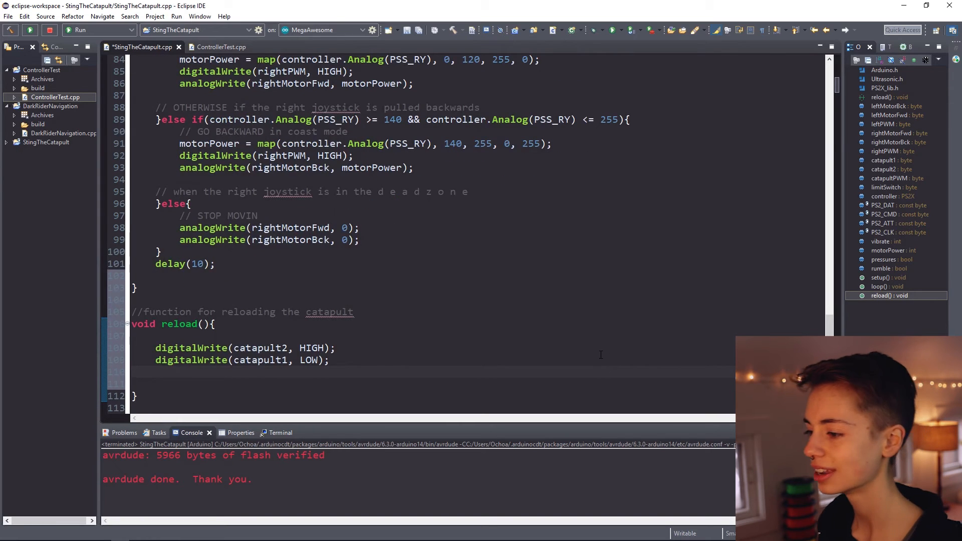
{"action": "type", "text": "analogWrite(catapultPWM, 255);"}
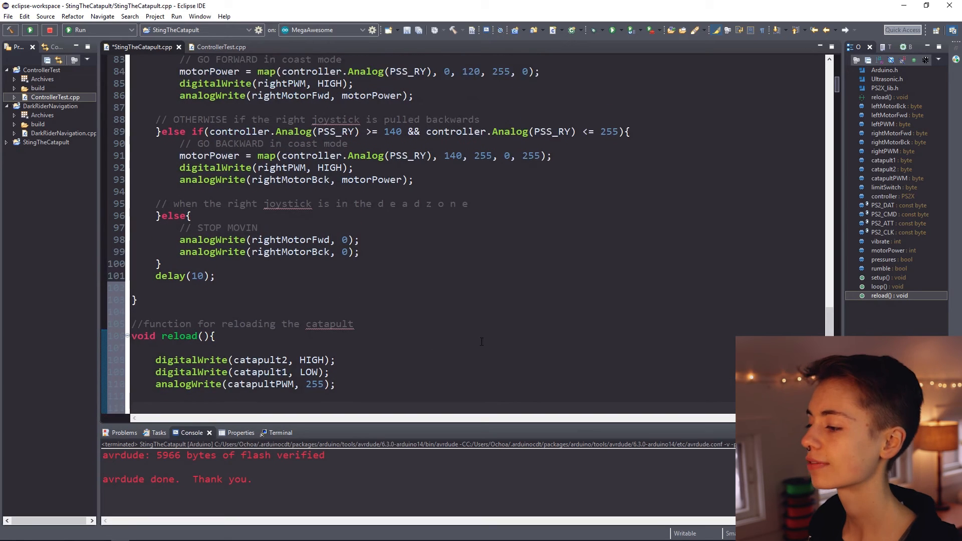
Step: Add while(true) with if limitSwitch LOW: delay(50), catapultPWM 0, break
{"action": "type", "text": "while"}
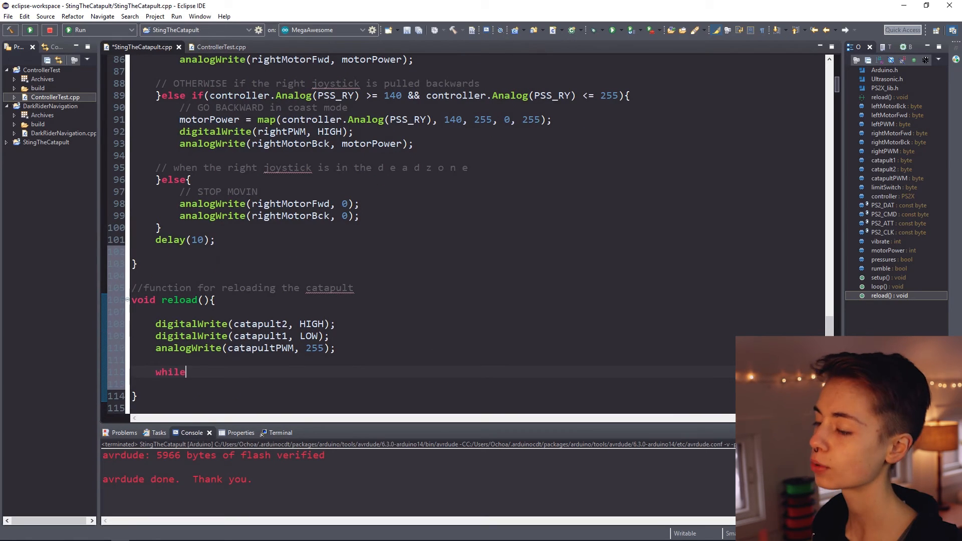
{"action": "type", "text": "(){}"}
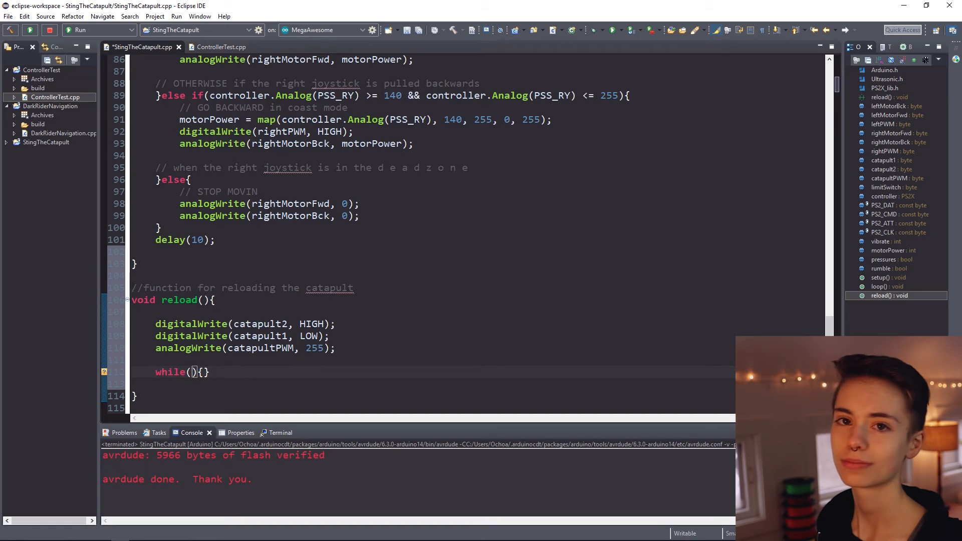
{"action": "type", "text": "true"}
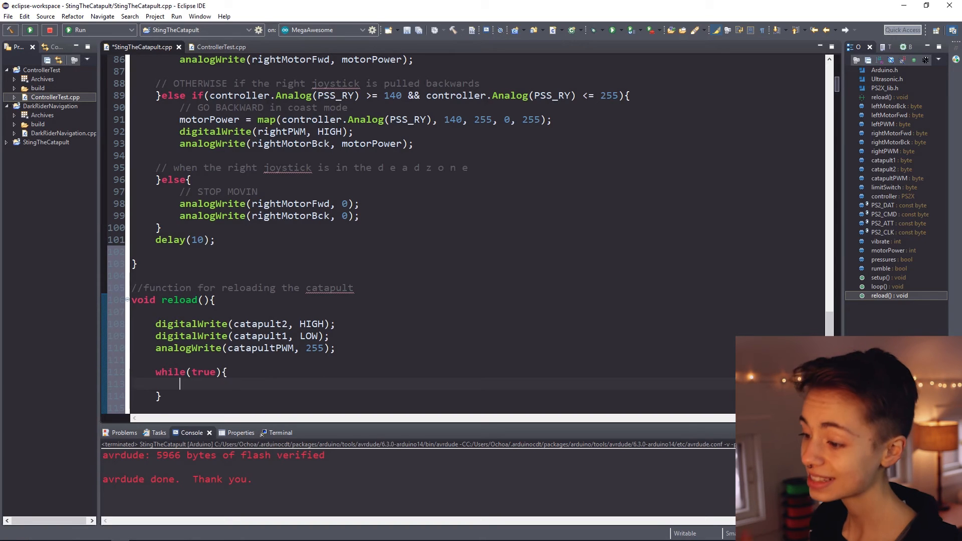
{"action": "type", "text": "if"}
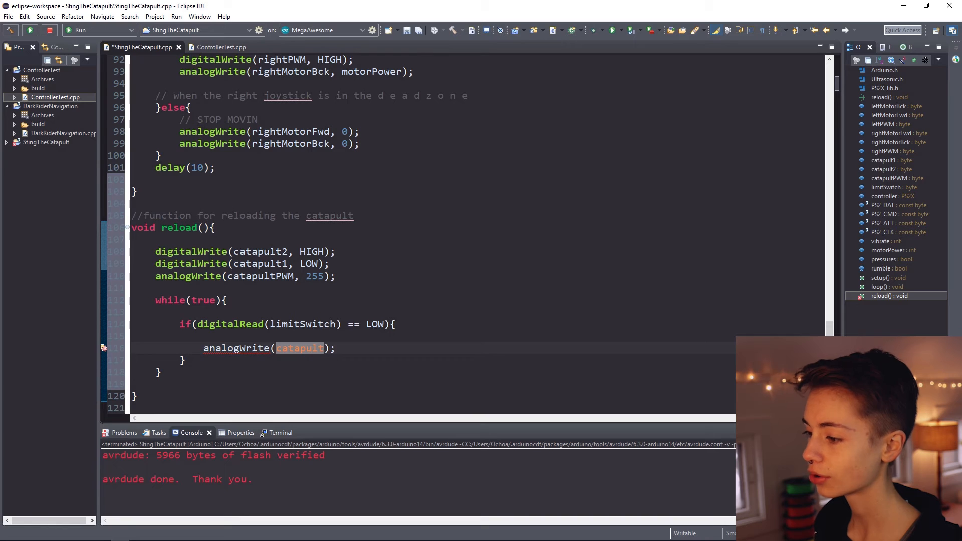
{"action": "type", "text": "PWM, 0"}
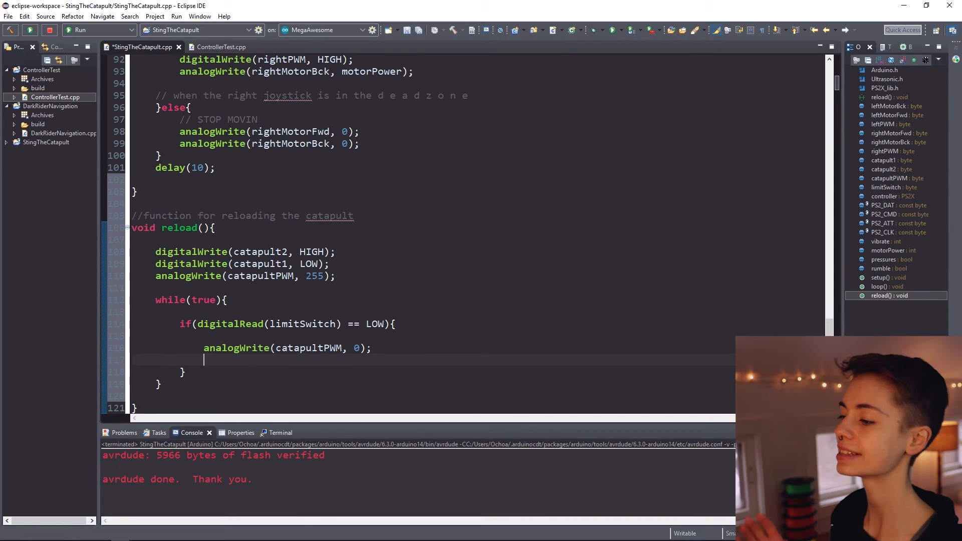
{"action": "type", "text": "break;"}
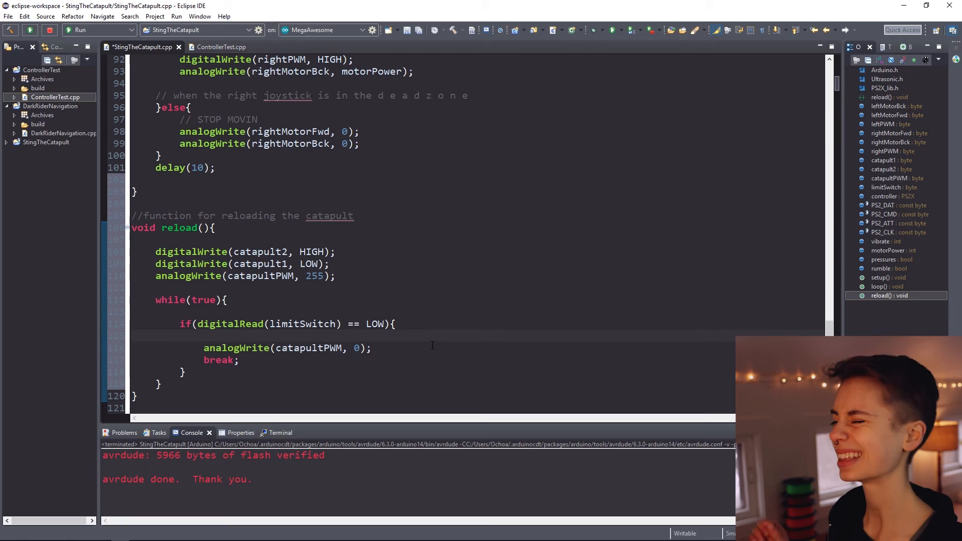
{"action": "type", "text": "delay();"}
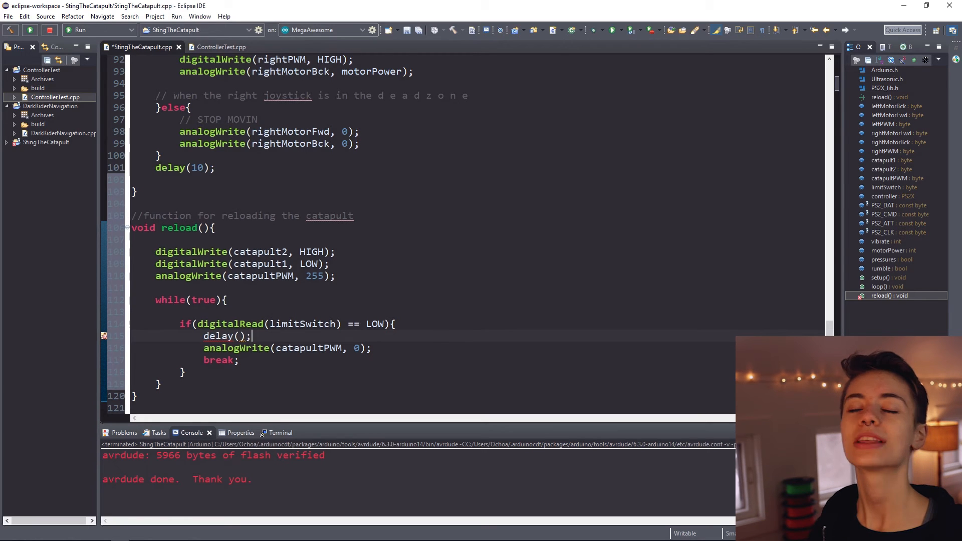
{"action": "type", "text": "50"}
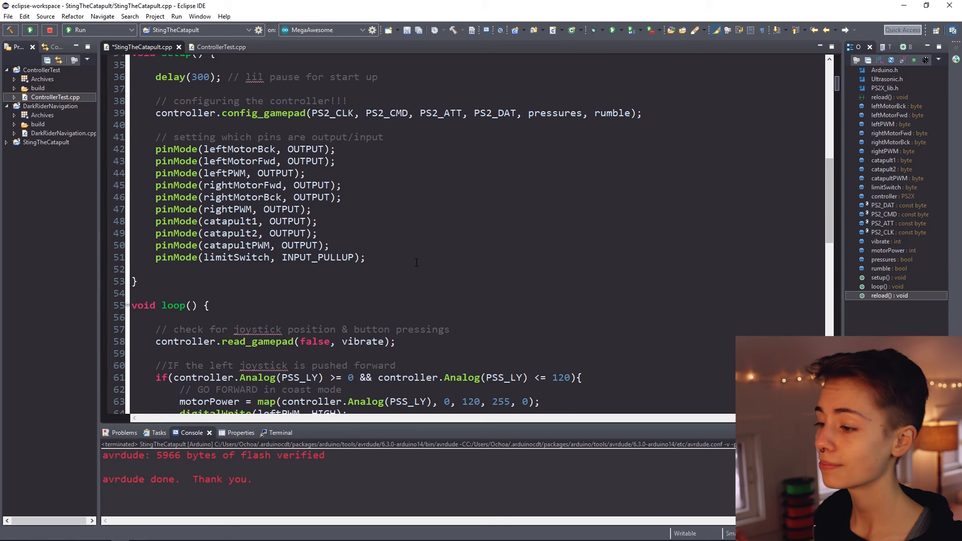
Step: Call reload(); inside setup()
{"action": "type", "text": "reload();"}
{"action": "type", "text": "void myWittleMac"}
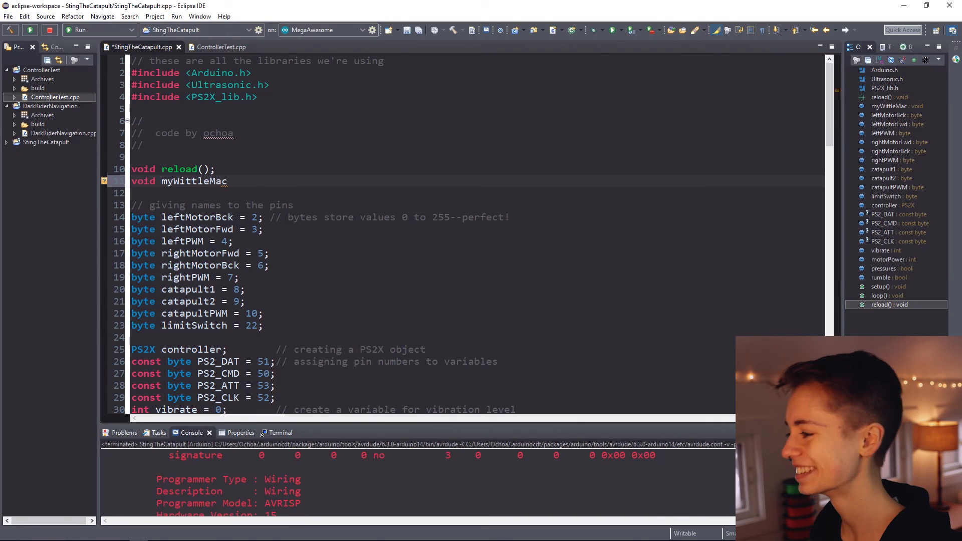
Step: Finish the myWittleMacwo(); prototype and move down to its function body
{"action": "type", "text": "wo();"}
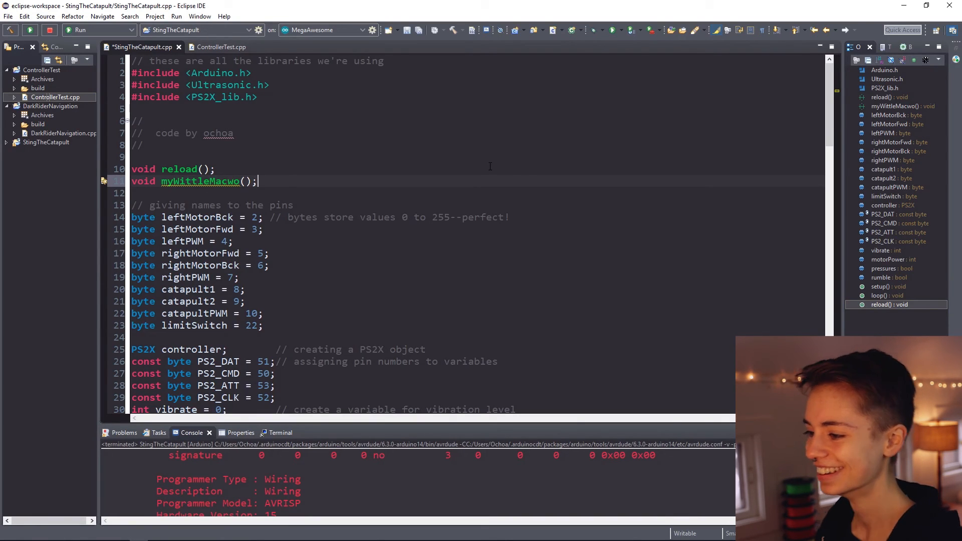
{"action": "scroll", "scroll_direction": "down", "scroll_amount": 3}
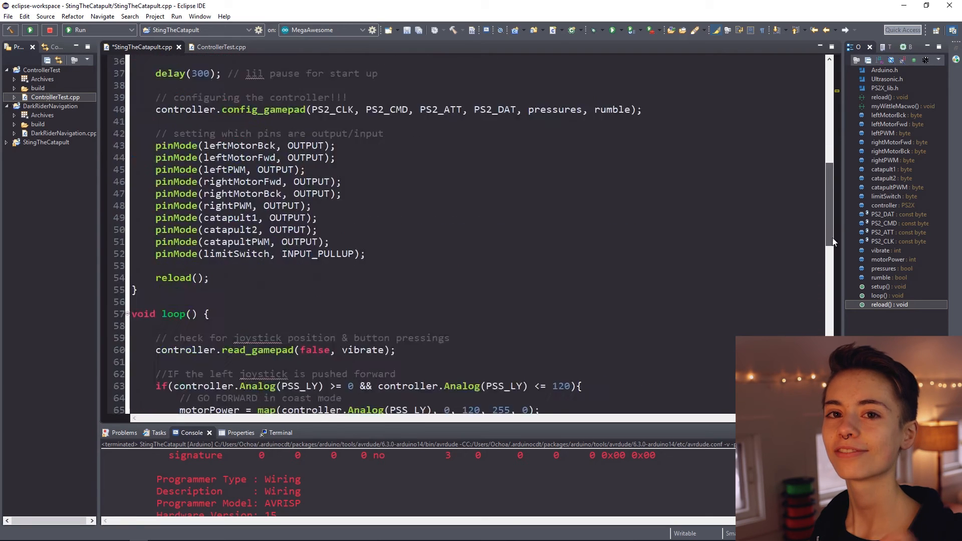
{"action": "scroll", "scroll_direction": "down", "scroll_amount": 3}
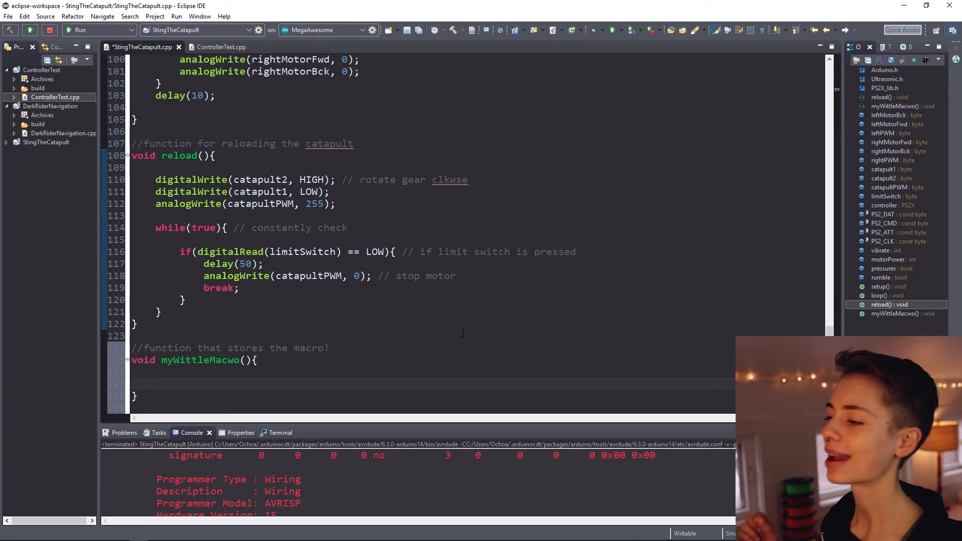
Step: Set both motors forward, backward pins LOW, and leftPWM/rightPWM to 200
{"action": "type", "text": "digitalWrite()"}
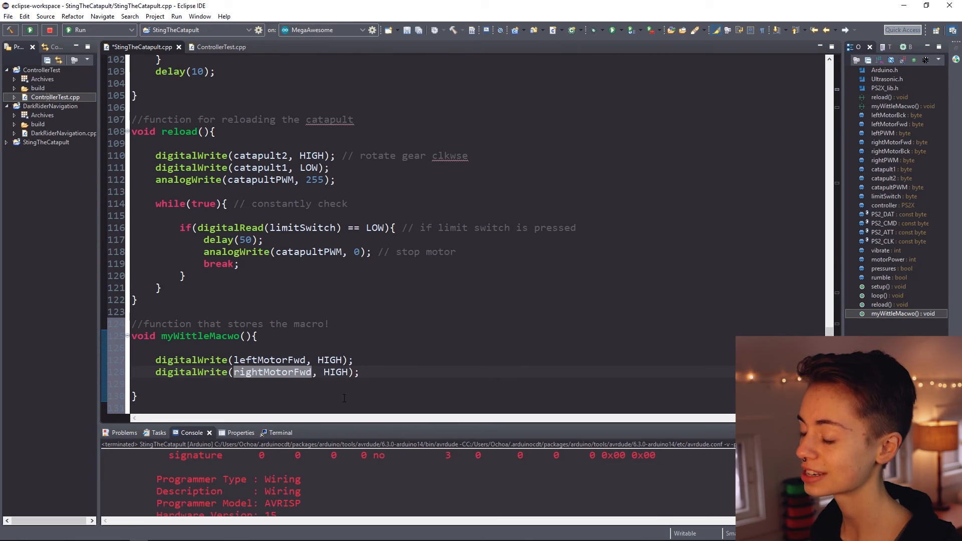
{"action": "type", "text": "digitalWrite(leftMotorBck, LOW);"}
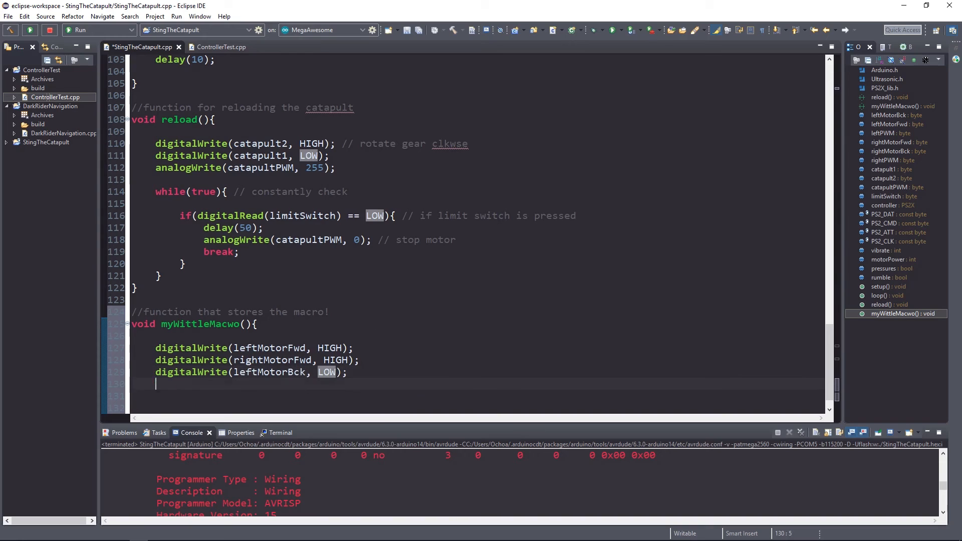
{"action": "type", "text": "digitalWrite(rightMotorBck, LOW);"}
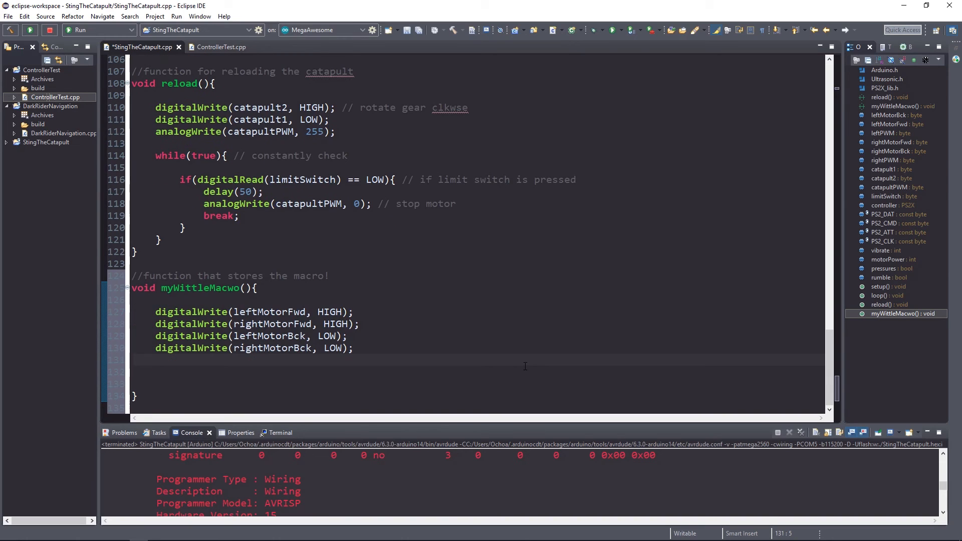
{"action": "type", "text": "analogWrite(leftPWM, 200);"}
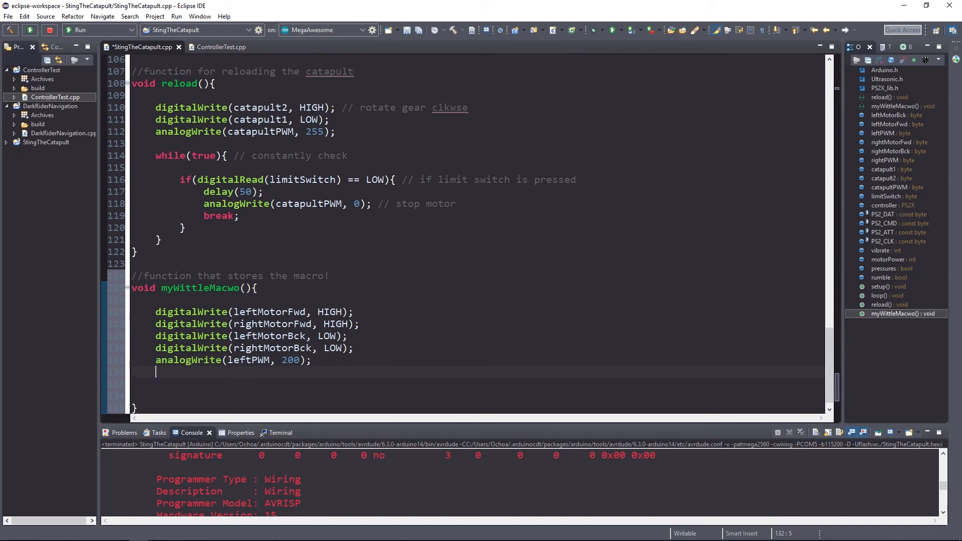
{"action": "type", "text": "analogWrite(rightPWM, 200);"}
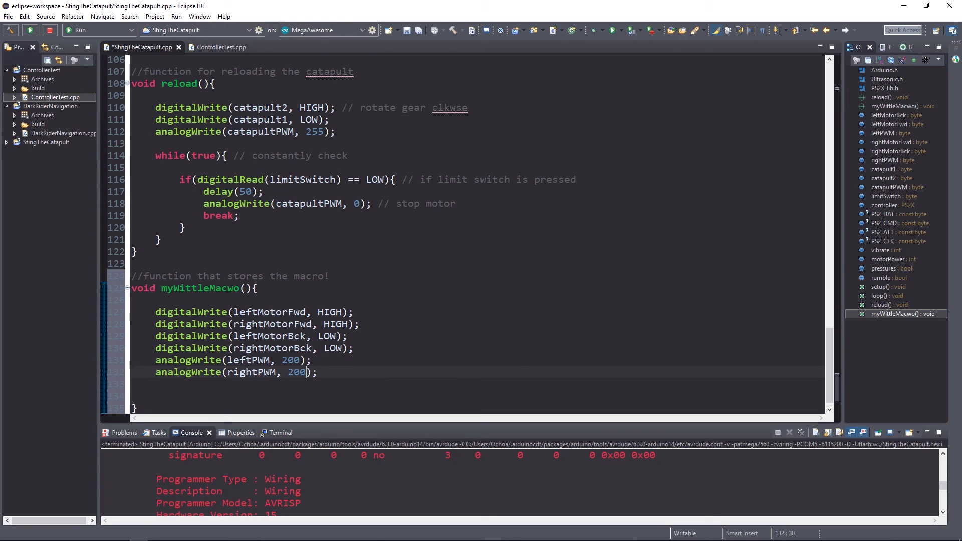
Step: Open a while(true){ loop in myWittleMacwo()
{"action": "type", "text": "while()"}
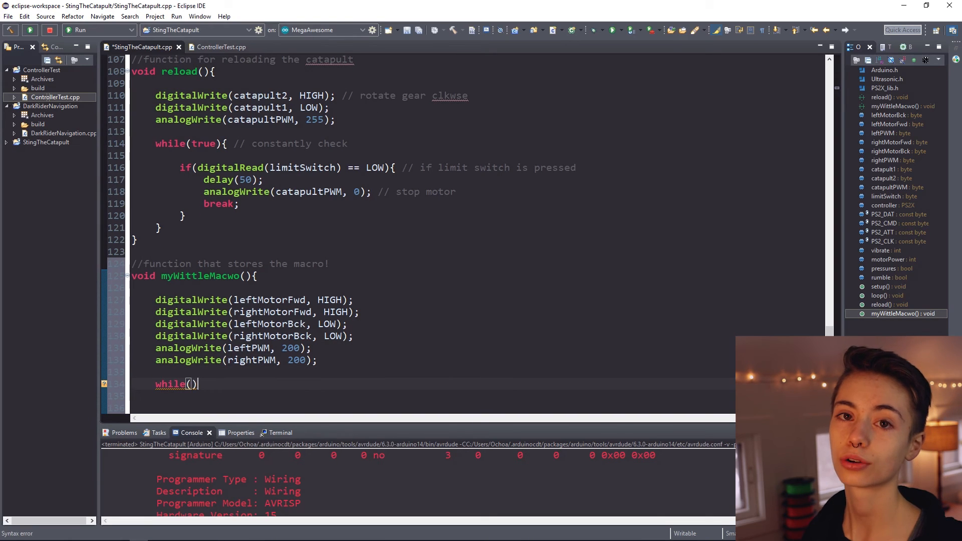
{"action": "type", "text": "{"}
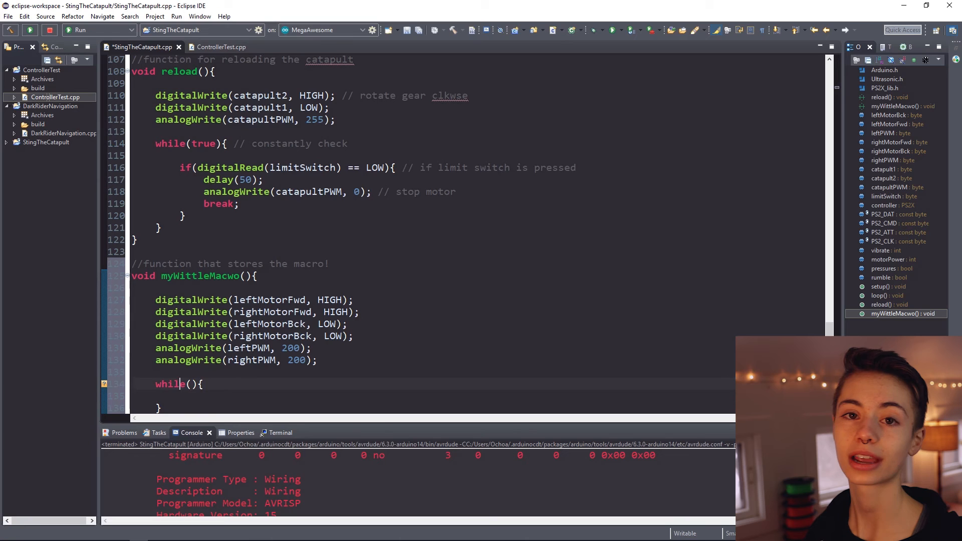
{"action": "type", "text": "true"}
{"action": "type", "text": "ult"}
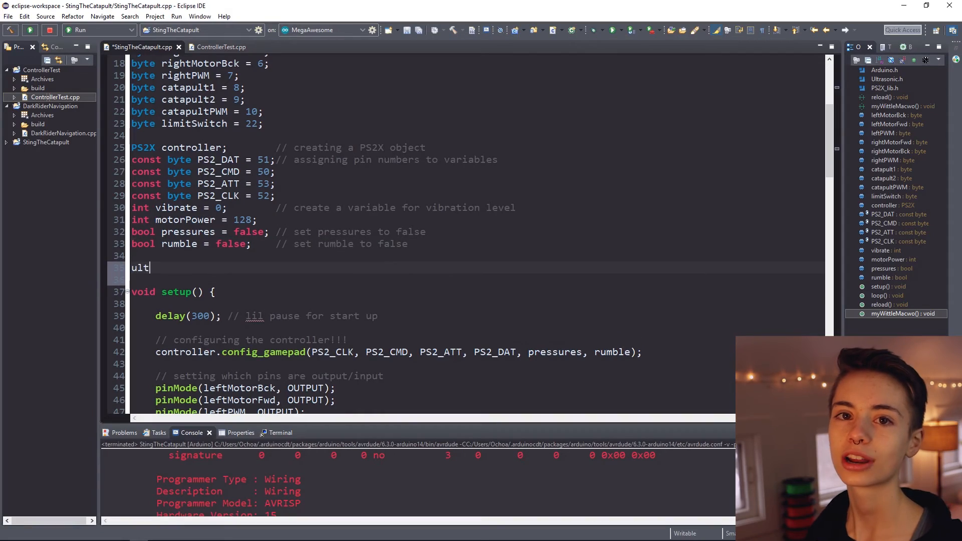
Step: Declare global Ultrasonic ultrasonic(46, 48); with a 'create an ultrasonic' comment
{"action": "type", "text": "Ultrasonic u"}
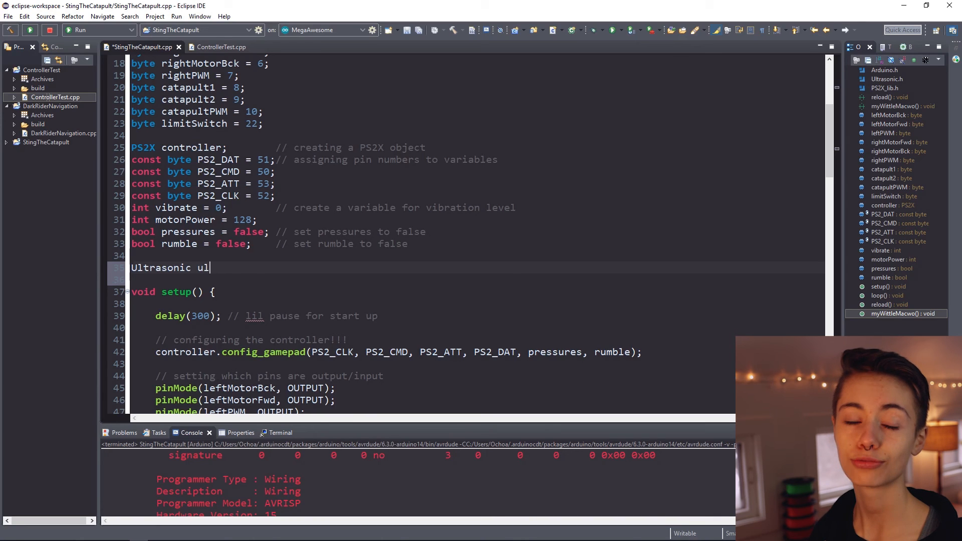
{"action": "type", "text": "trasonic();"}
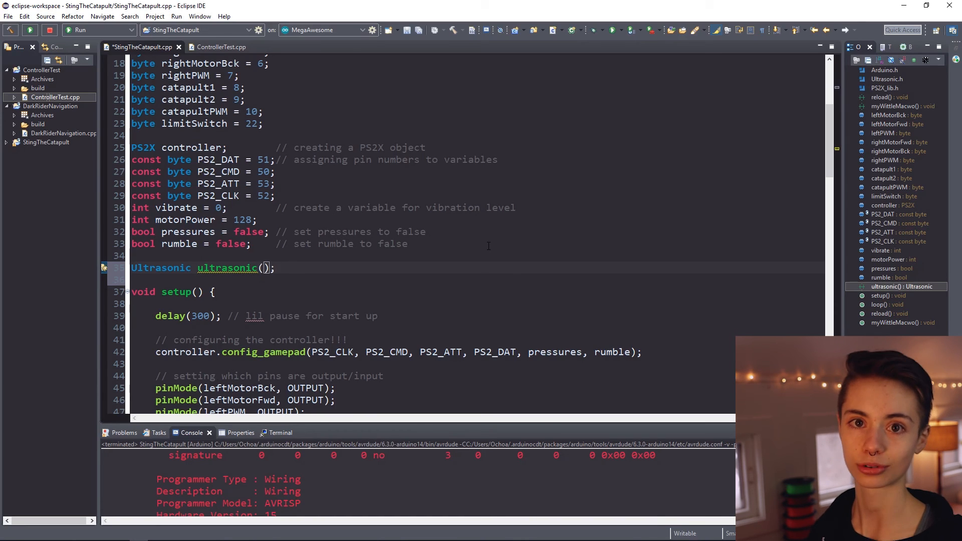
{"action": "type", "text": "46, 48); //"}
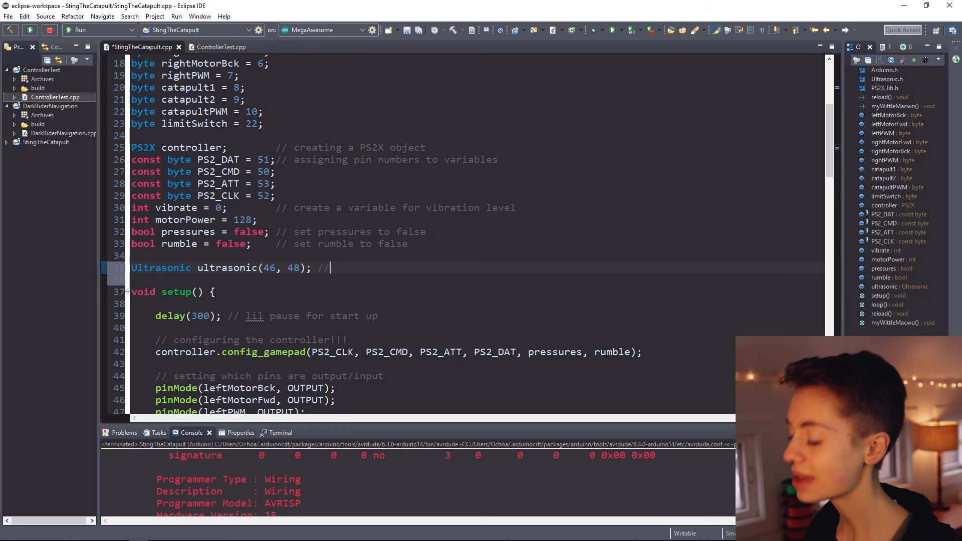
{"action": "type", "text": "create an ultrason"}
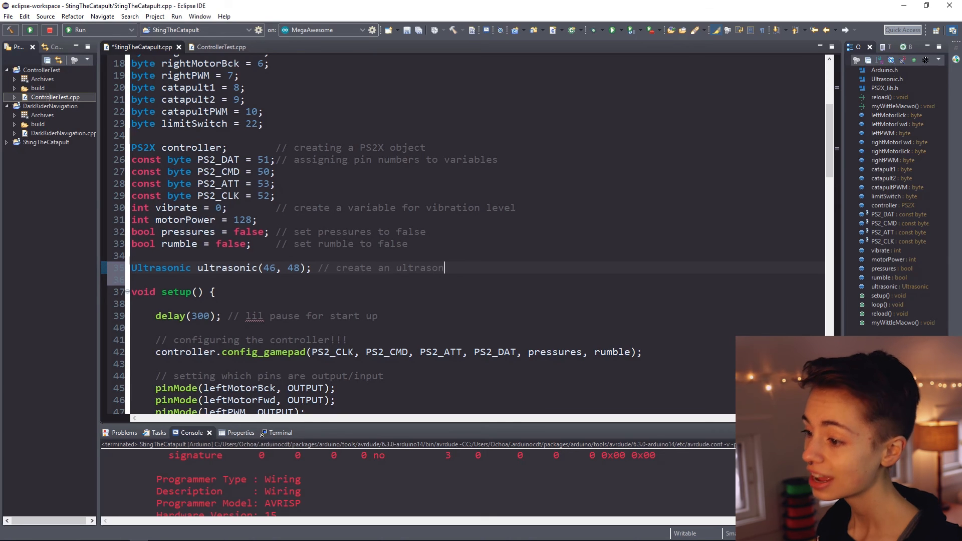
{"action": "scroll", "scroll_direction": "down", "scroll_amount": 3}
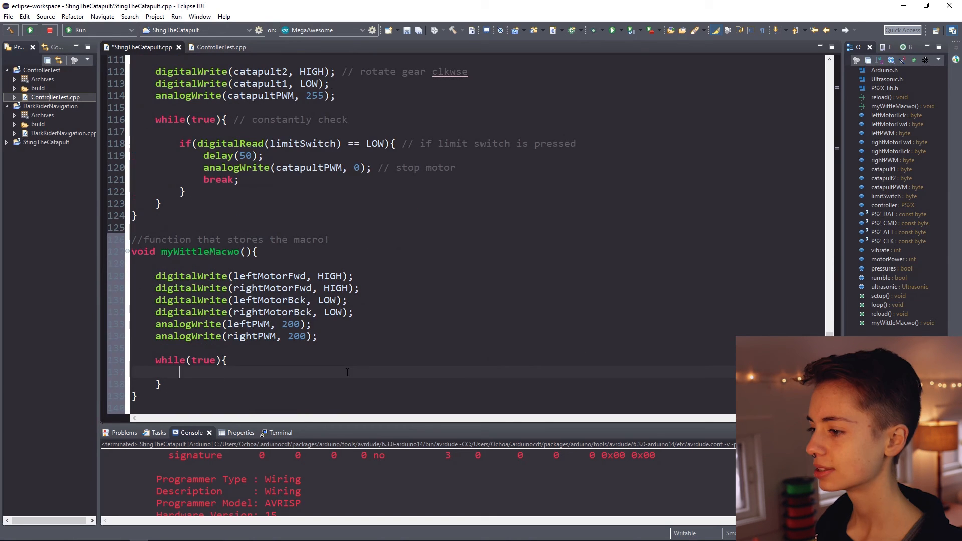
Step: Add if(ultrasonic.read() < 10){ } inside the while loop
{"action": "type", "text": "if(){}"}
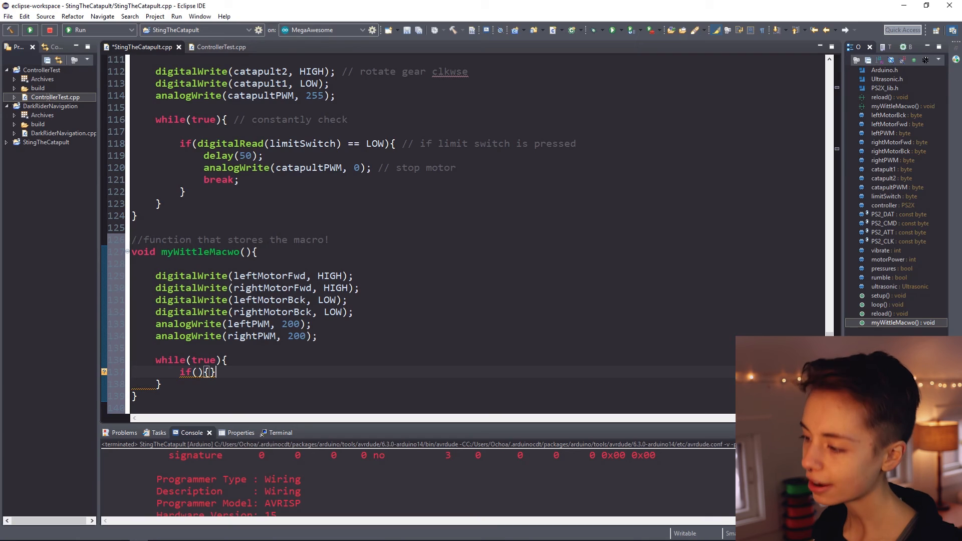
{"action": "key", "text": "Enter"}
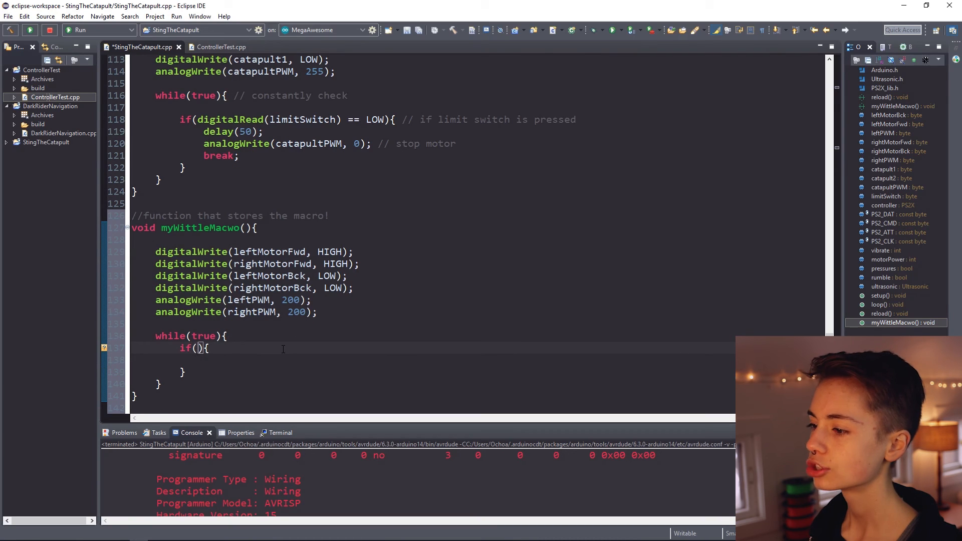
{"action": "type", "text": "ultrasonic.r"}
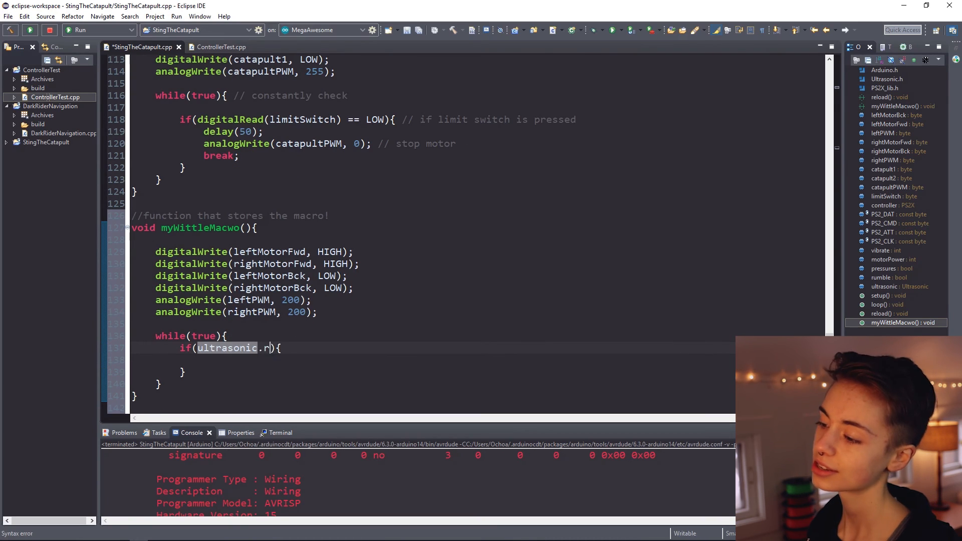
{"action": "type", "text": "ead() <"}
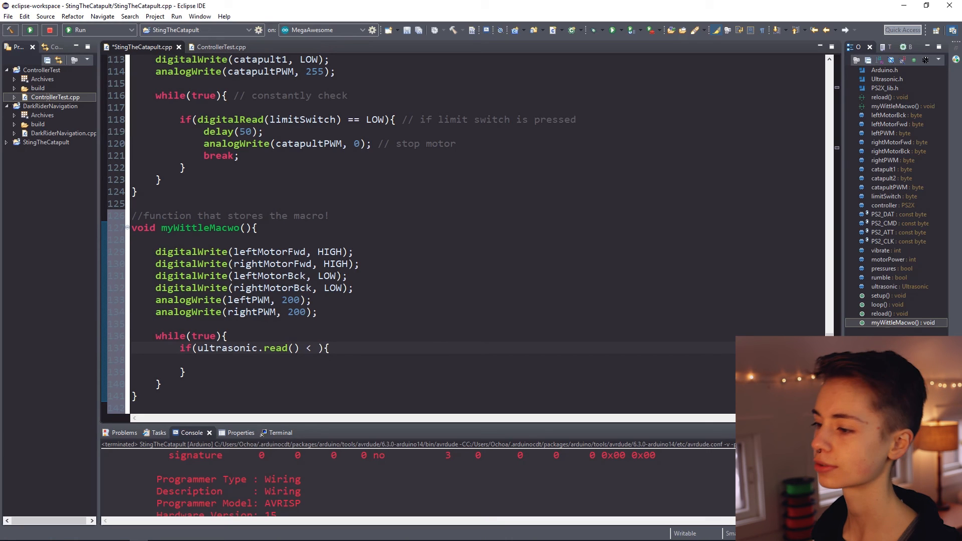
{"action": "type", "text": "10"}
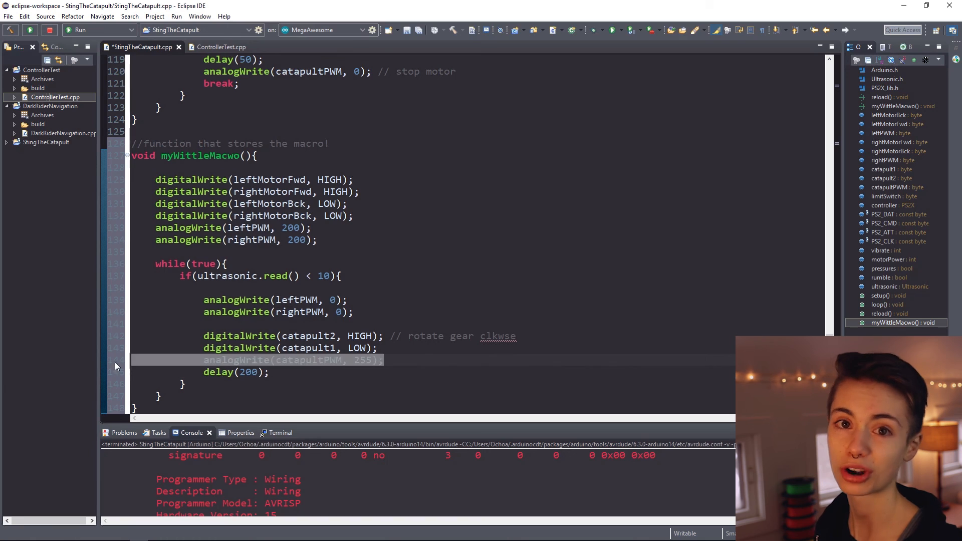
Step: End the if block by calling reload() after firing the catapult
{"action": "type", "text": "re"}
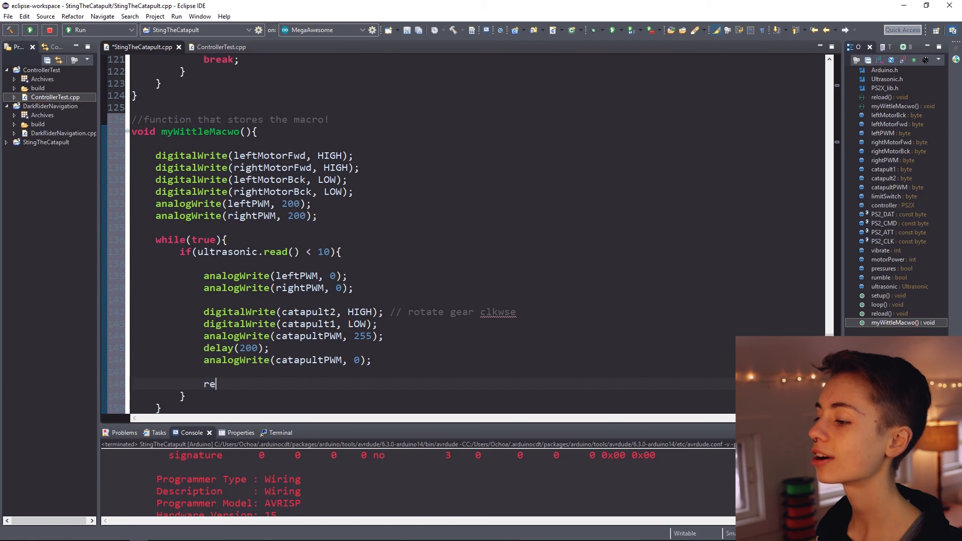
{"action": "type", "text": "load()"}
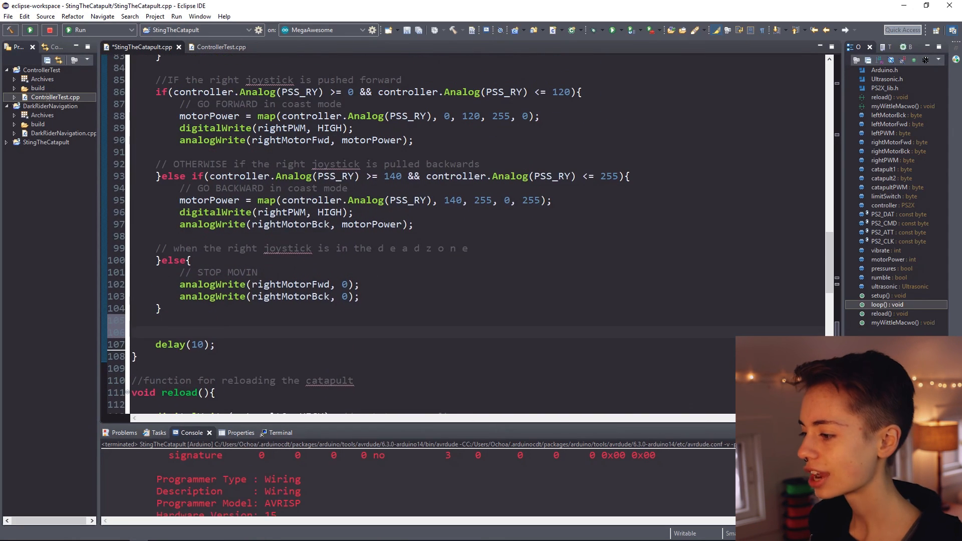
Step: In loop(), call myWittleMacwo() when controller.ButtonPressed(PSB_CIRCLE) is true
{"action": "type", "text": "if(){"}
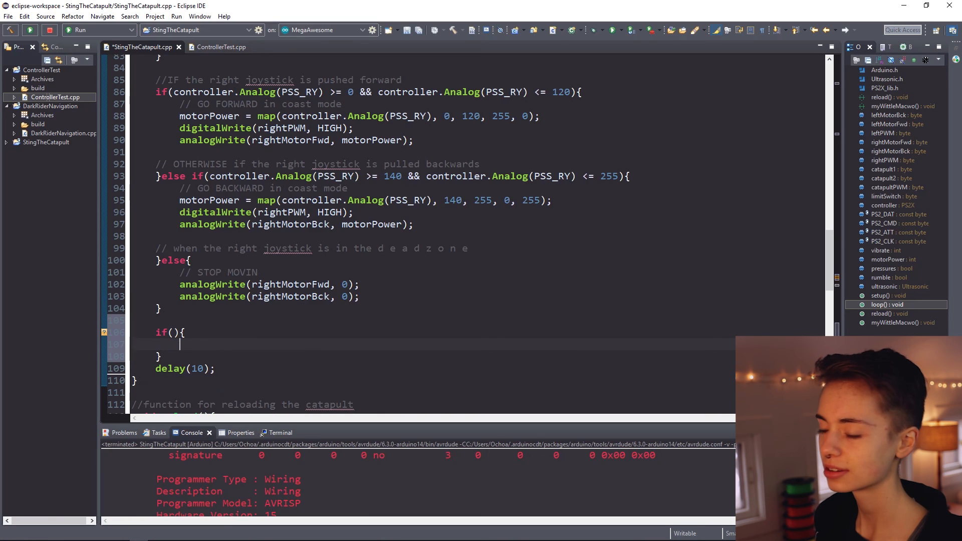
{"action": "type", "text": "controller.ButtonPressed(PSB_CIRCLE"}
{"action": "type", "text": "myWittleMa"}
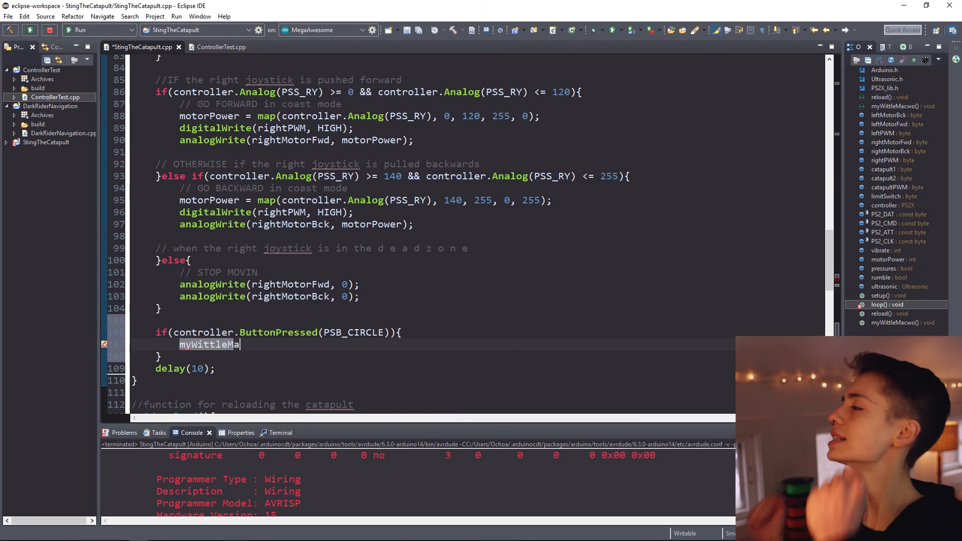
{"action": "type", "text": "cwo();"}
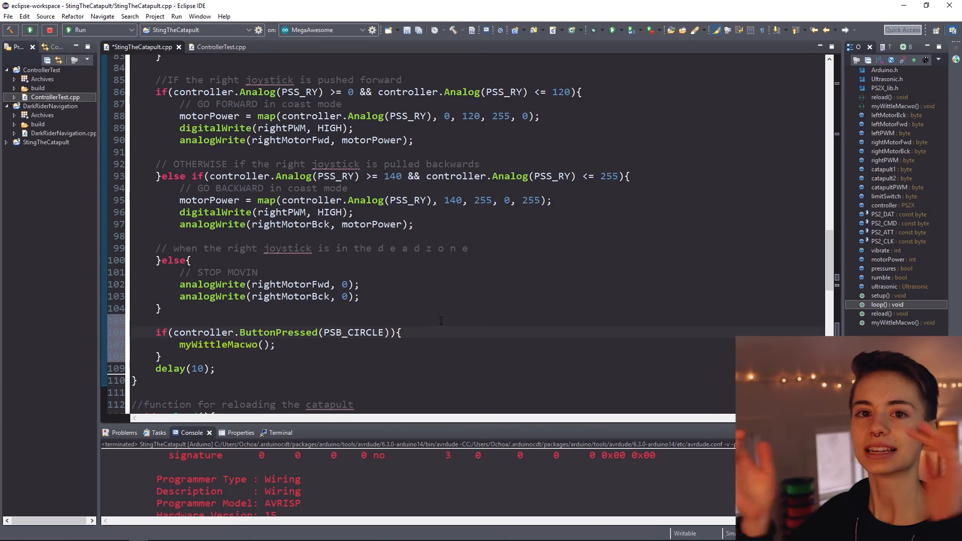